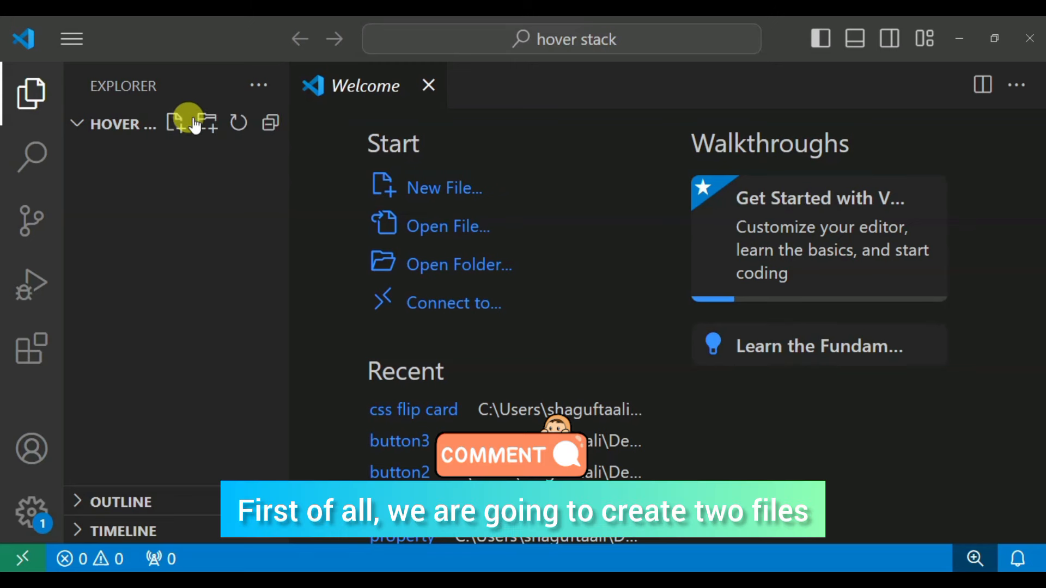
# Create index.html and index.css in the hover stack folder and close the Welcome page
pyautogui.click(175, 123)
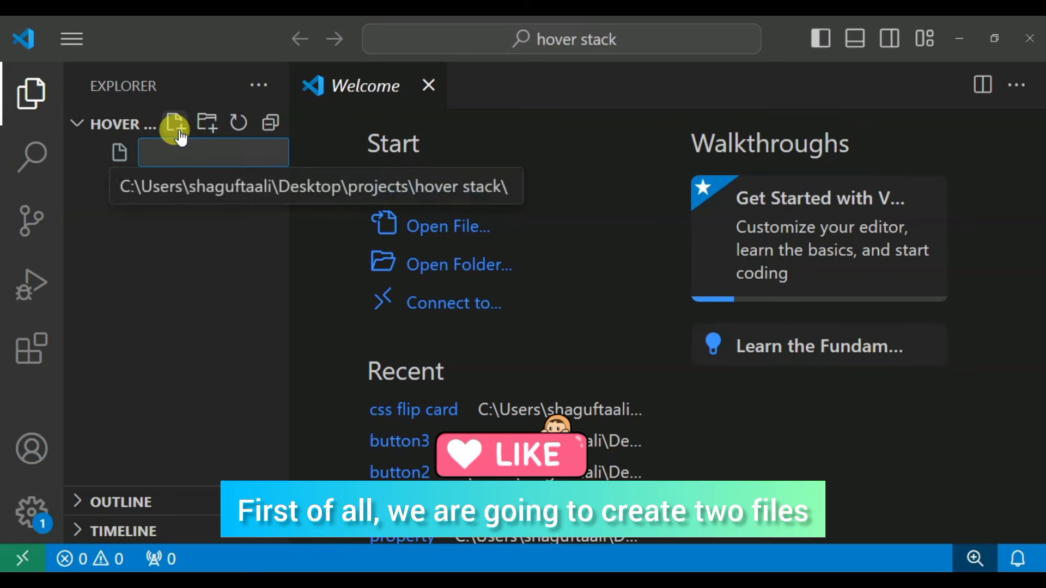
pyautogui.write('index.html')
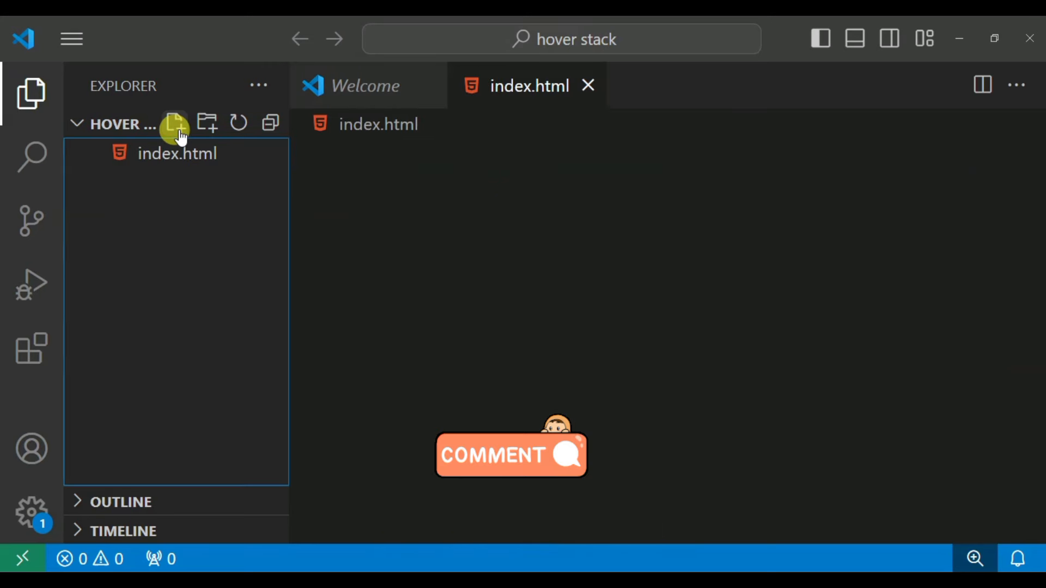
pyautogui.click(175, 124)
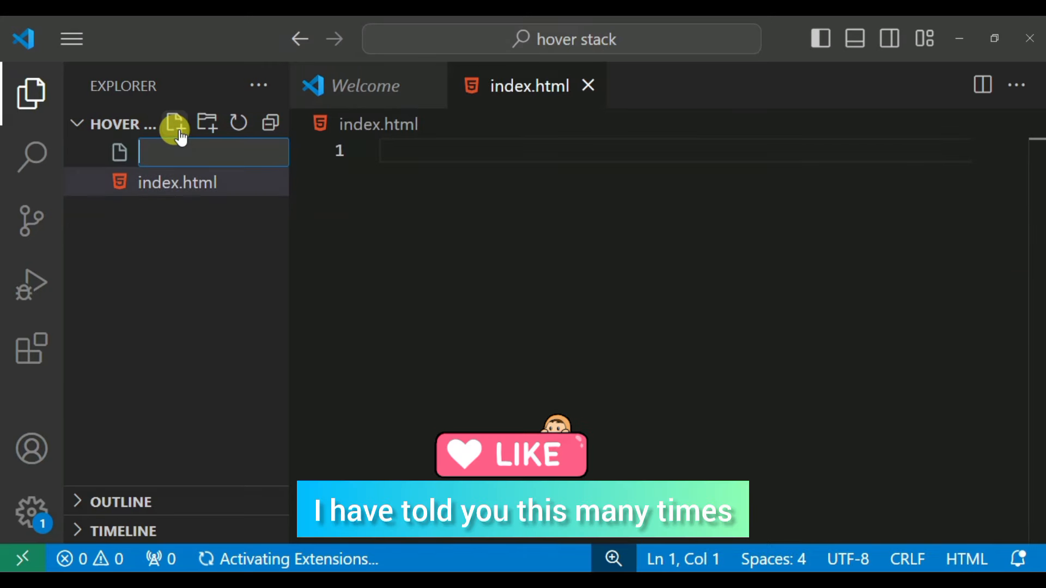
pyautogui.write('index')
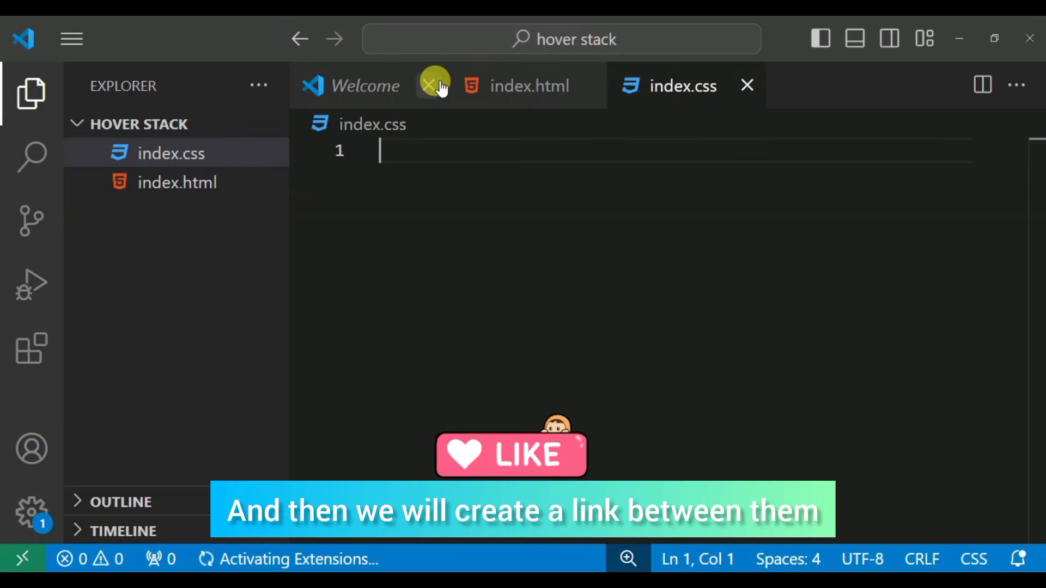
pyautogui.click(431, 85)
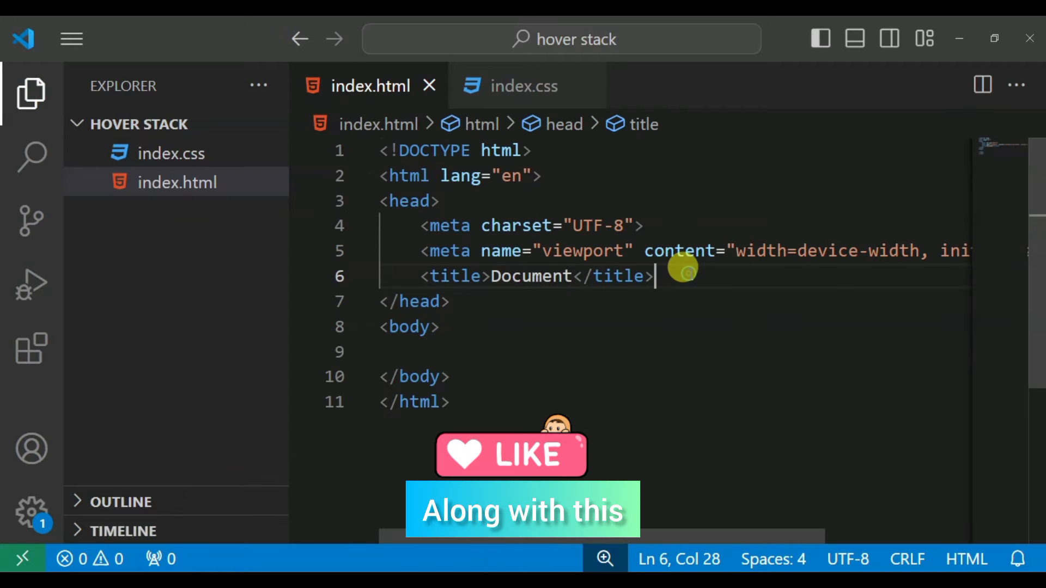
# Add <link href="./index.css" rel="stylesheet"/> to the head of index.html
pyautogui.write('<link hr')
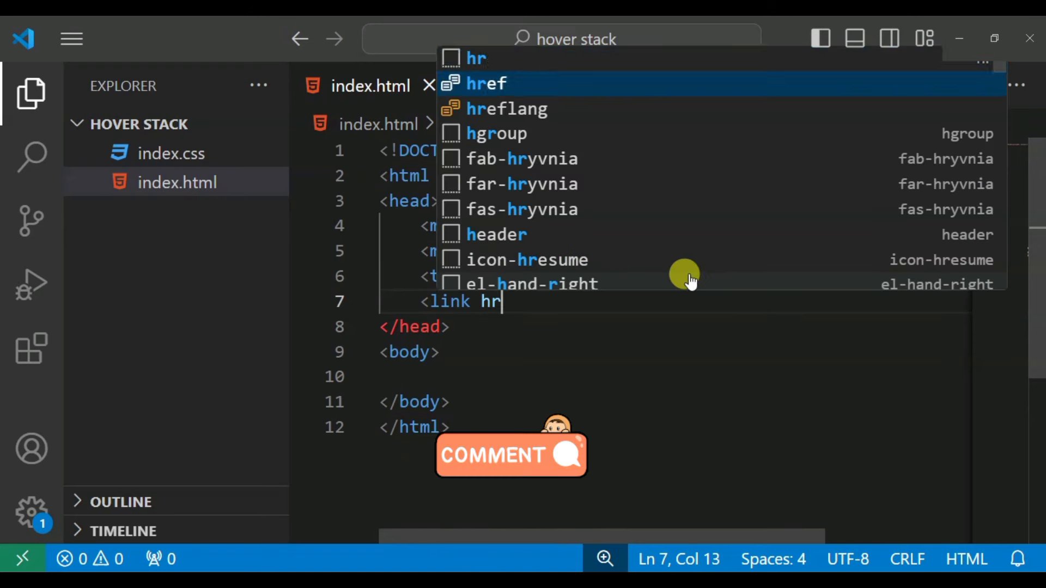
pyautogui.write('ef="./')
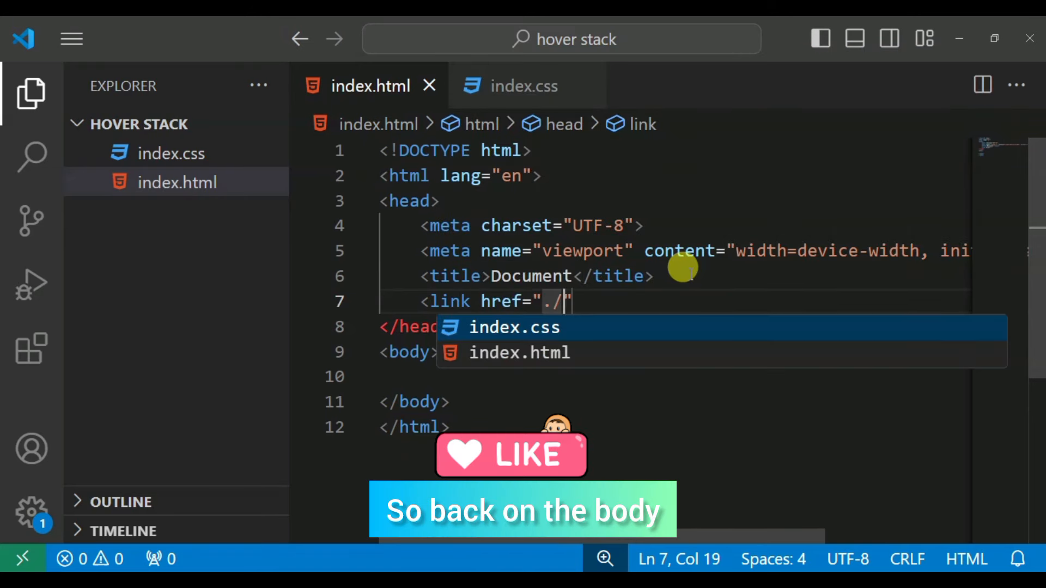
pyautogui.write('index.css" rel="s')
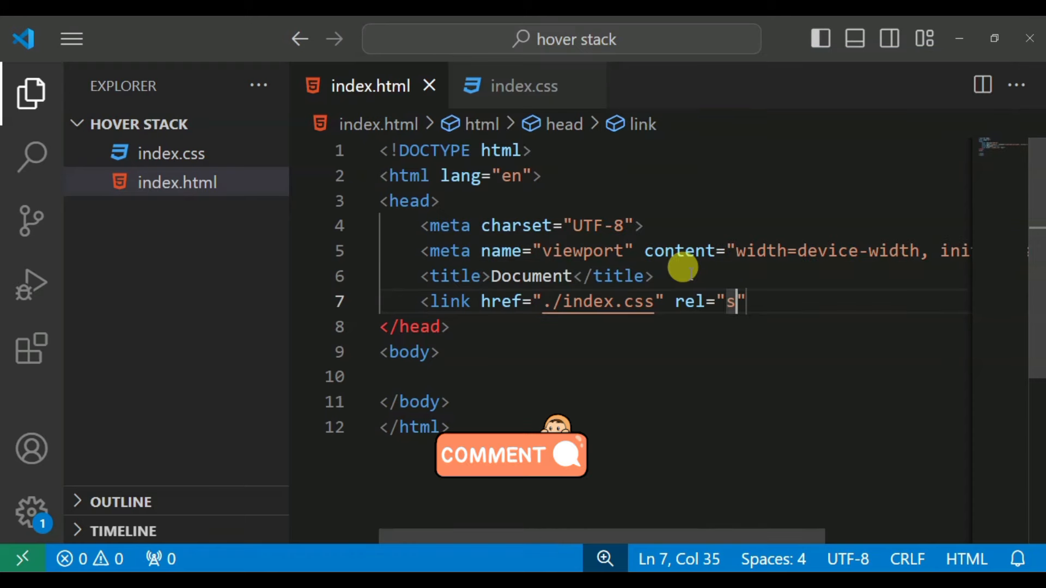
pyautogui.write('tyle')
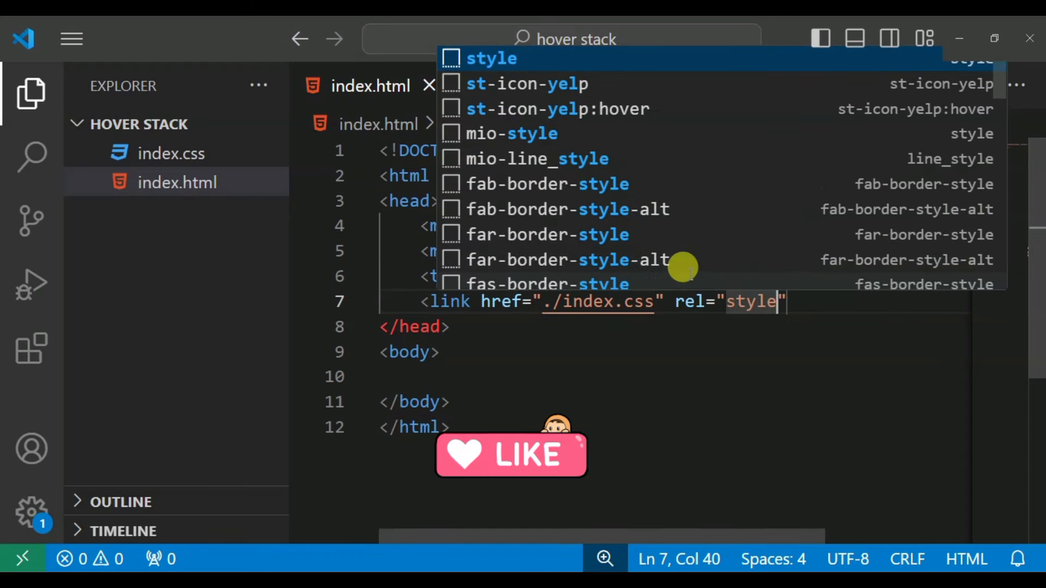
pyautogui.write('sheet')
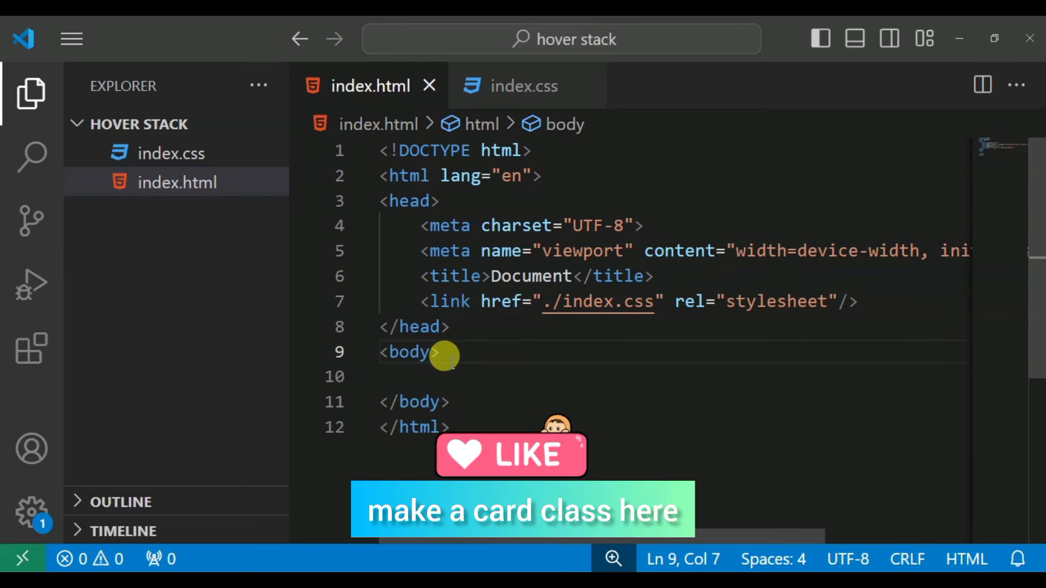
# Add a div.card containing div.imgBox with an empty <img src=""> via Emmet
pyautogui.write('.')
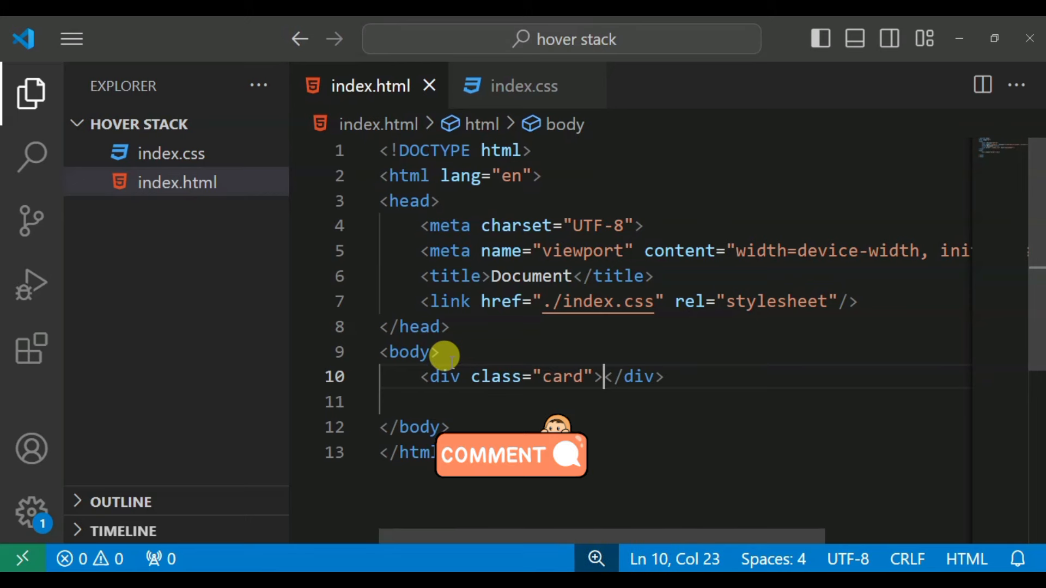
pyautogui.press('Enter')
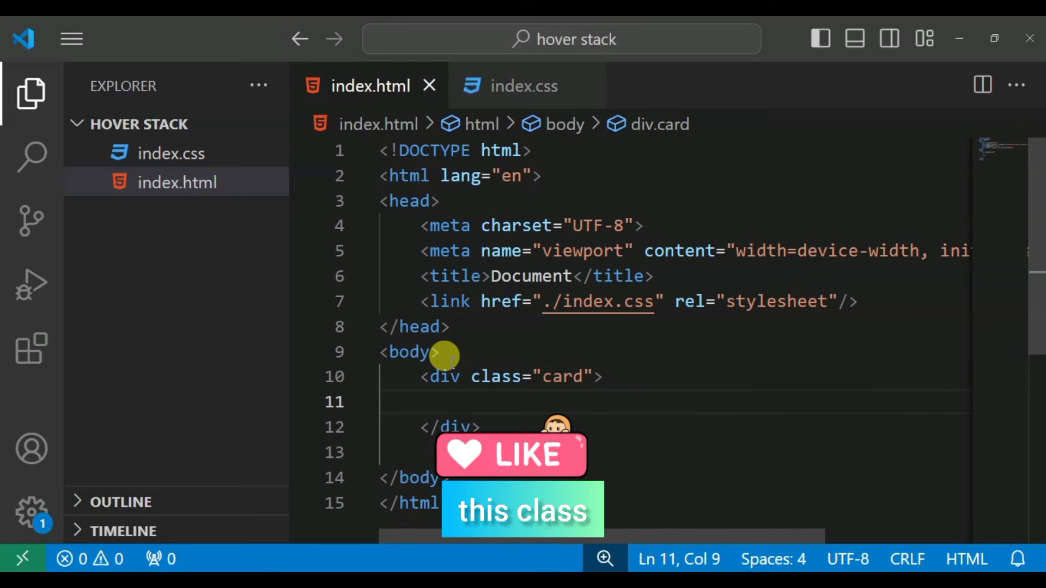
pyautogui.write('.img')
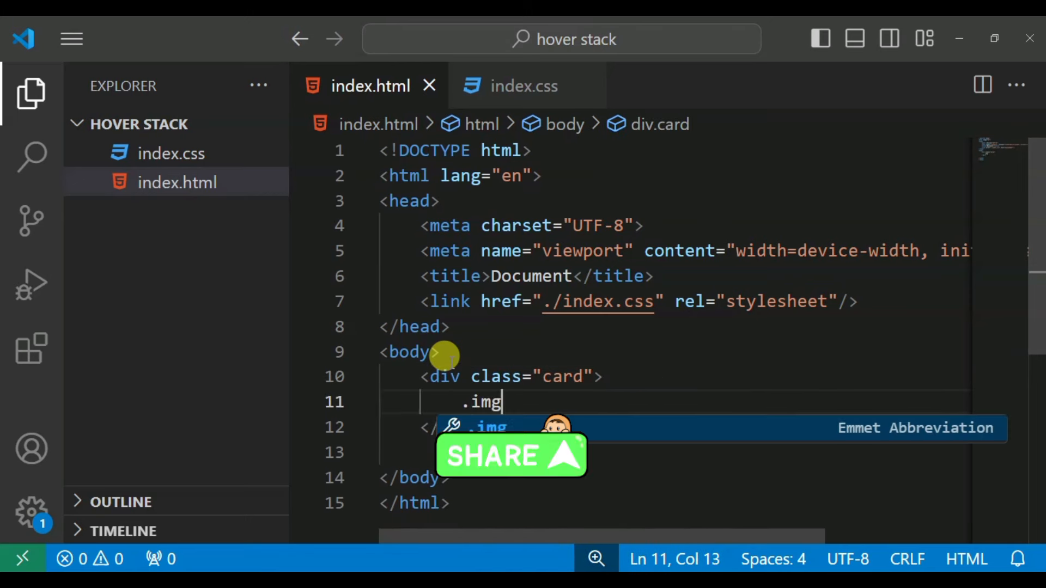
pyautogui.write('Bo')
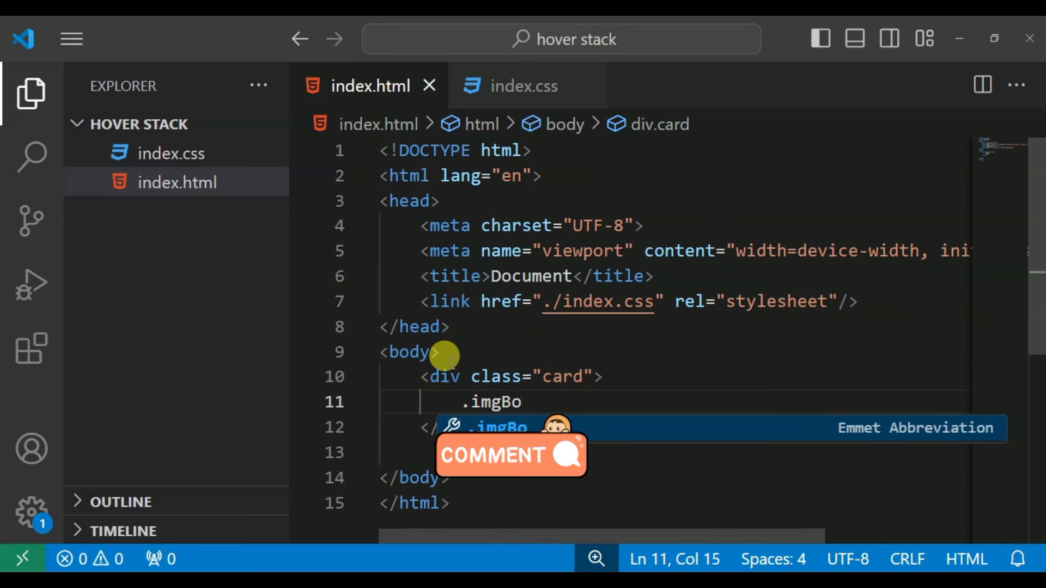
pyautogui.press('Tab')
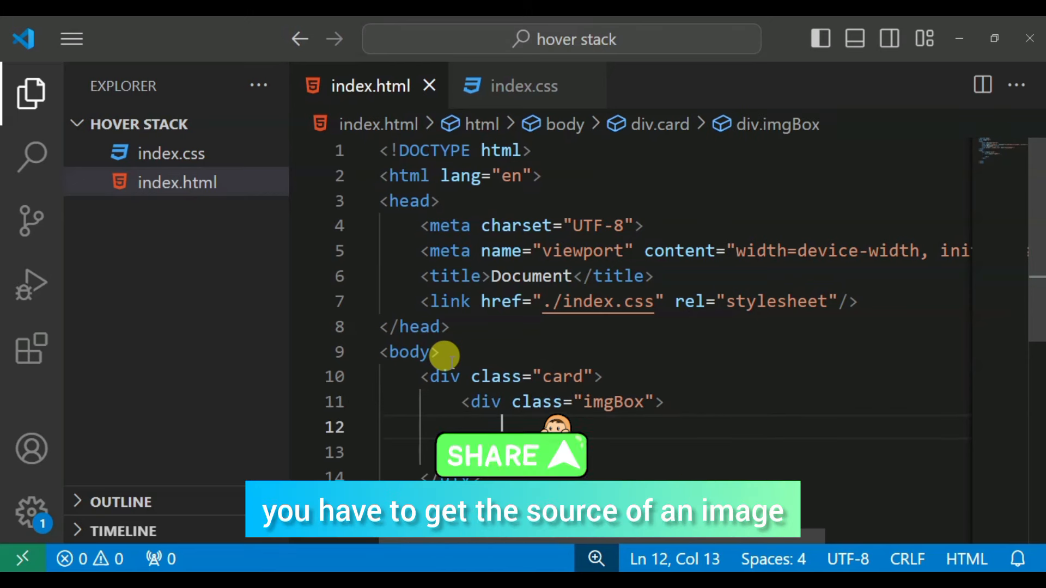
pyautogui.write('<img')
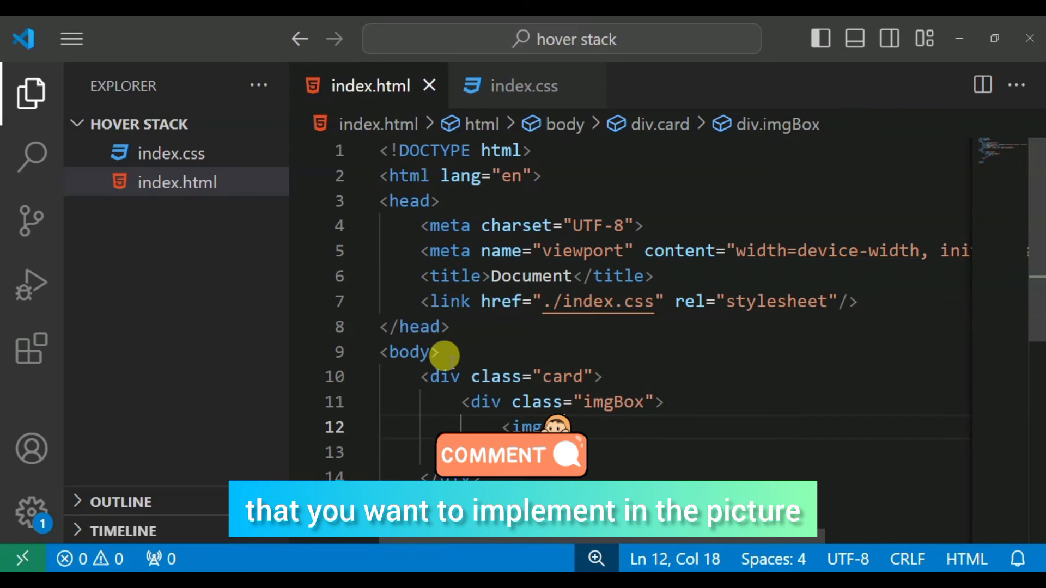
pyautogui.write('src="')
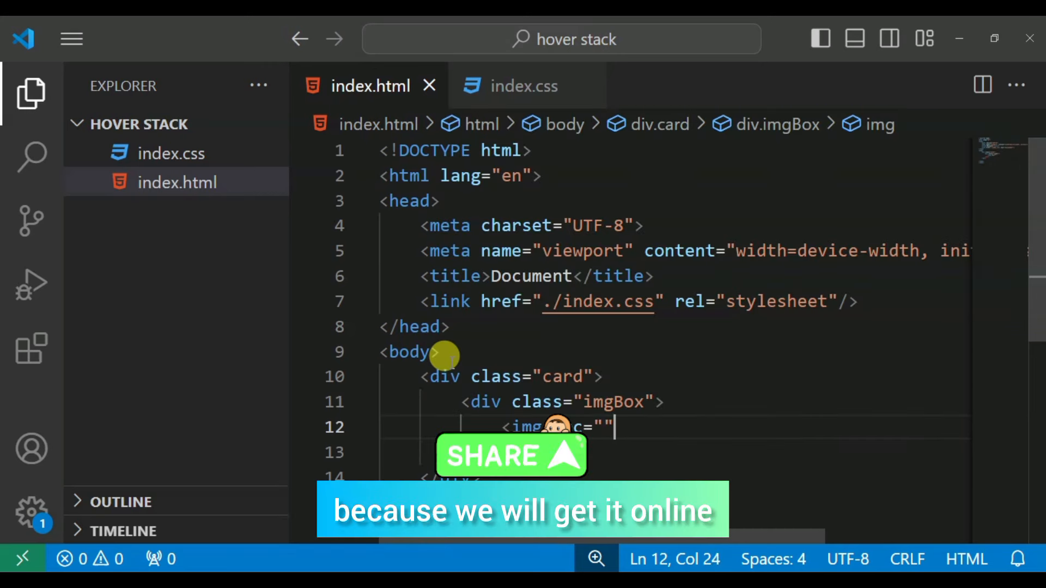
pyautogui.write('>')
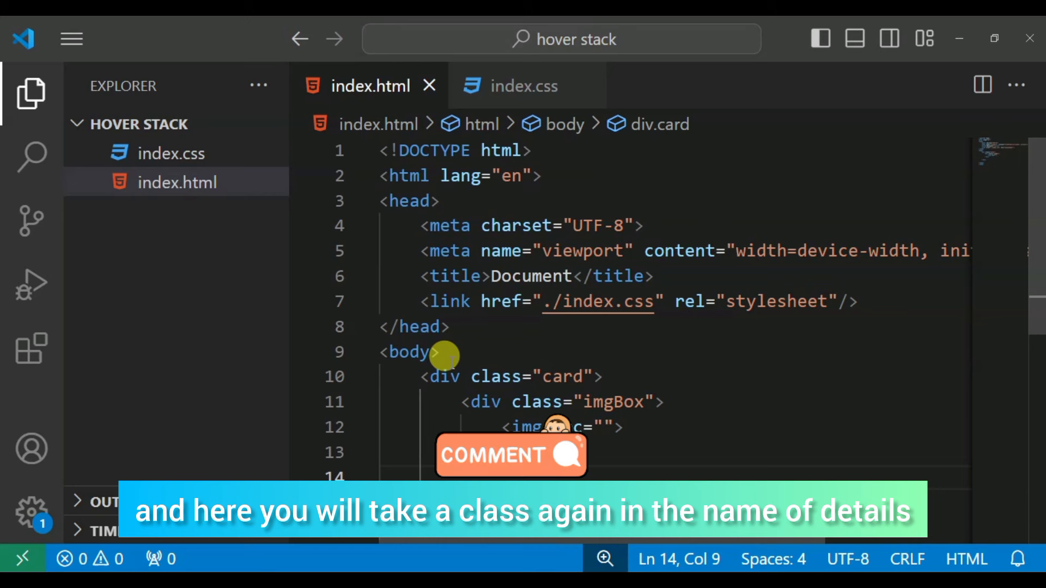
# Add a div.details with an empty h2 inside the card, then switch to index.css
pyautogui.write('.detail')
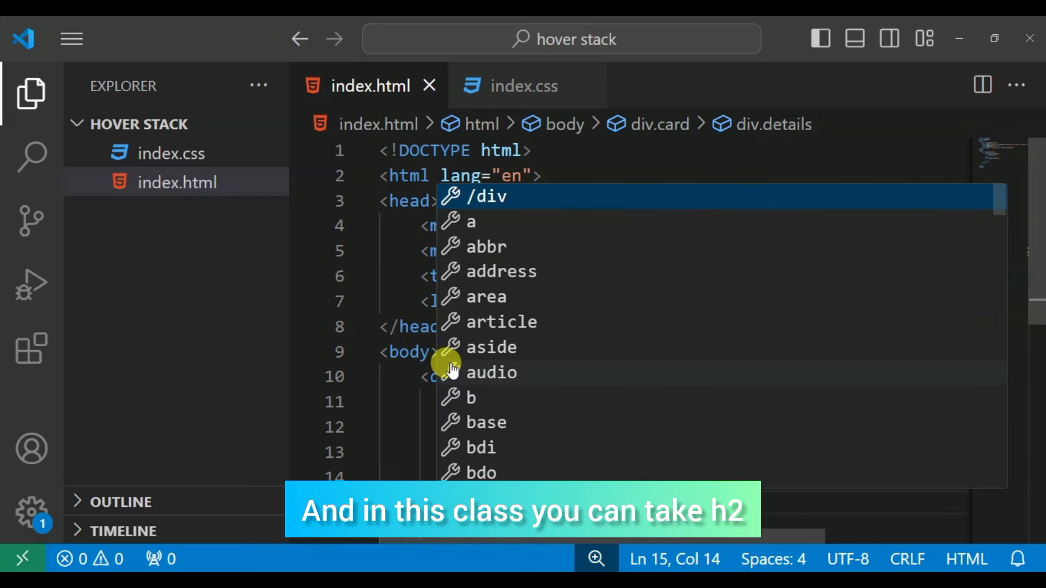
pyautogui.write('h2></h2>')
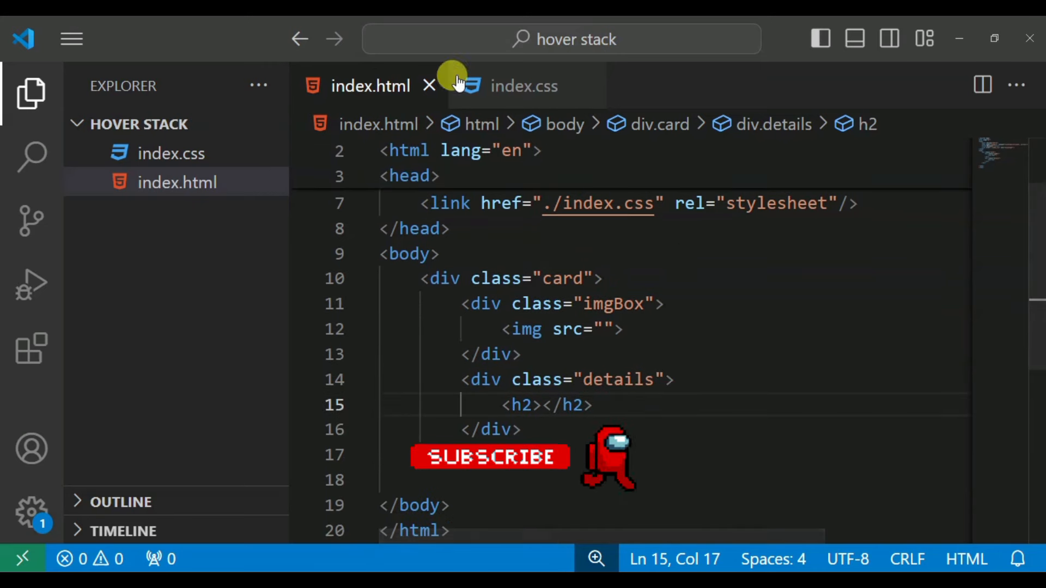
pyautogui.click(524, 85)
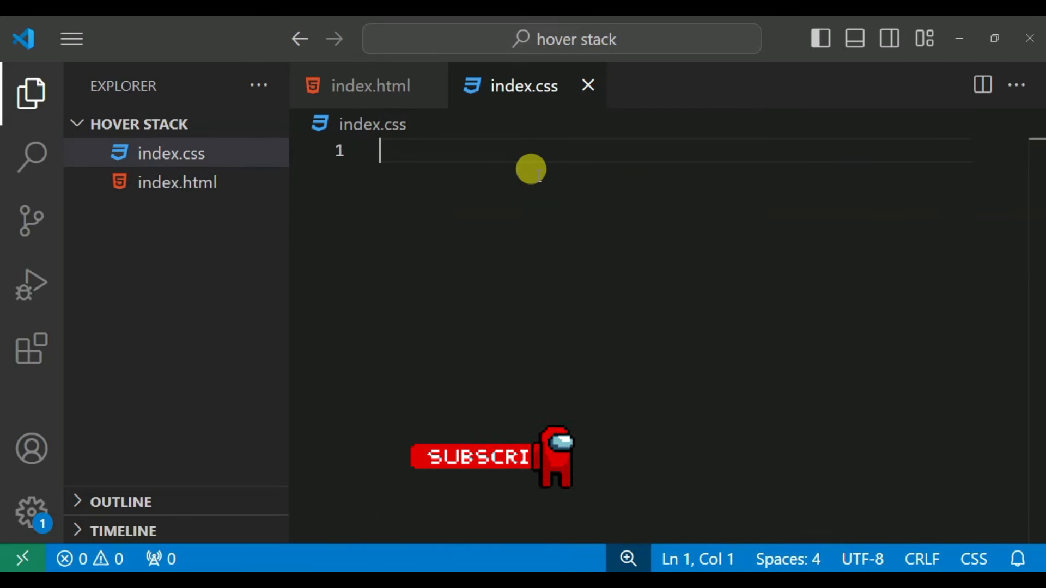
# Start the .card rule with position relative and 500px width and height
pyautogui.write('.CA')
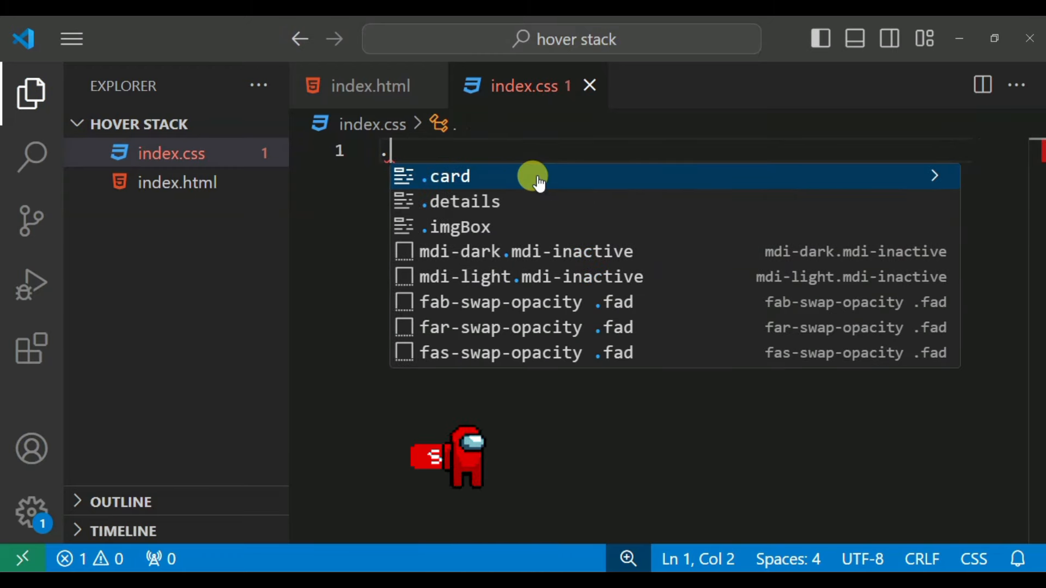
pyautogui.write('.')
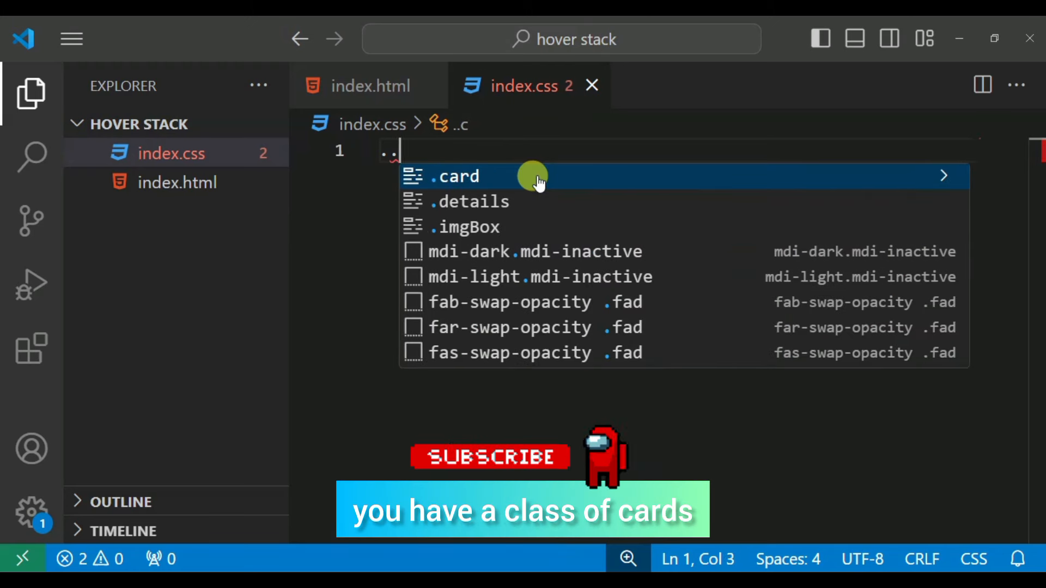
pyautogui.click(456, 176)
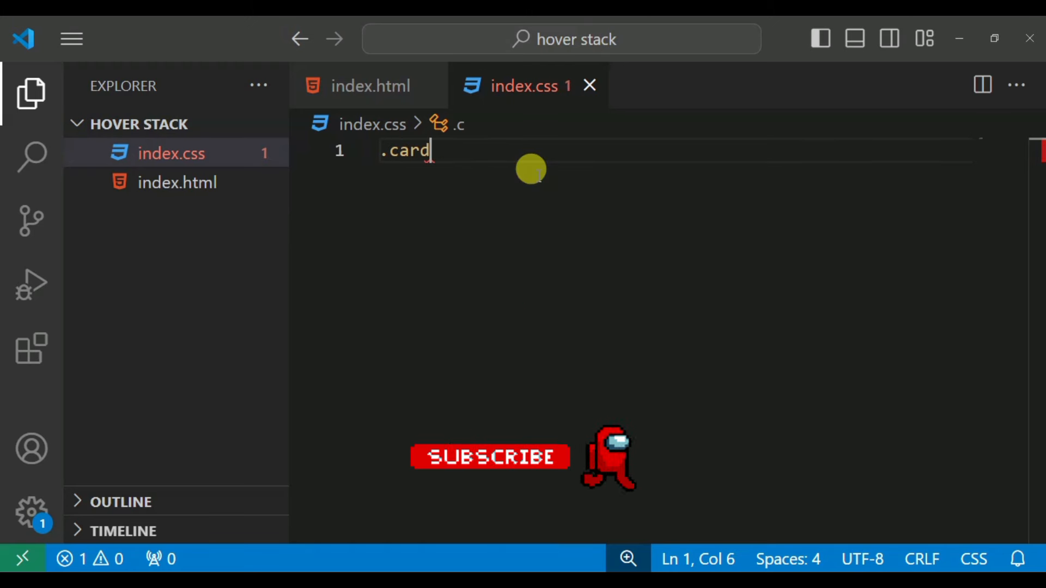
pyautogui.write('{')
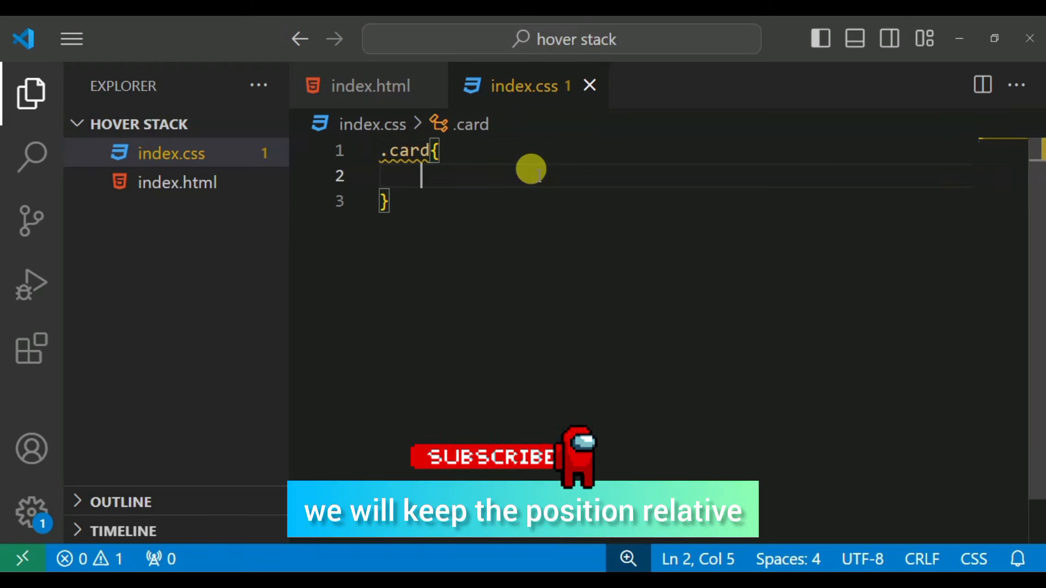
pyautogui.write('position: relative;')
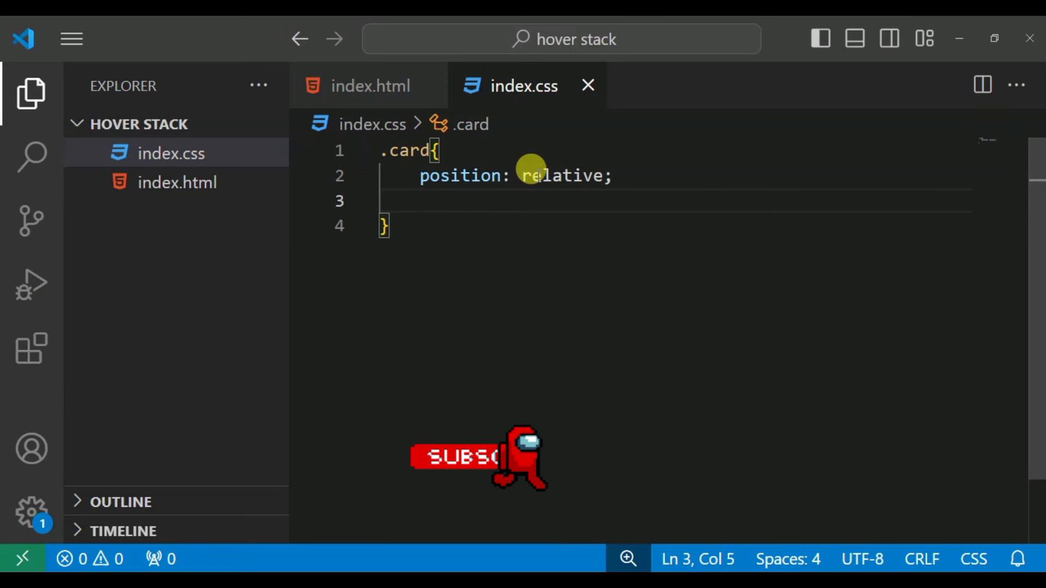
pyautogui.write('width: 500px;')
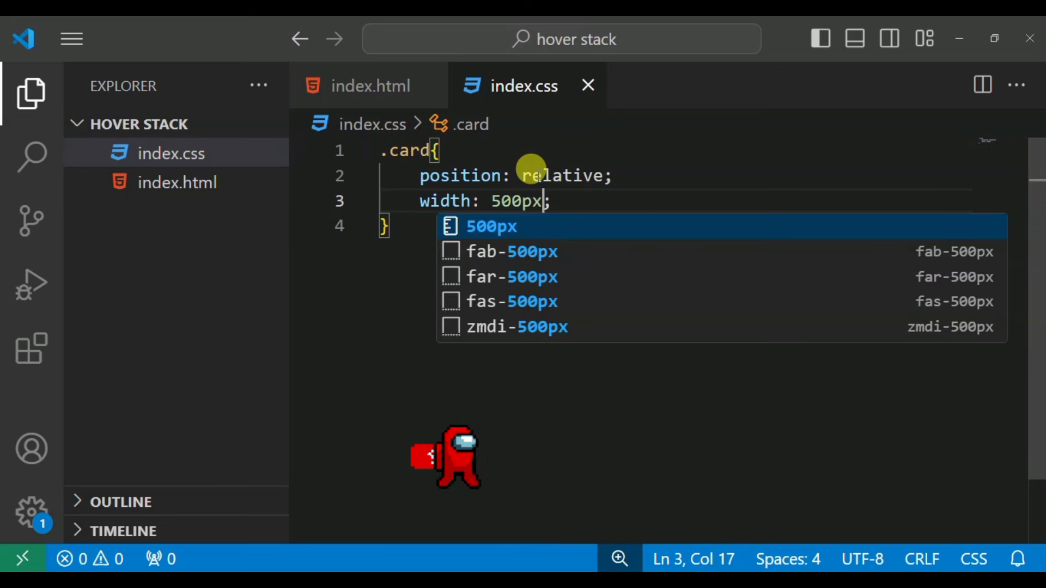
pyautogui.press('Enter')
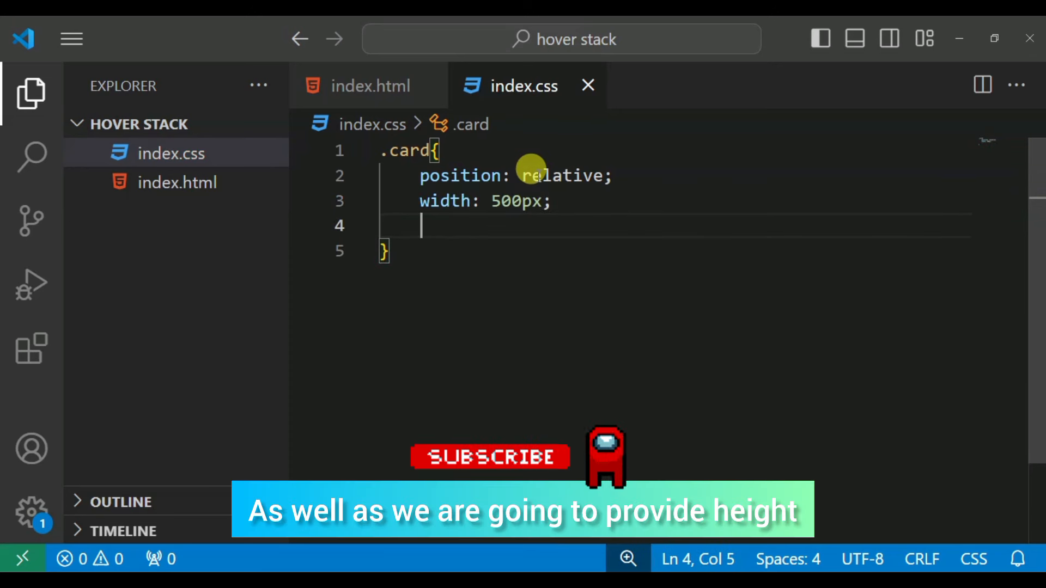
pyautogui.write('hr')
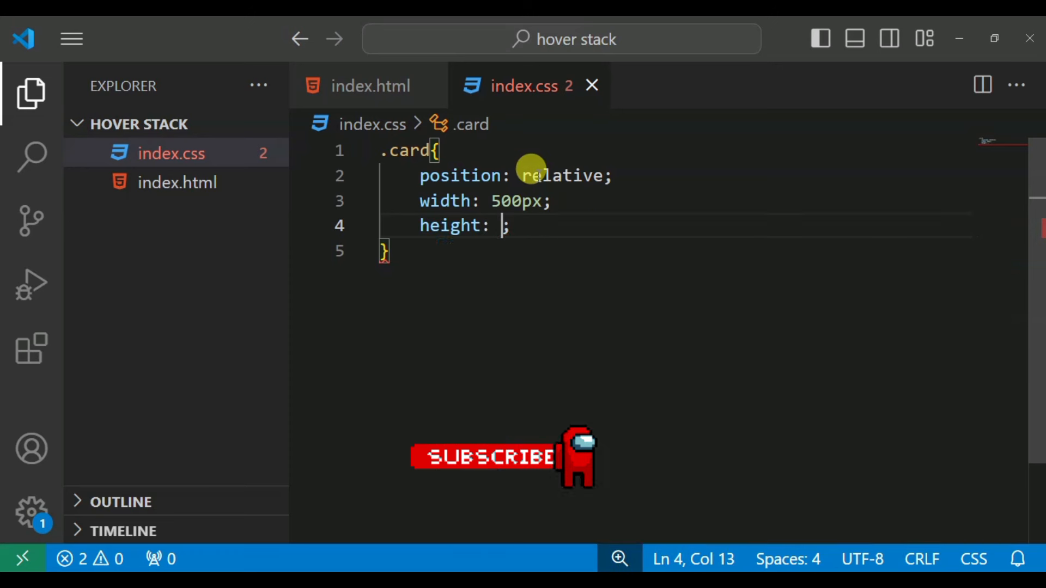
pyautogui.write('500px')
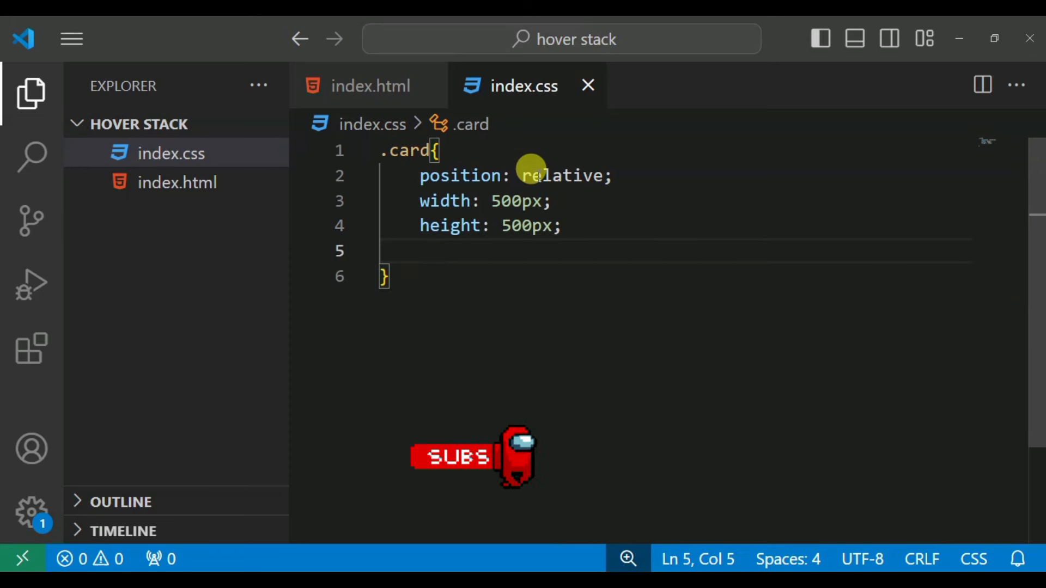
# Give .card background #fff, border-radius 3px, margin 0 auto and box-shadow 0 3px 10px rgba(0,0,0,.2)
pyautogui.write('background: z#;')
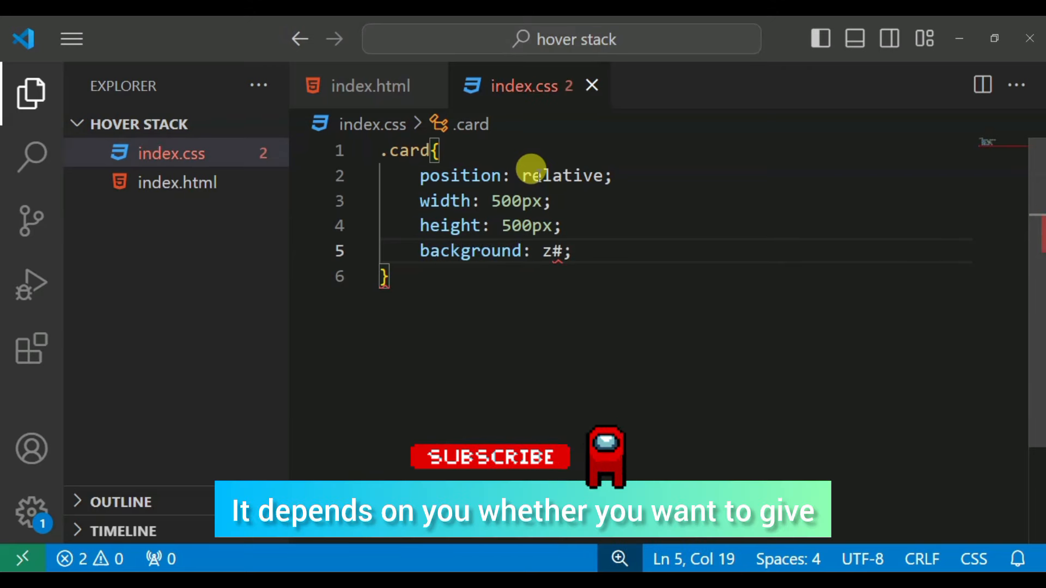
pyautogui.write('#fff')
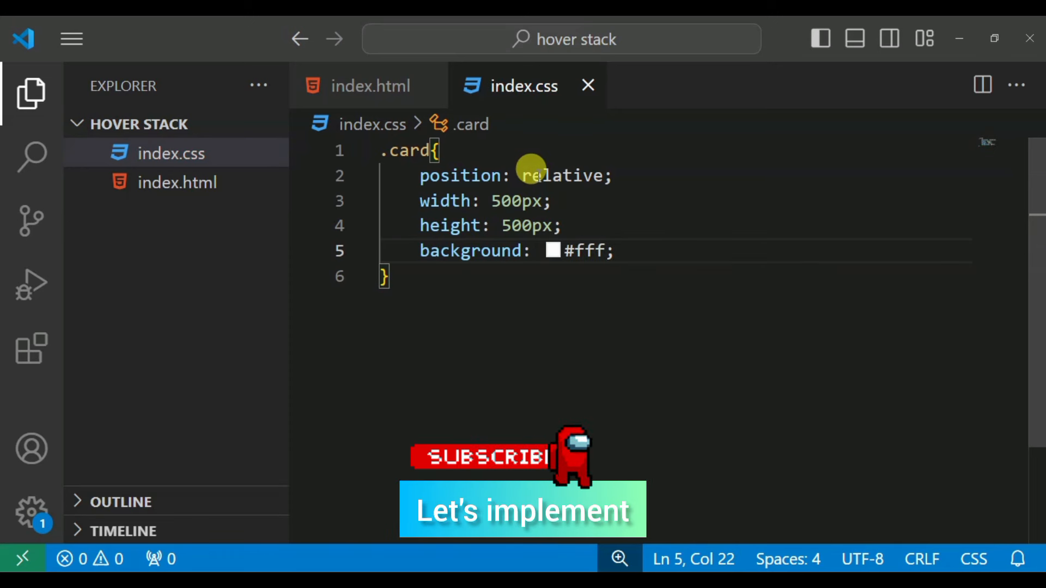
pyautogui.write('b')
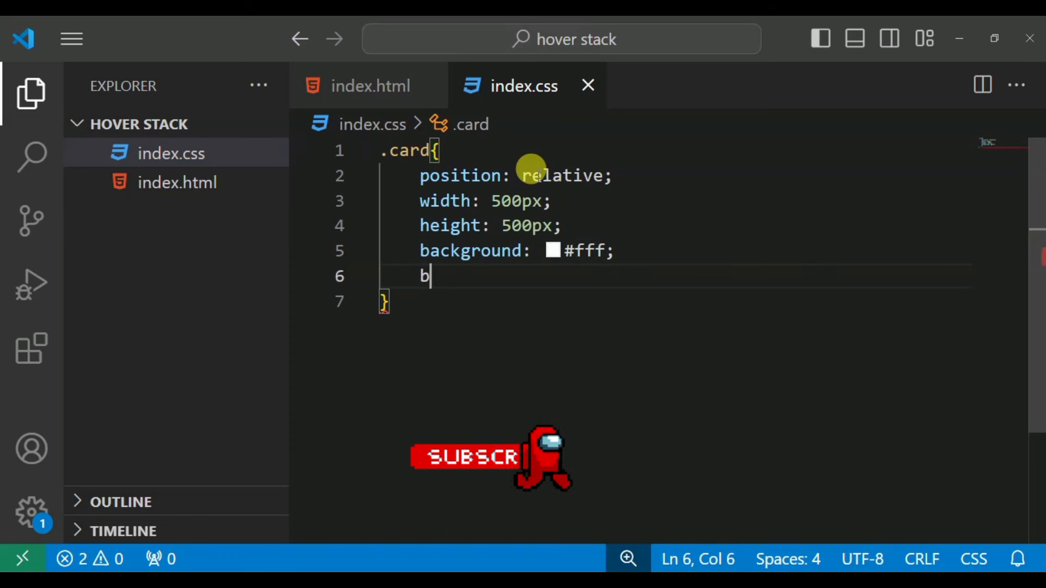
pyautogui.write('order-radius: ;')
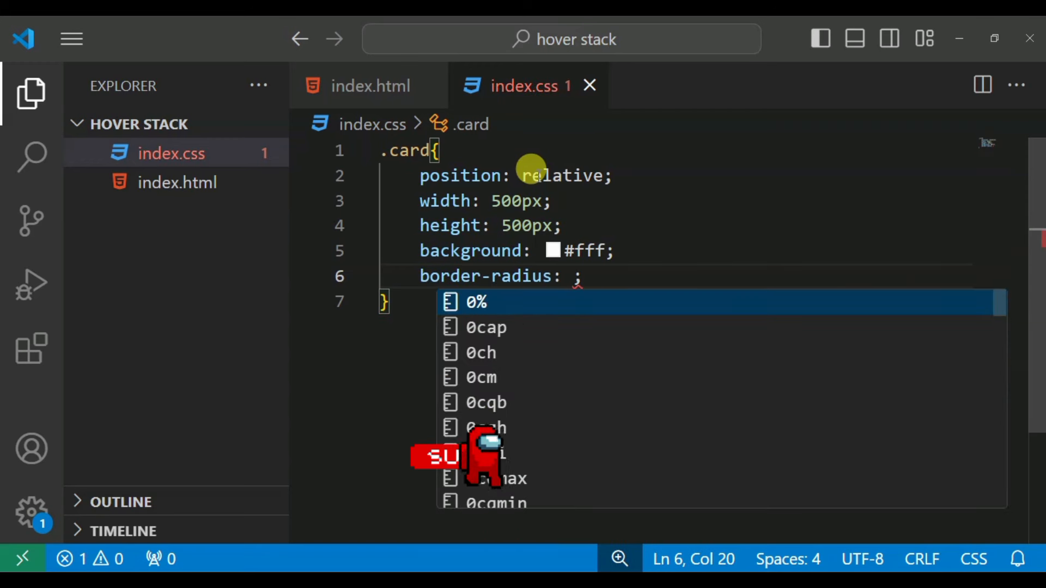
pyautogui.write('3px')
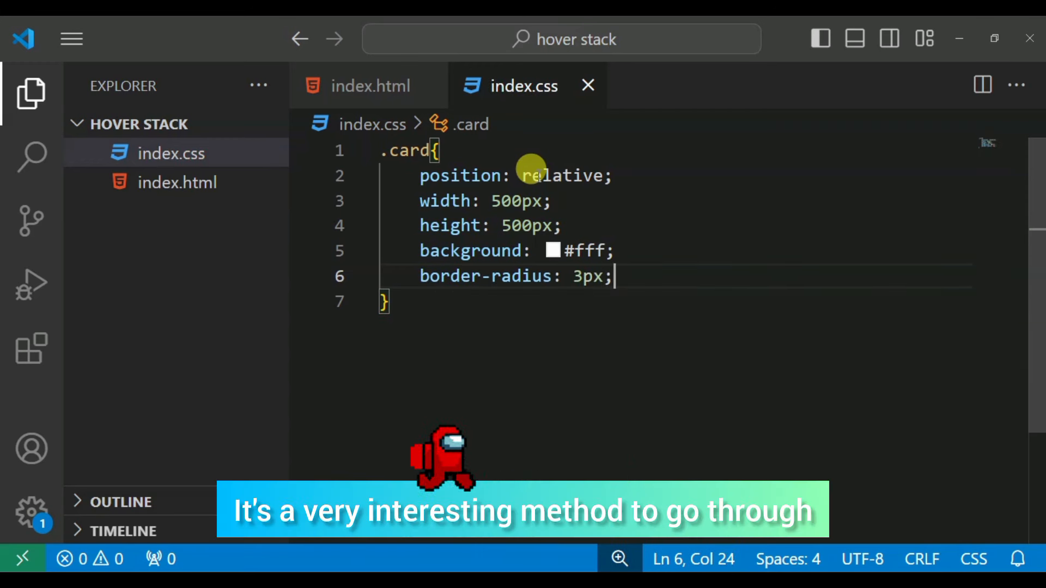
pyautogui.press('Enter')
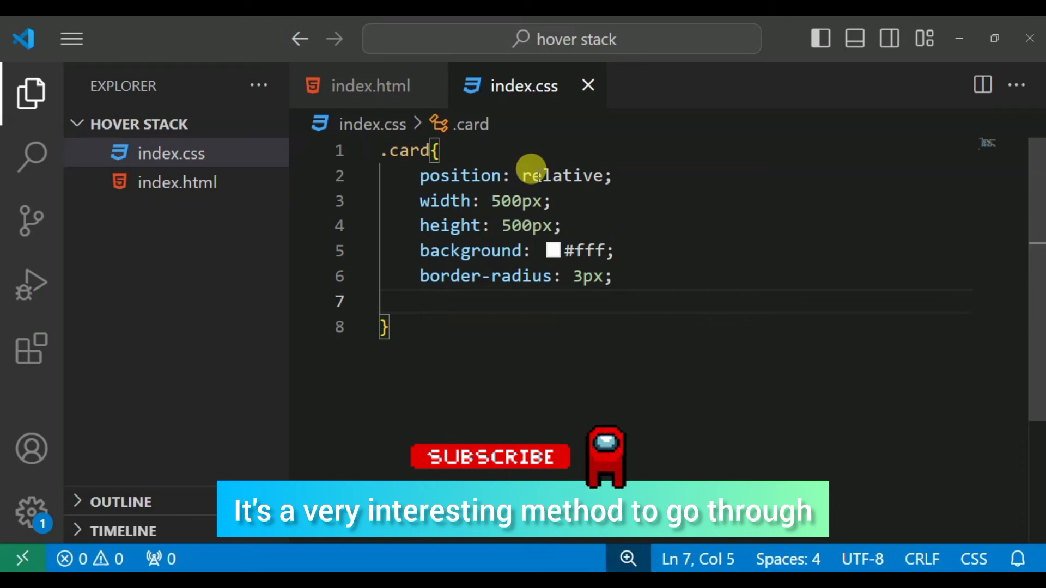
pyautogui.write('margin:  ;')
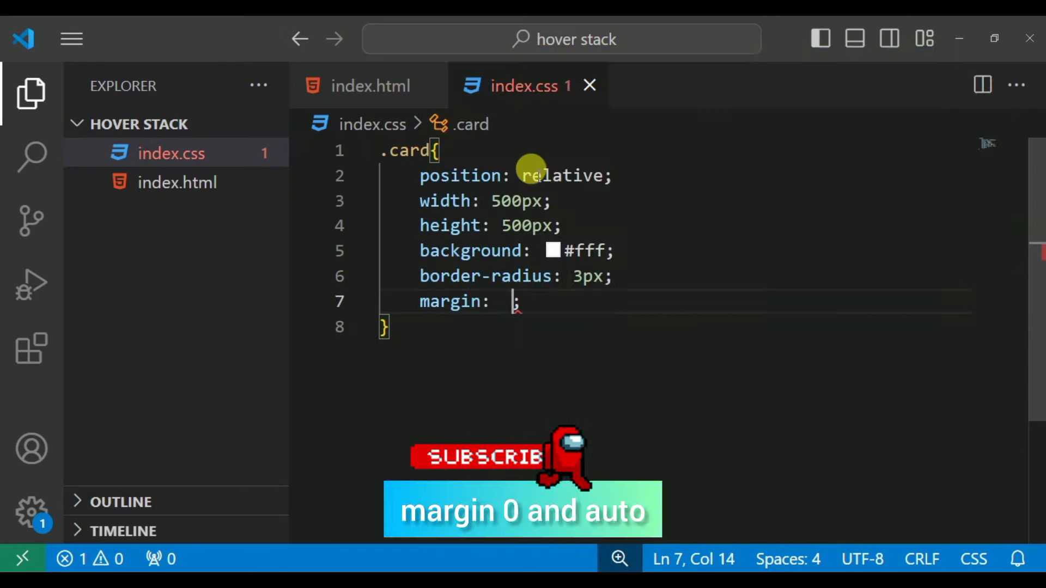
pyautogui.write('0 auto')
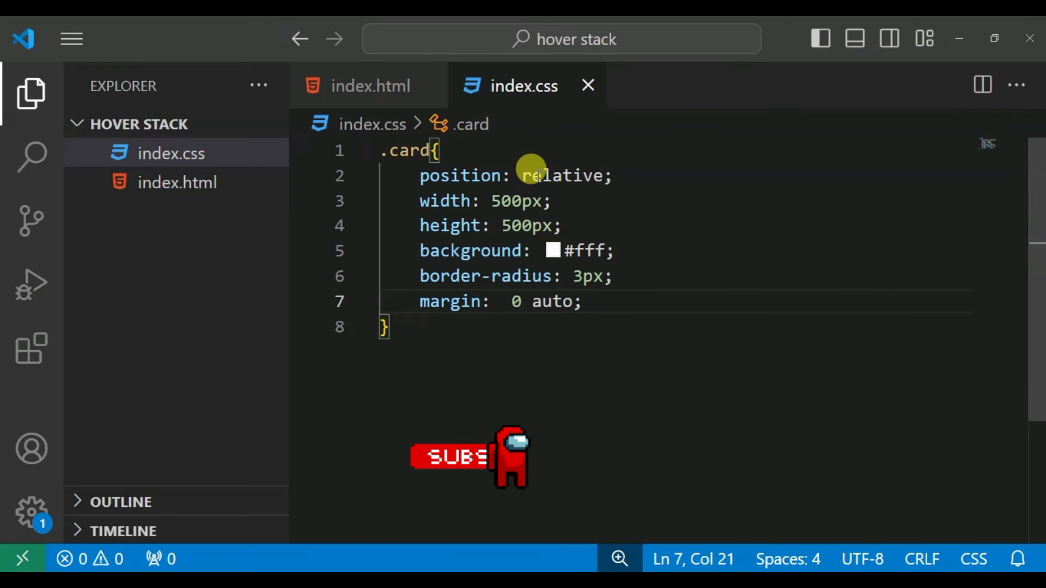
pyautogui.write('box-shadow: 0 3px 1;')
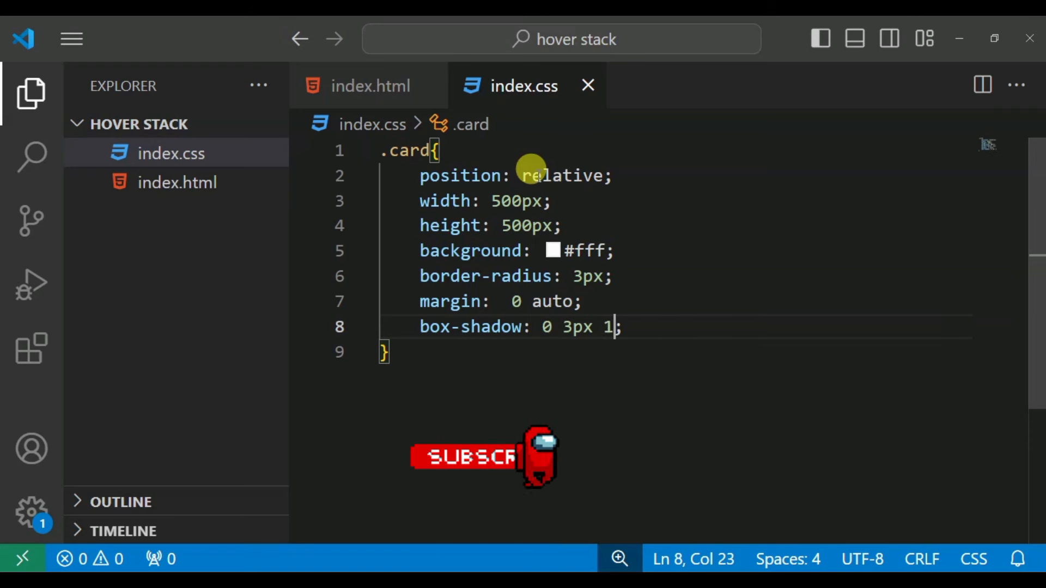
pyautogui.write('0px')
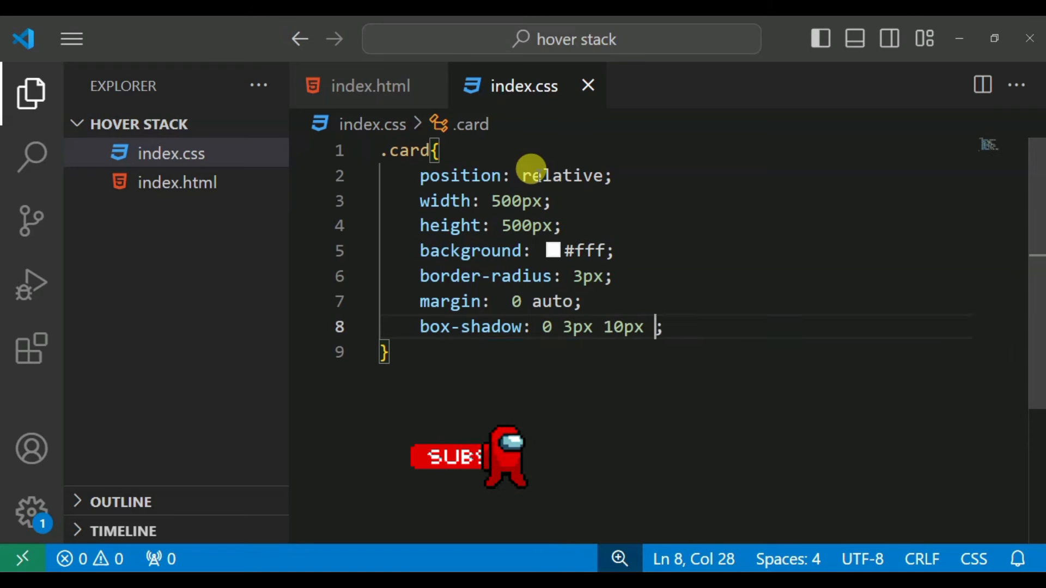
pyautogui.write('rgba(0, 0, 0, alpha')
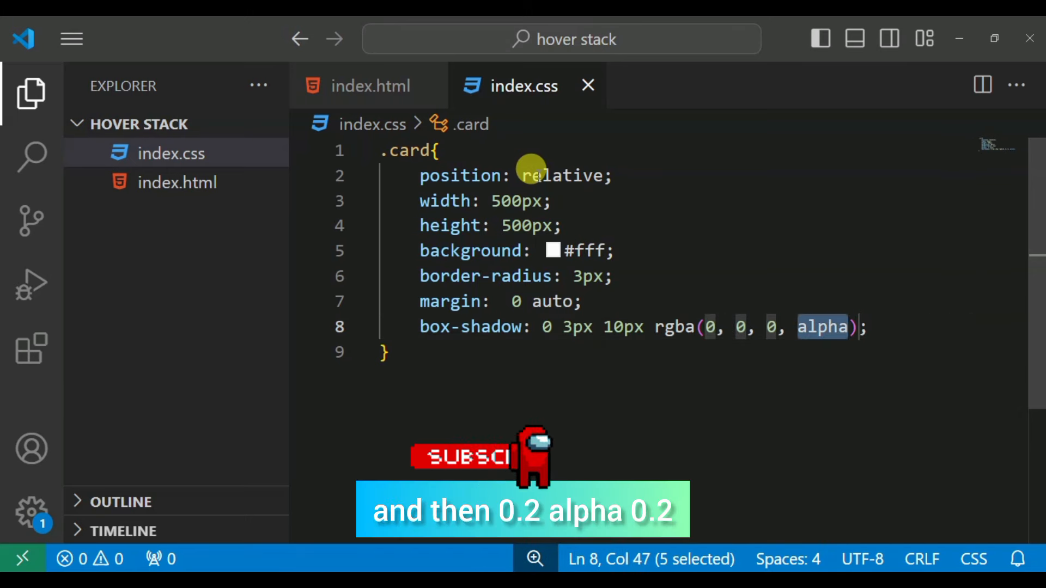
pyautogui.write('.2')
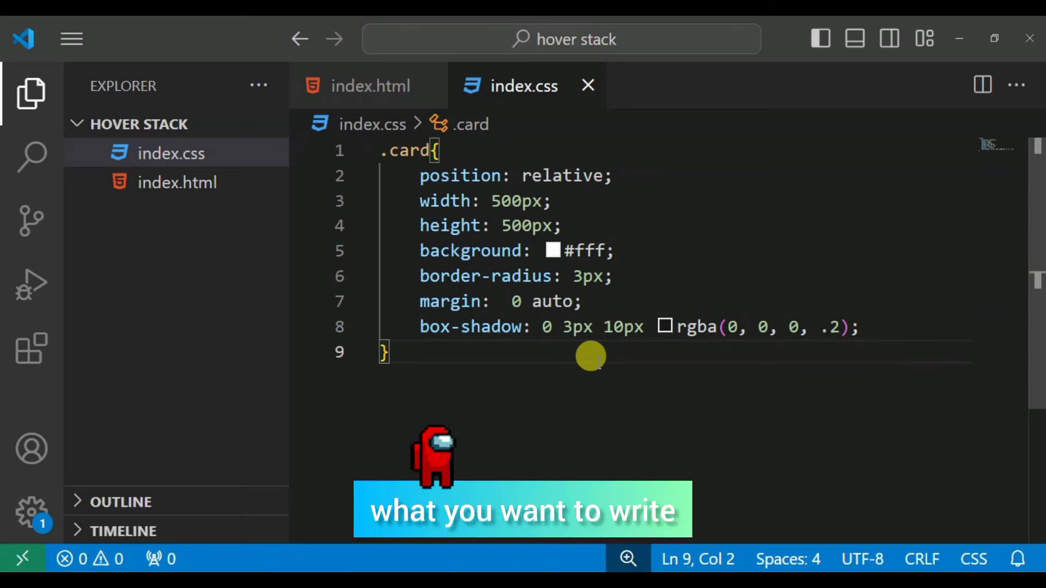
# Write .card::before, .card::after with empty content, absolute position, inset 0 and 100% size
pyautogui.write('.card')
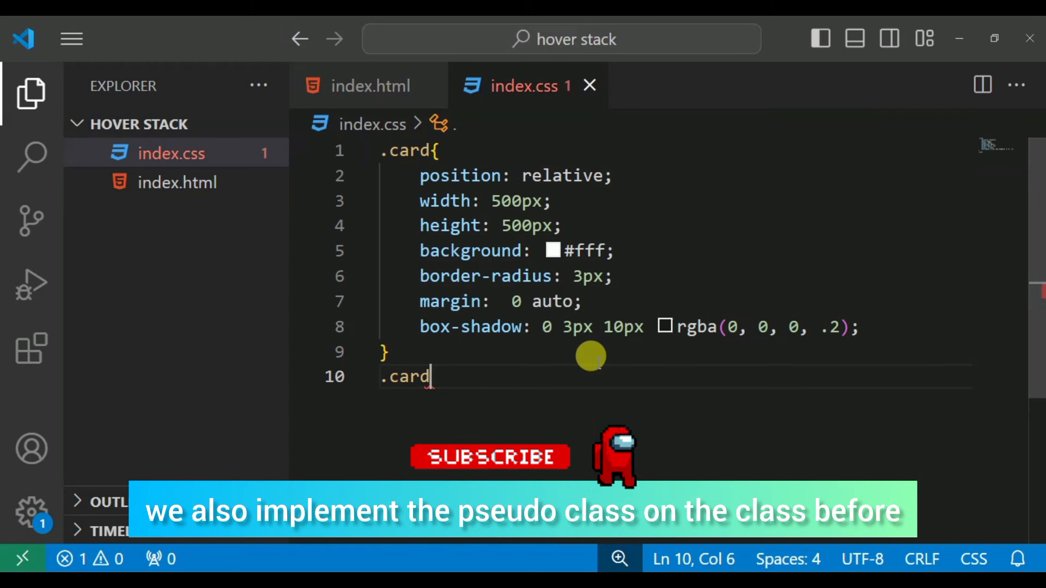
pyautogui.write(':before')
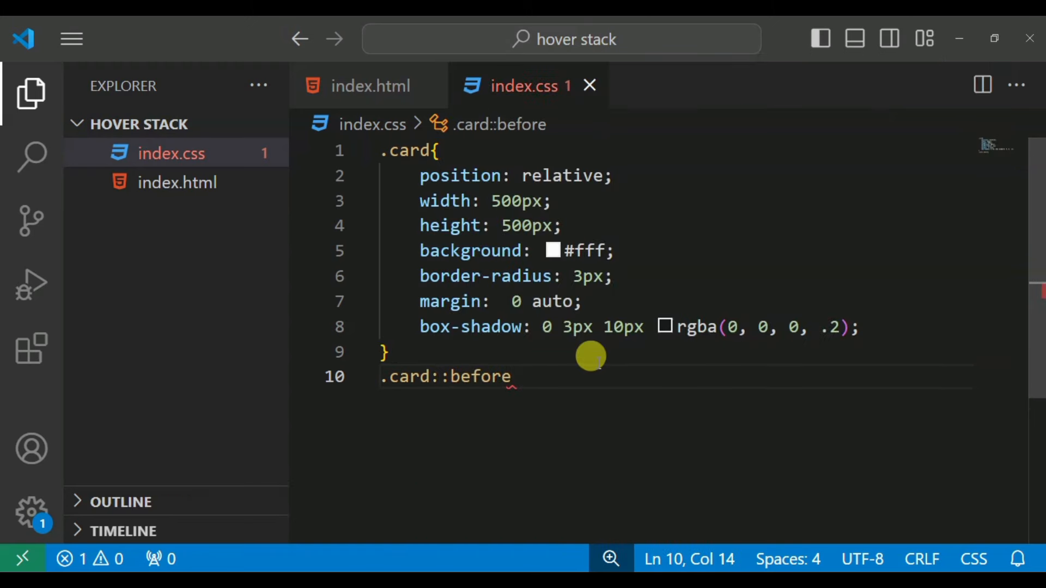
pyautogui.write(',')
pyautogui.write('.card::after{')
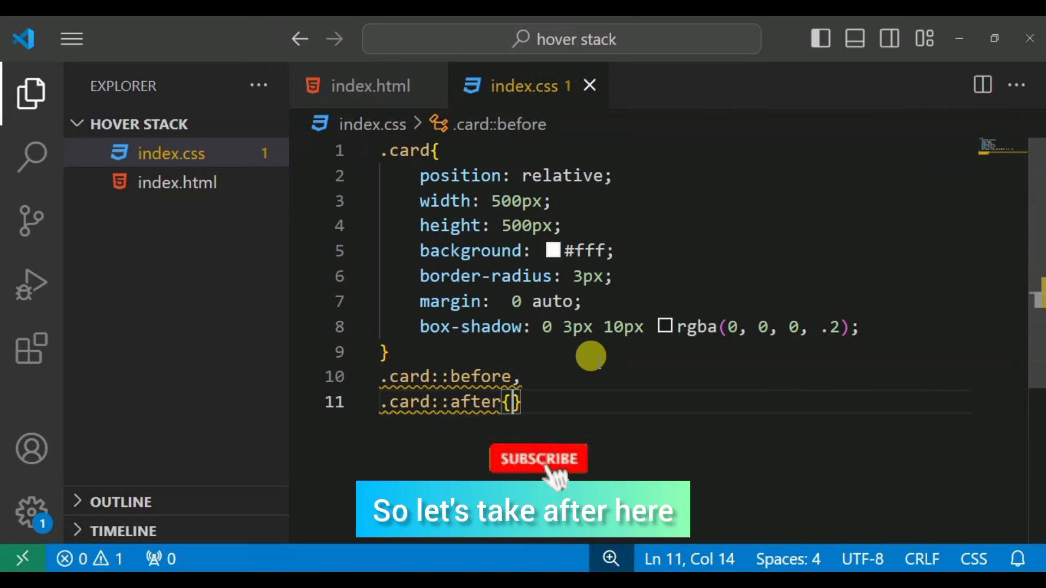
pyautogui.write('c')
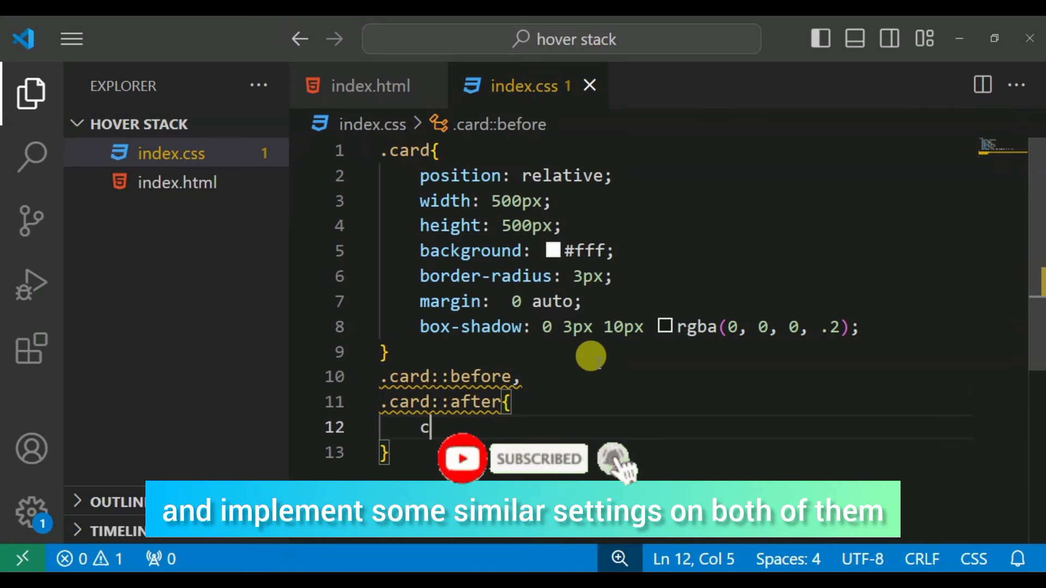
pyautogui.write('o')
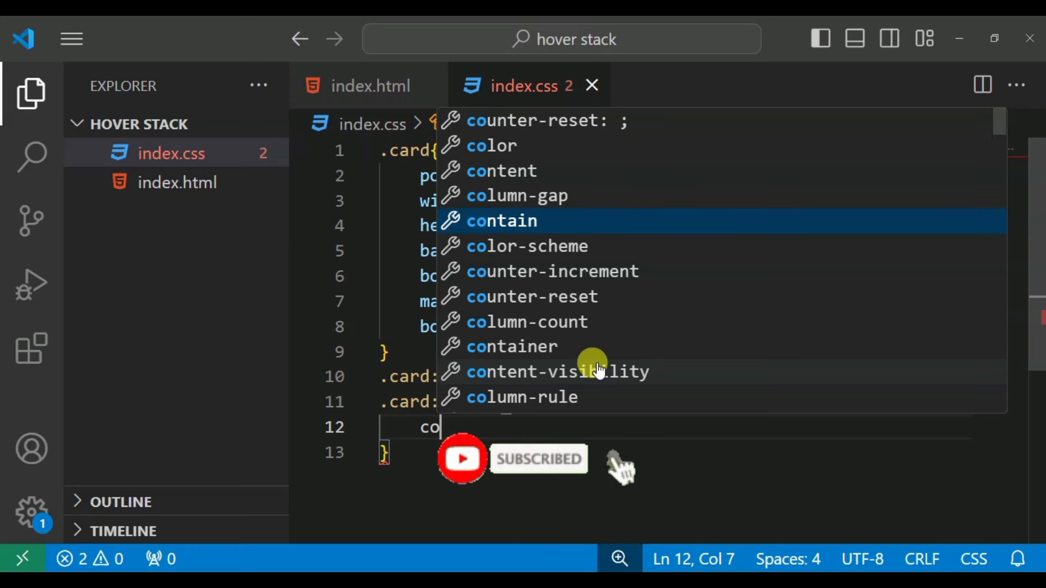
pyautogui.write('ntent: "";')
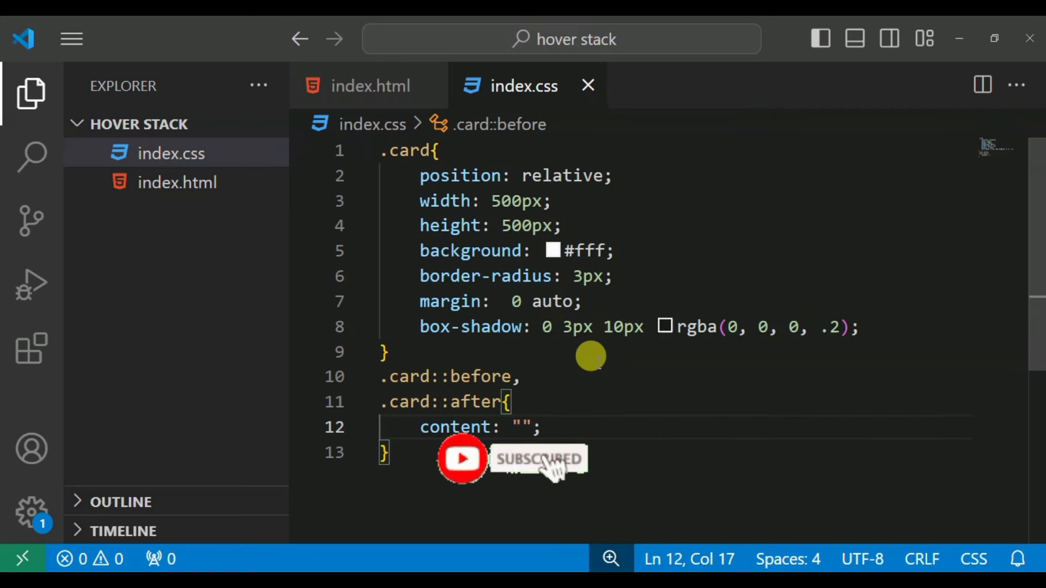
pyautogui.write('po')
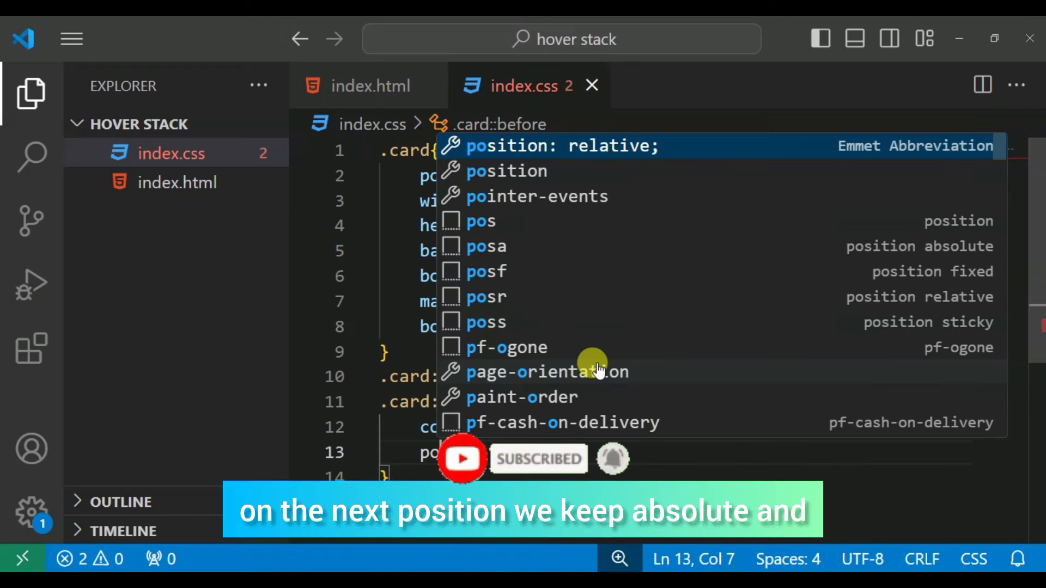
pyautogui.write('position: absolute;')
pyautogui.write('inset: 0;')
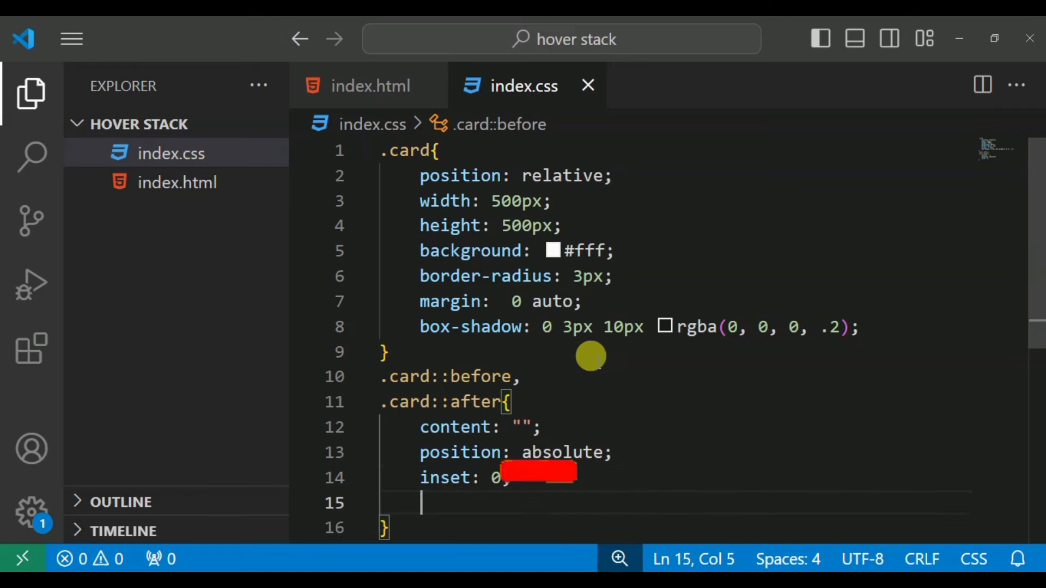
pyautogui.write('width: 100;')
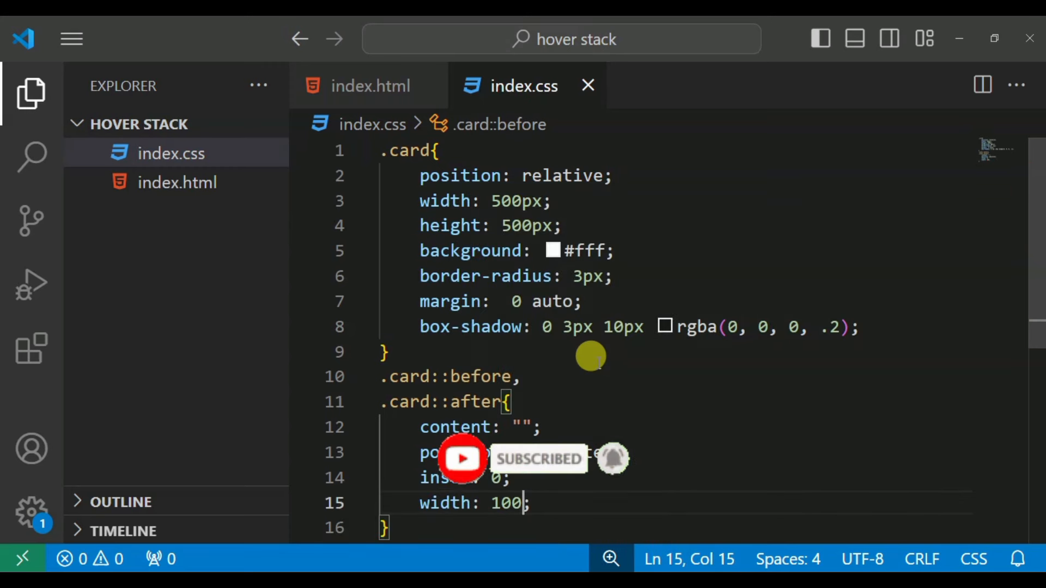
pyautogui.write('%;')
pyautogui.write('border-radius: 3px;')
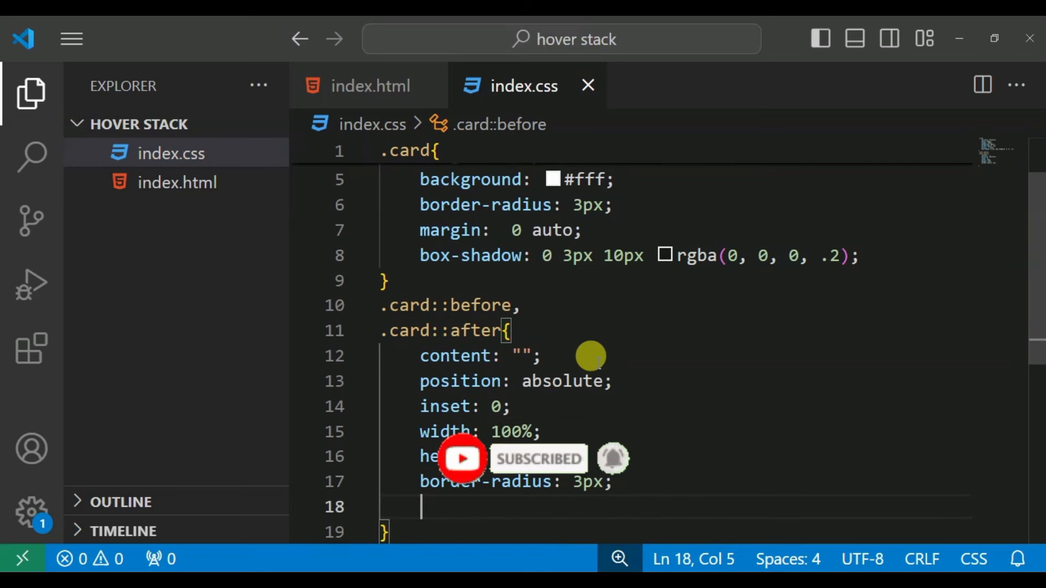
# Give the before/after layers #fff background, rgba box-shadow, z-index -1 and a .5s transition
pyautogui.write('background')
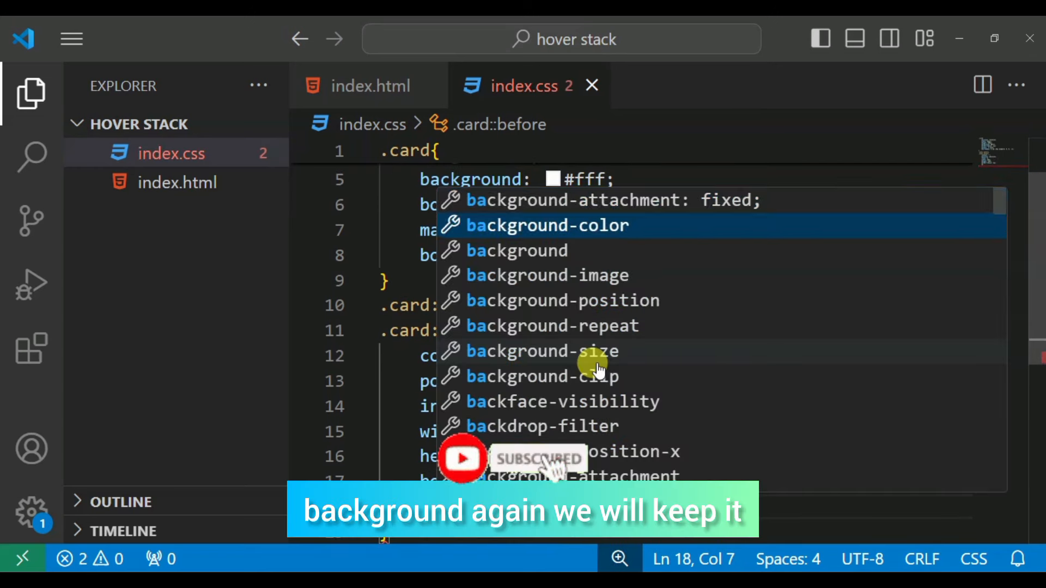
pyautogui.write('background: #fff;')
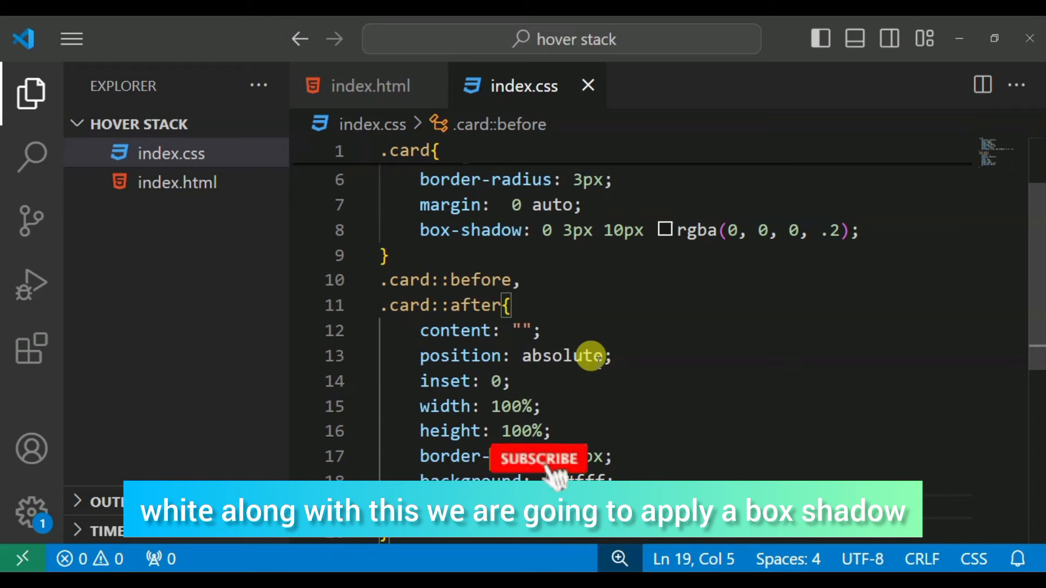
pyautogui.write('box-shadow: 0 3px 10px ;')
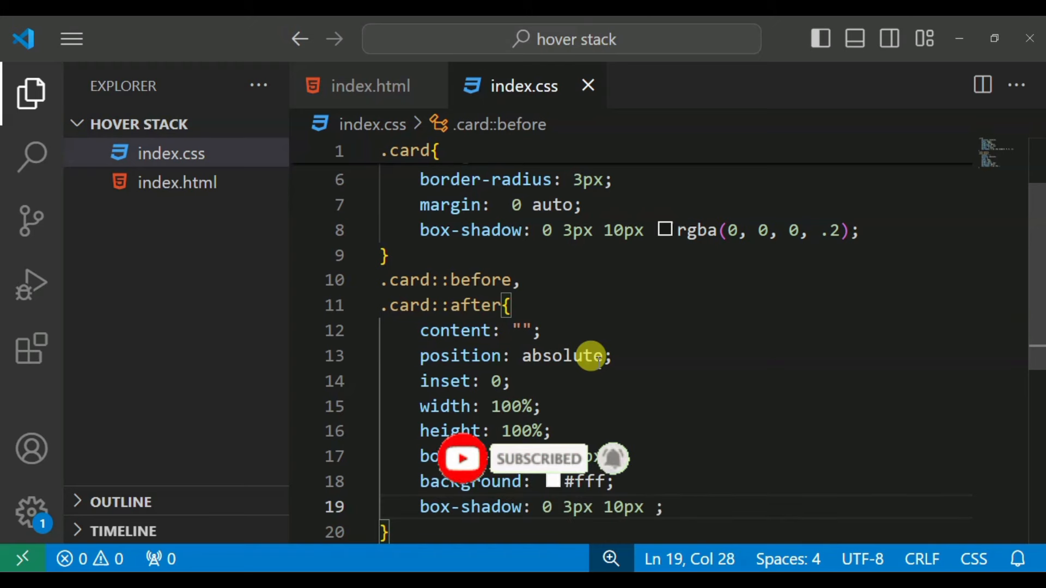
pyautogui.write('rgba(0, 0, 0, .2')
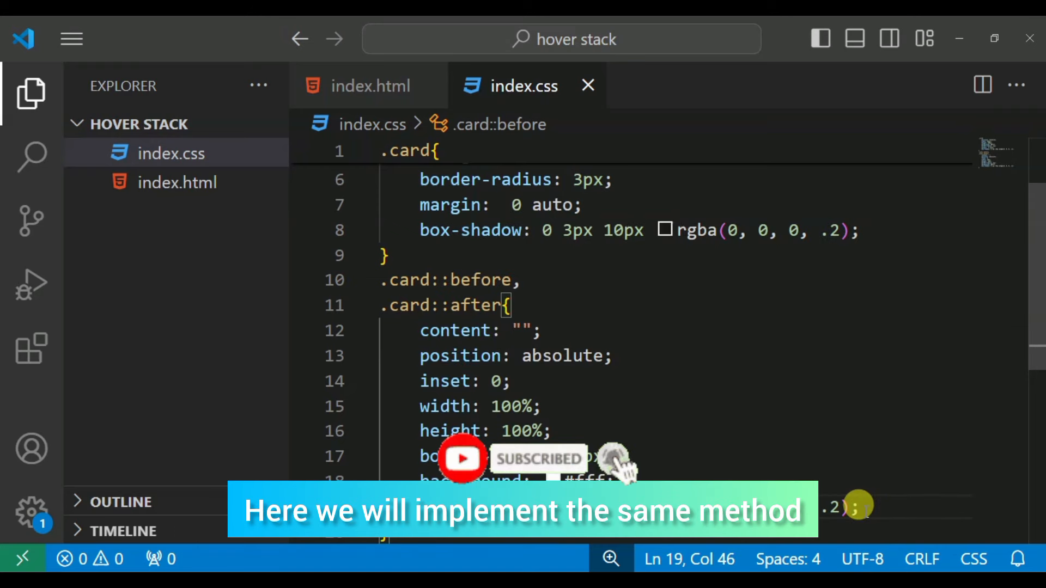
pyautogui.write('z-index')
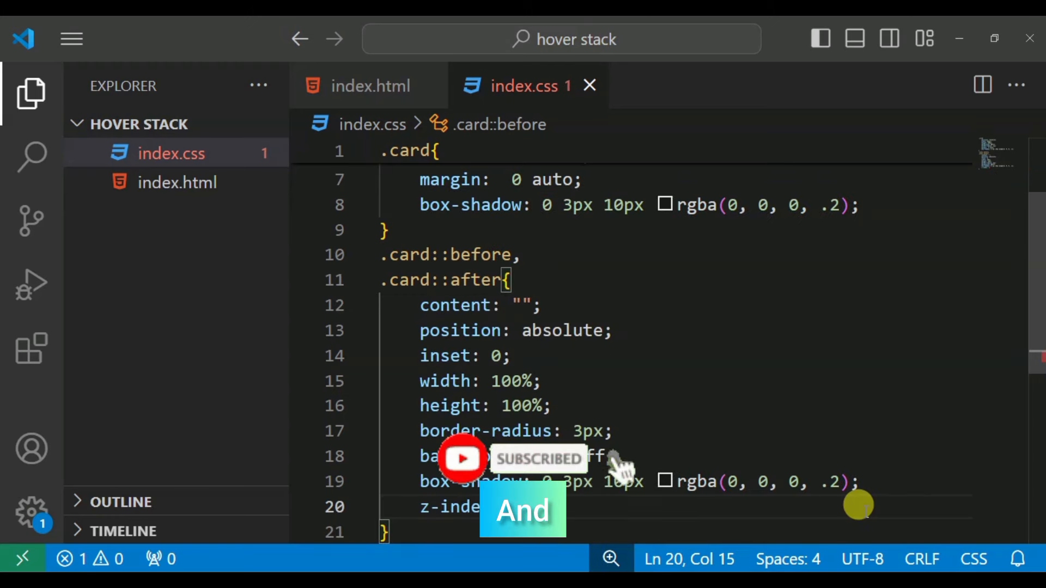
pyautogui.write('-1;')
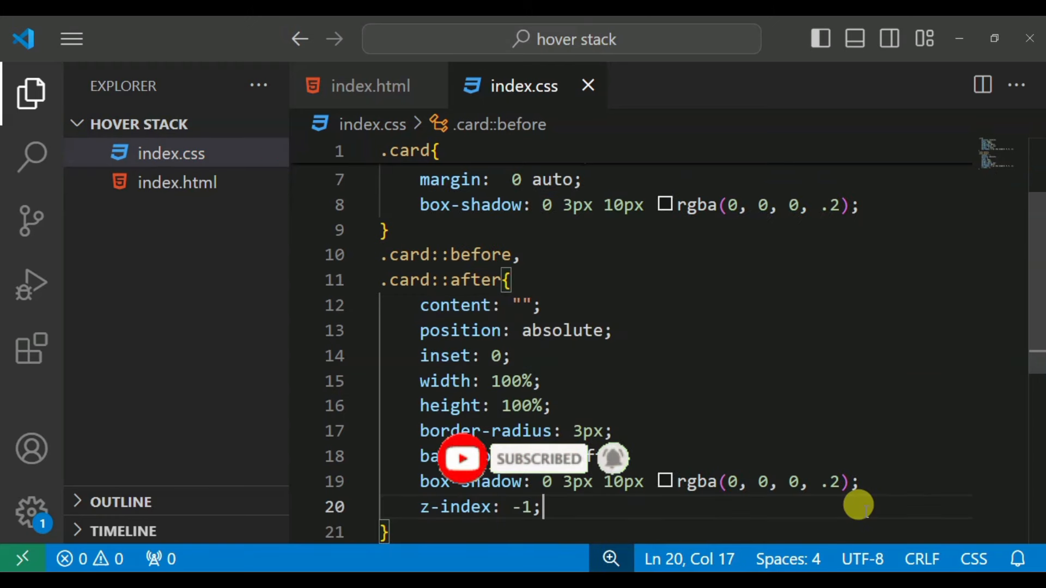
pyautogui.write('transition: ;')
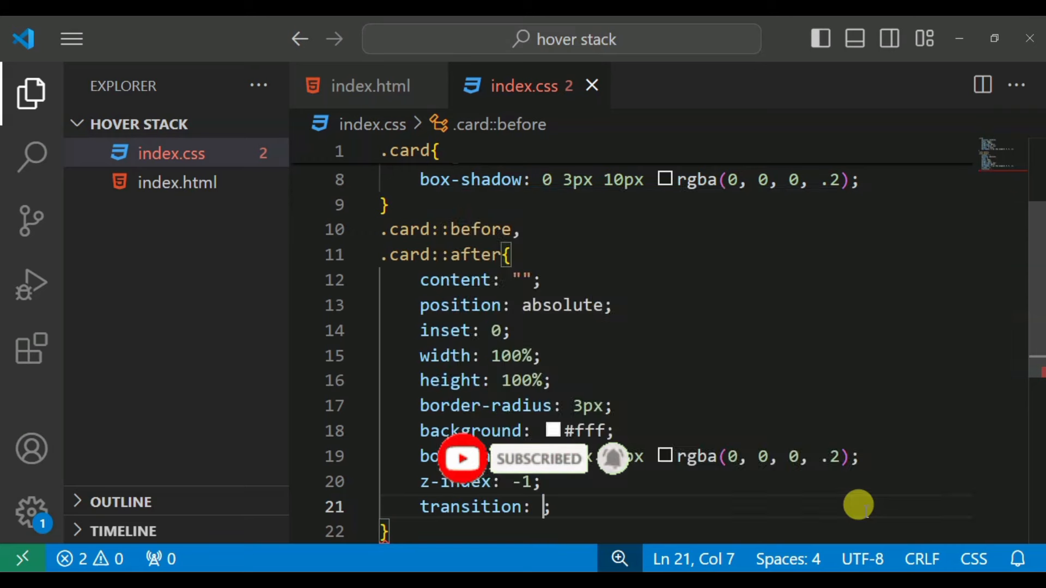
pyautogui.write('.5s')
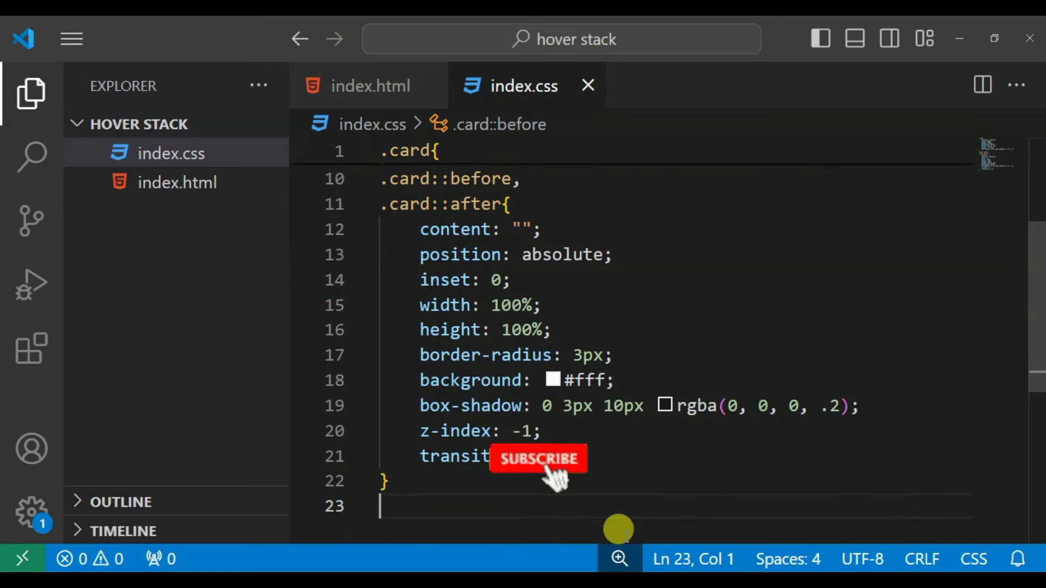
# Add a .card:hover::after rule with transform: rotate(10deg)
pyautogui.write('.')
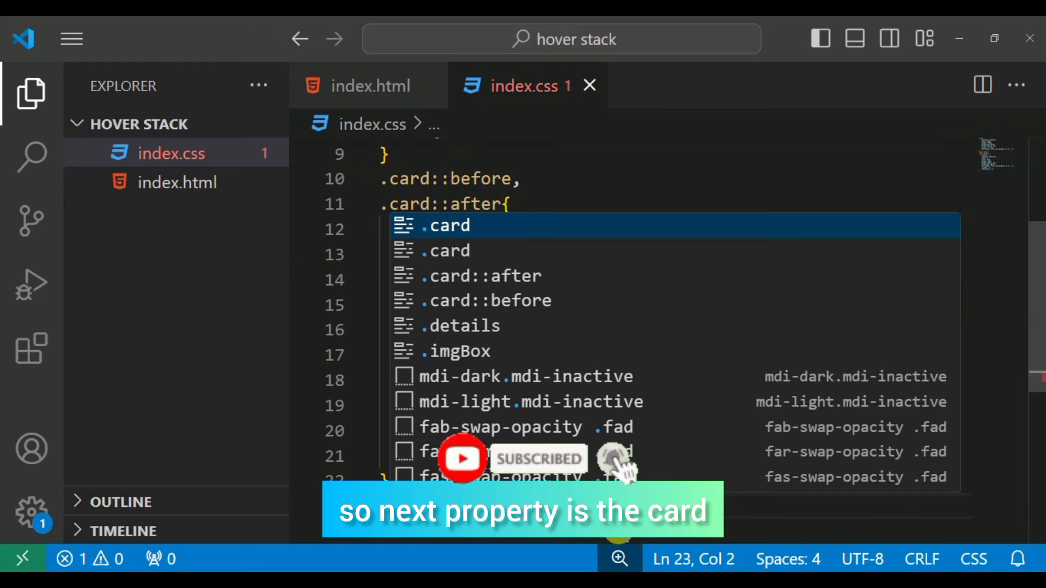
pyautogui.write('.card:h')
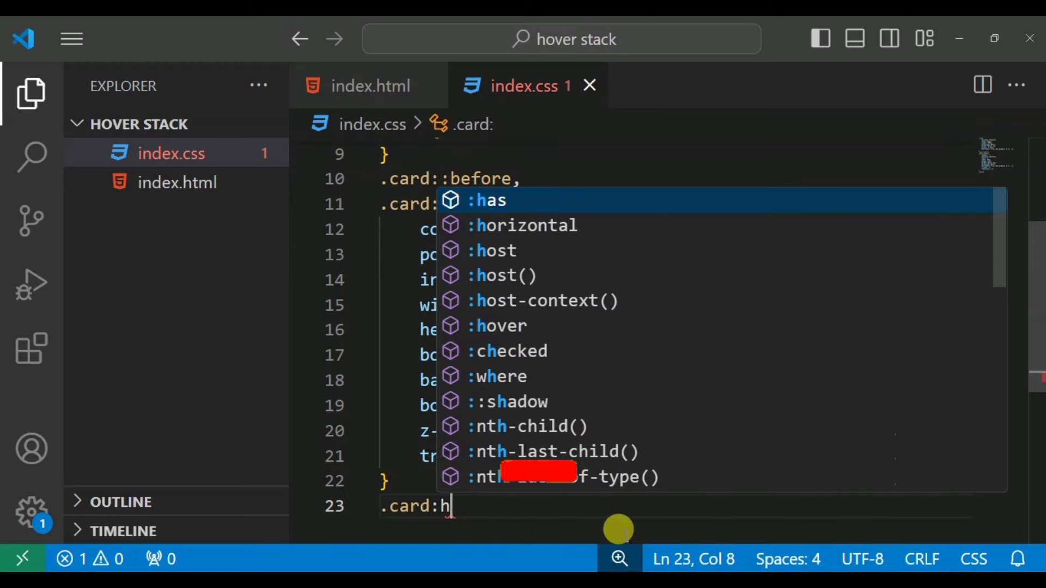
pyautogui.write('over::after{')
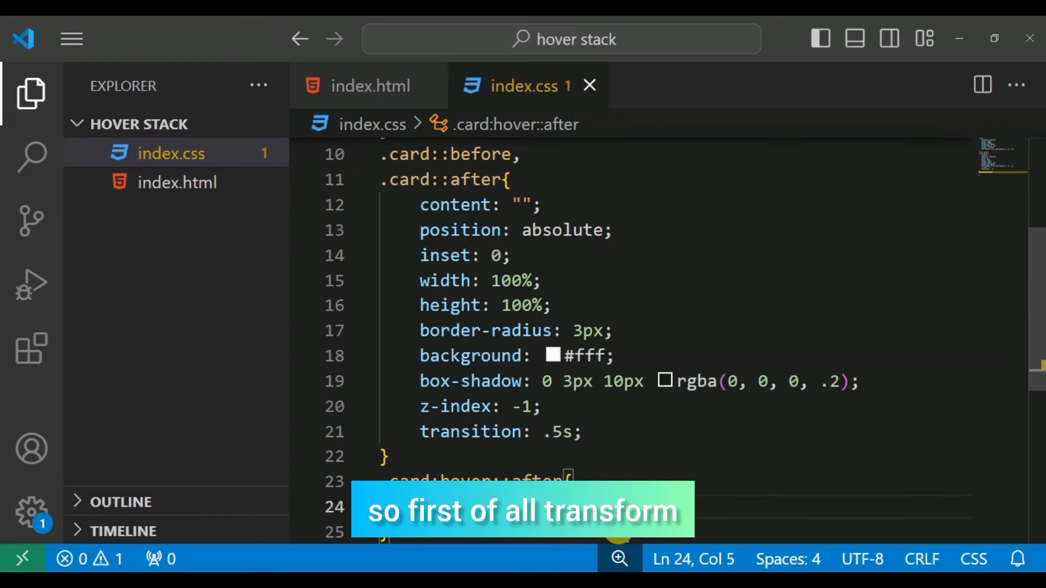
pyautogui.write('tra')
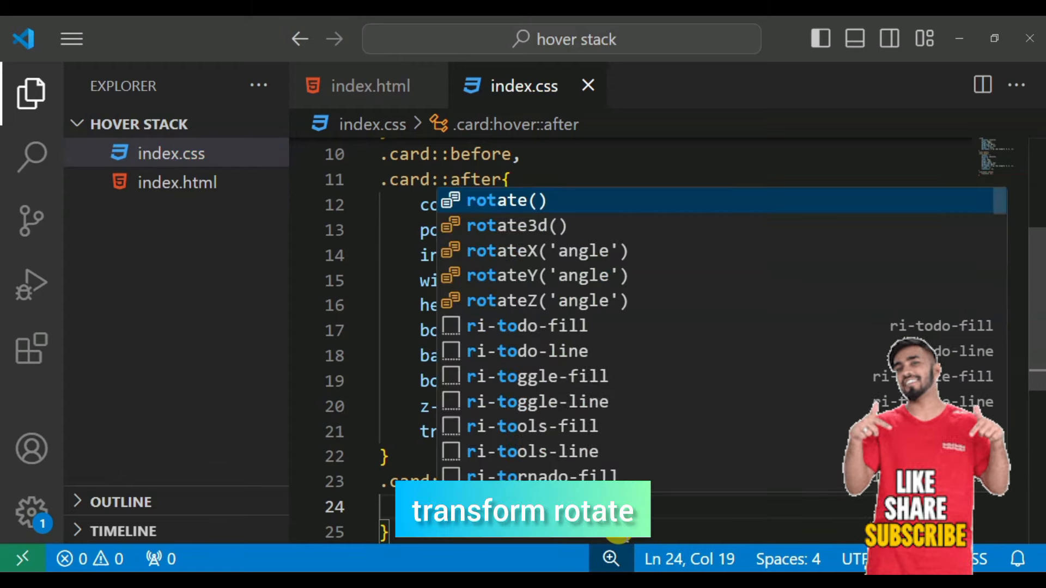
pyautogui.write('rot')
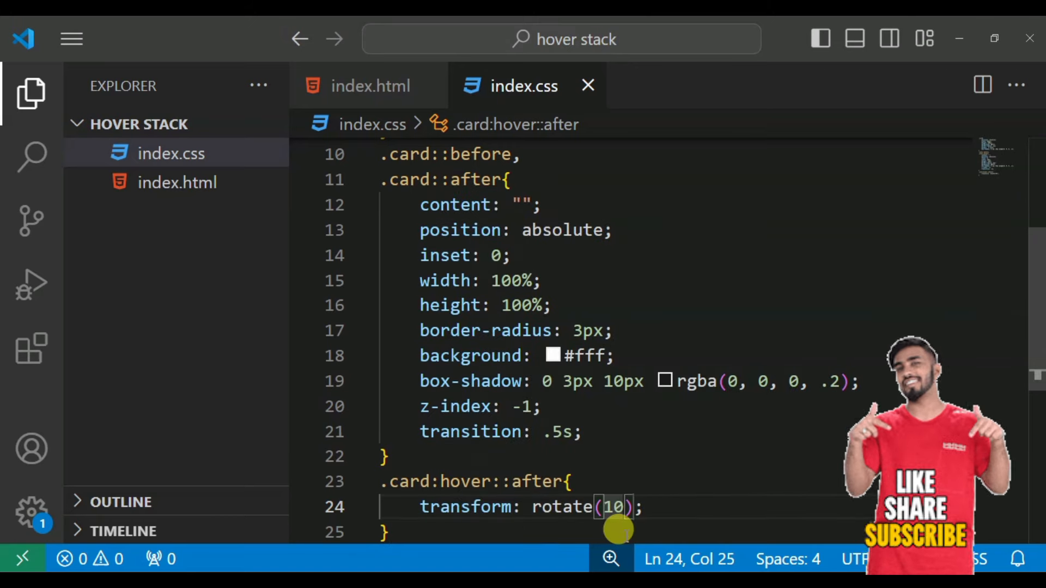
pyautogui.write('deg')
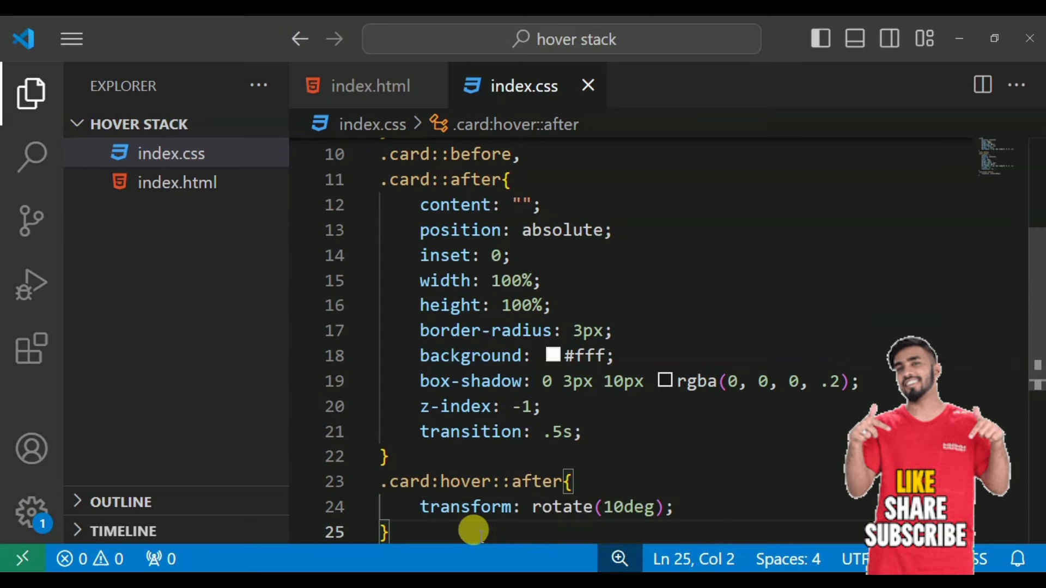
# Add a .card:hover:before rule with transform: rotate(20deg)
pyautogui.write('.card')
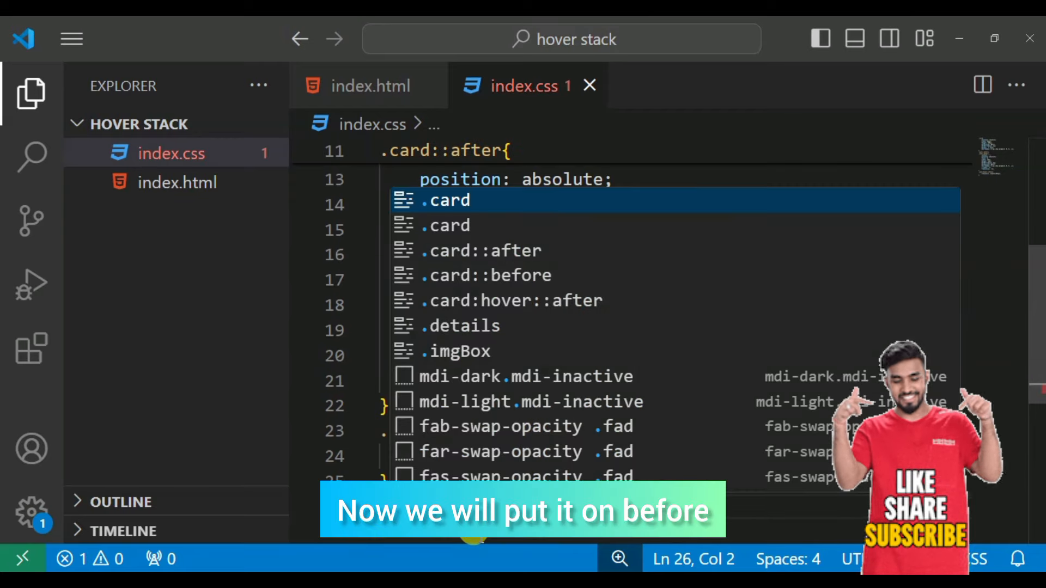
pyautogui.write('.')
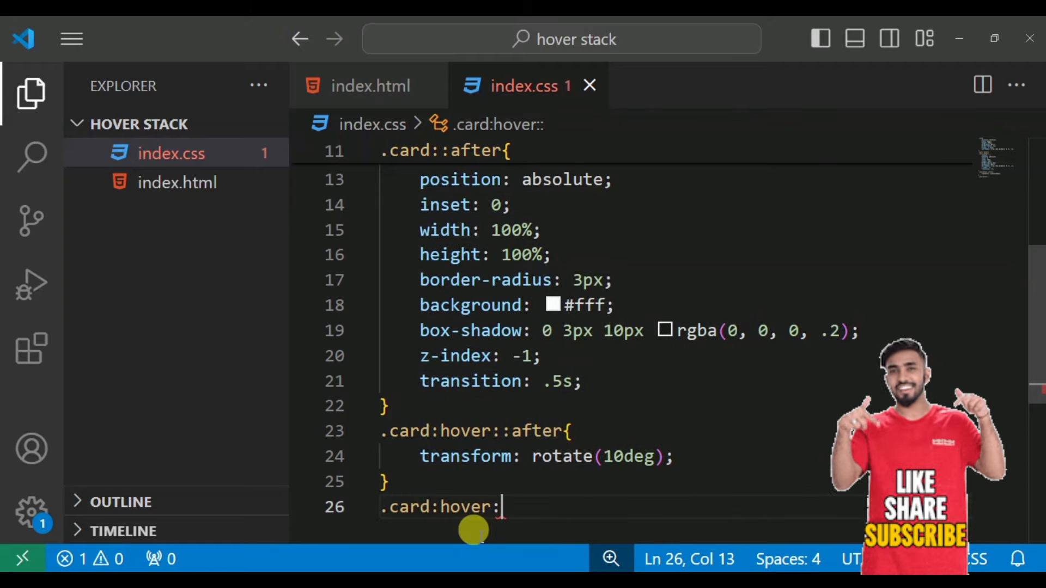
pyautogui.write('bef')
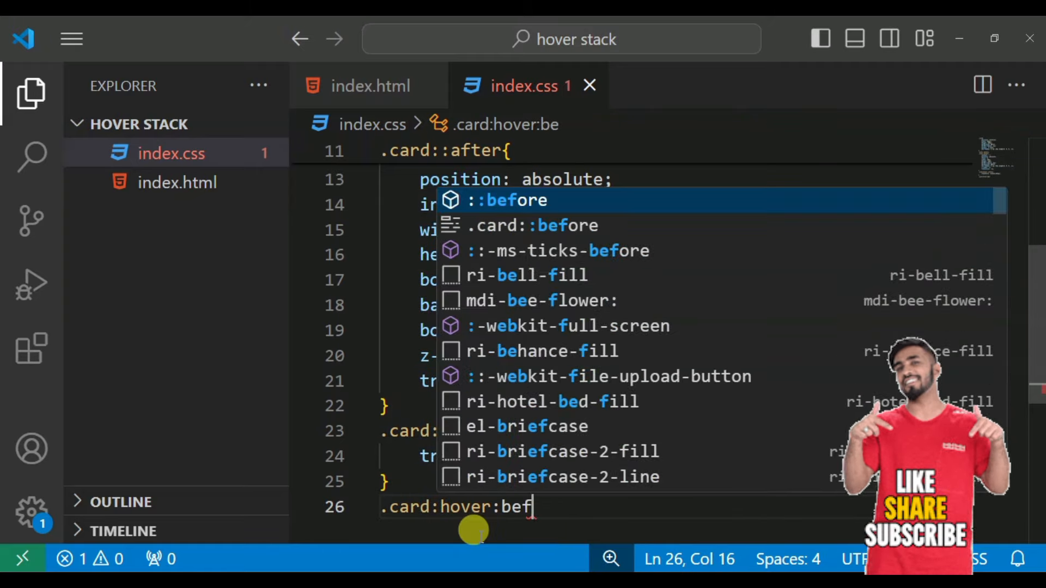
pyautogui.write('ore{')
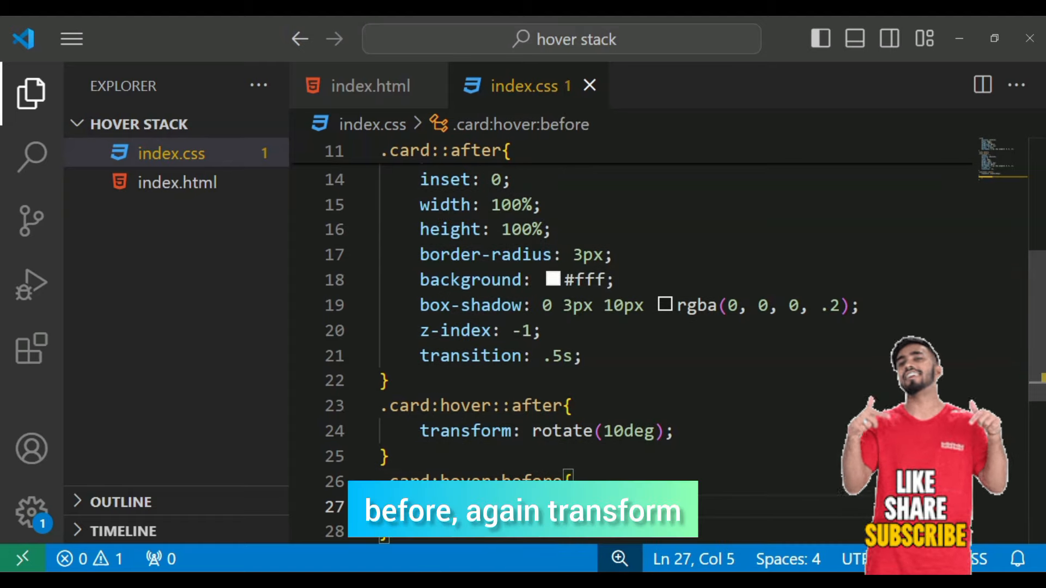
pyautogui.write('transform: r;')
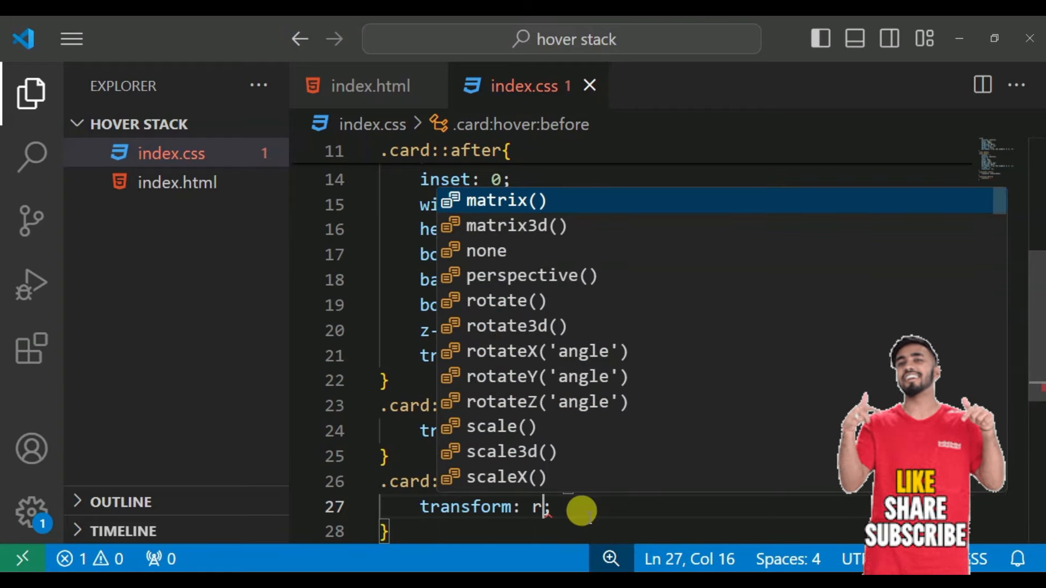
pyautogui.write('otate(20deg')
pyautogui.write('.card')
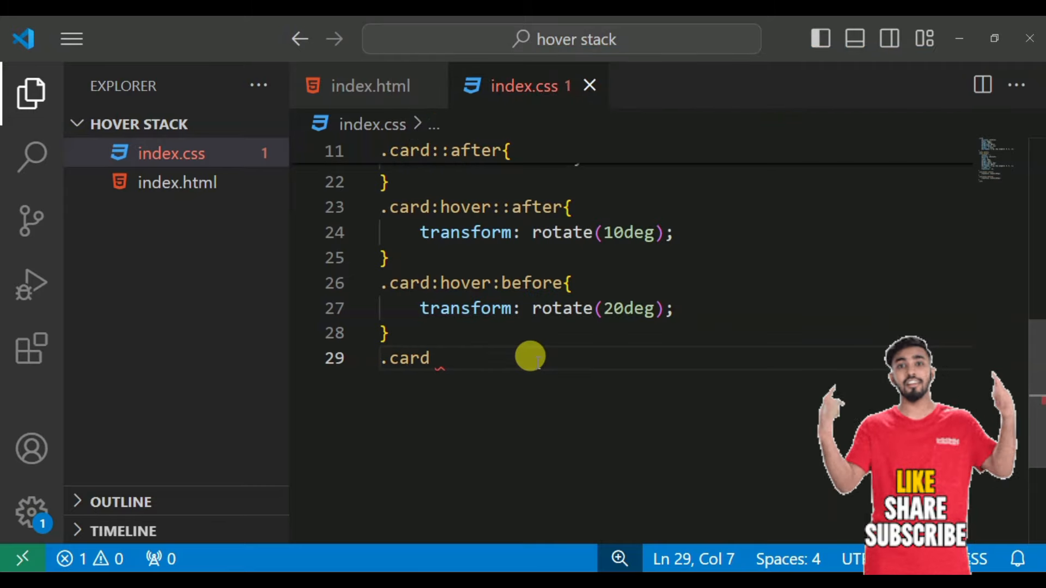
# Add .card .imgBox: absolute, inset 10px, background #101010, z-index 1, transition .5s, and save
pyautogui.write('.imgBox{')
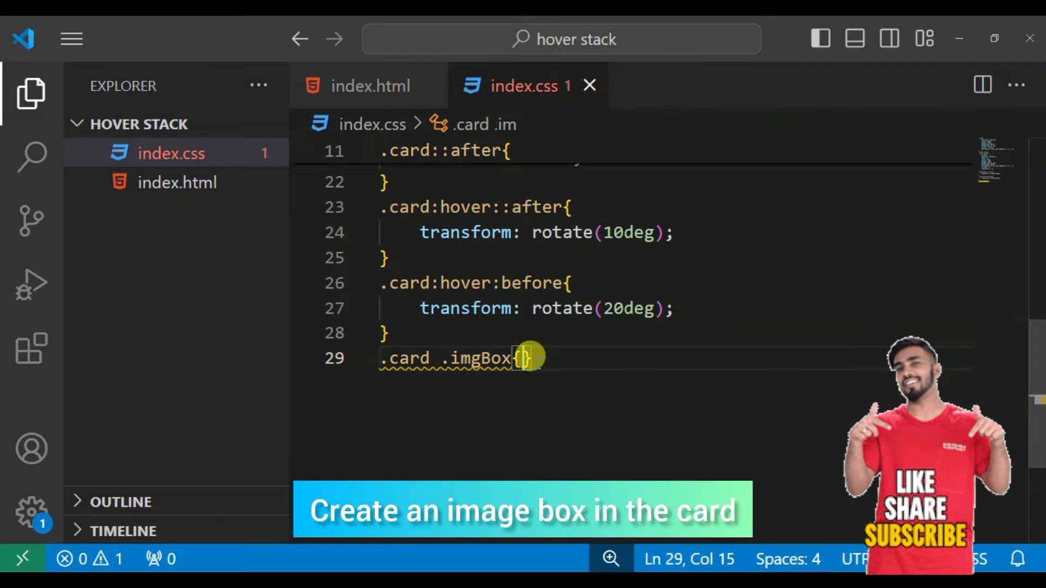
pyautogui.write('p')
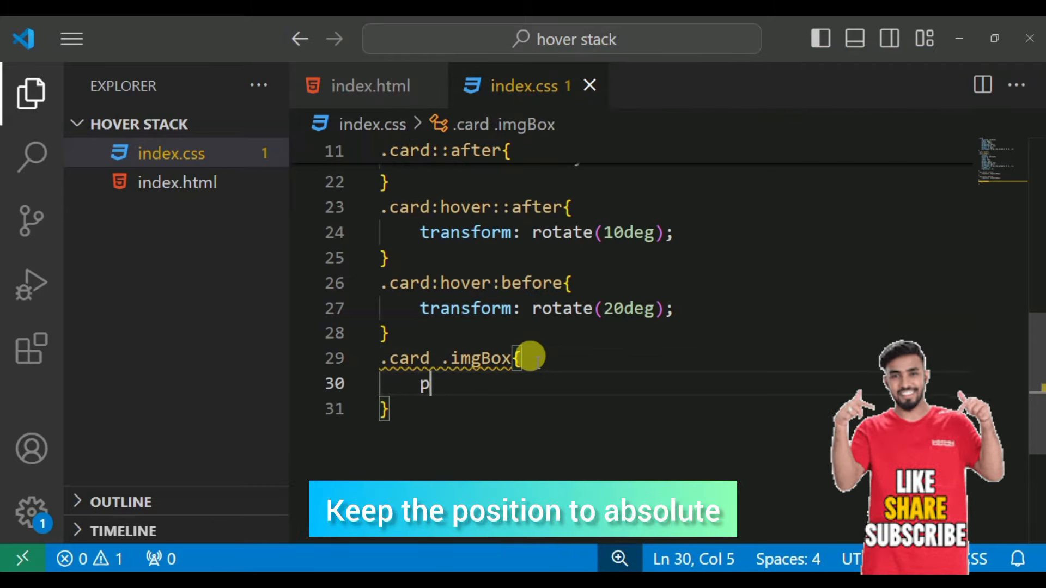
pyautogui.write('osition: absolute;')
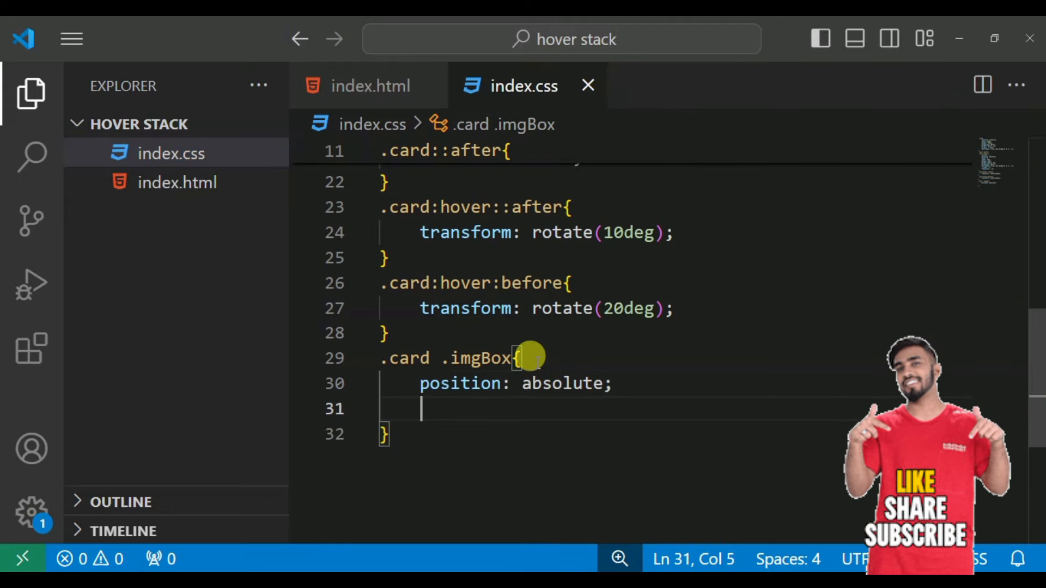
pyautogui.write('inset: 1;')
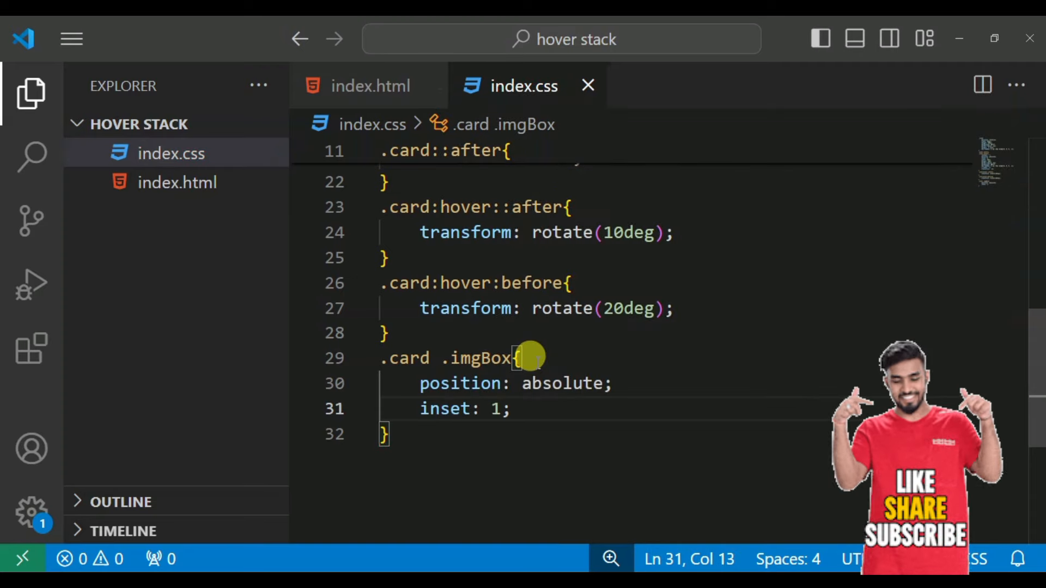
pyautogui.write('0px')
pyautogui.write('background;')
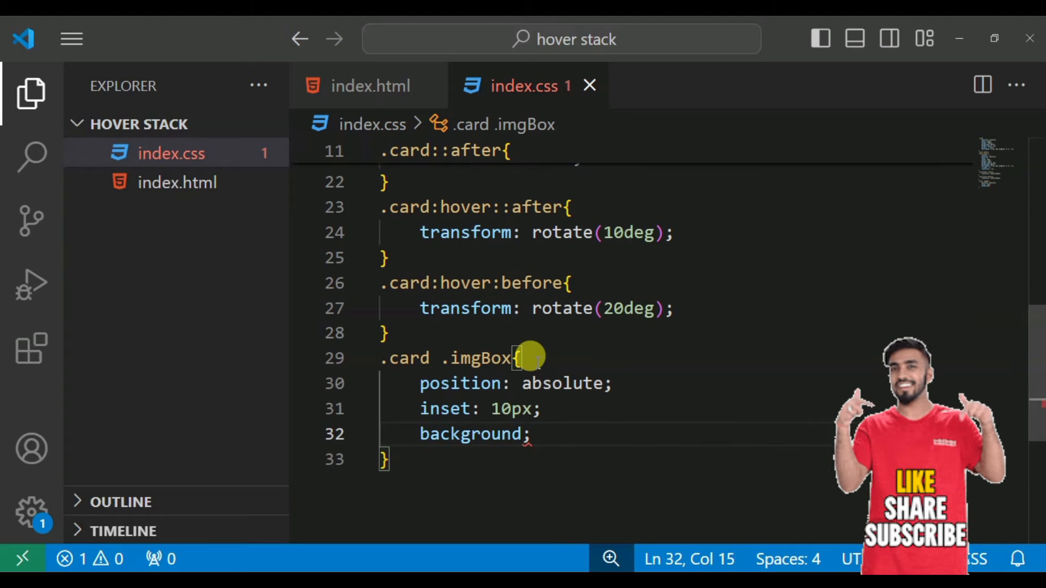
pyautogui.write(':#1')
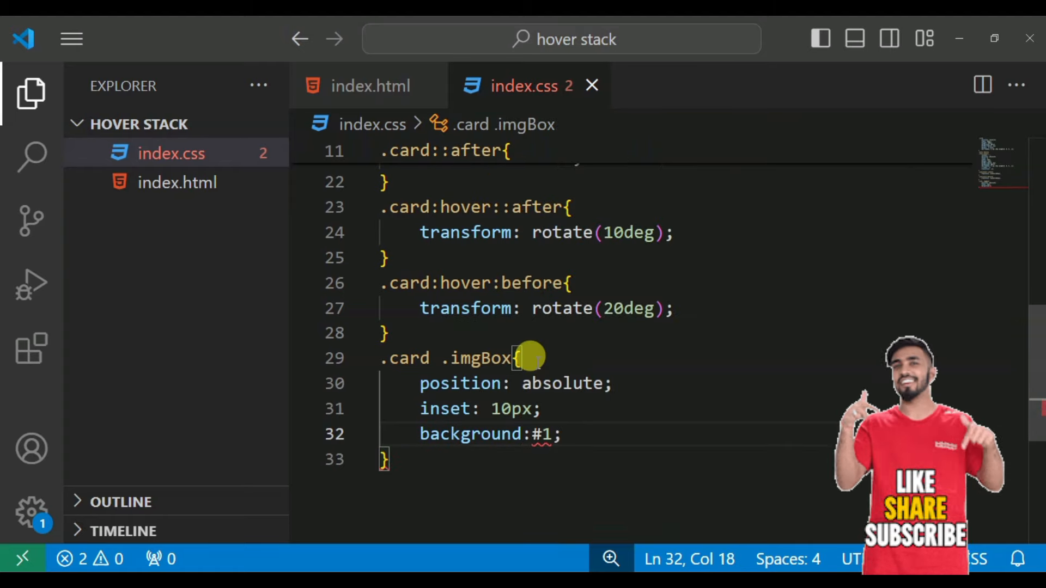
pyautogui.write('01010')
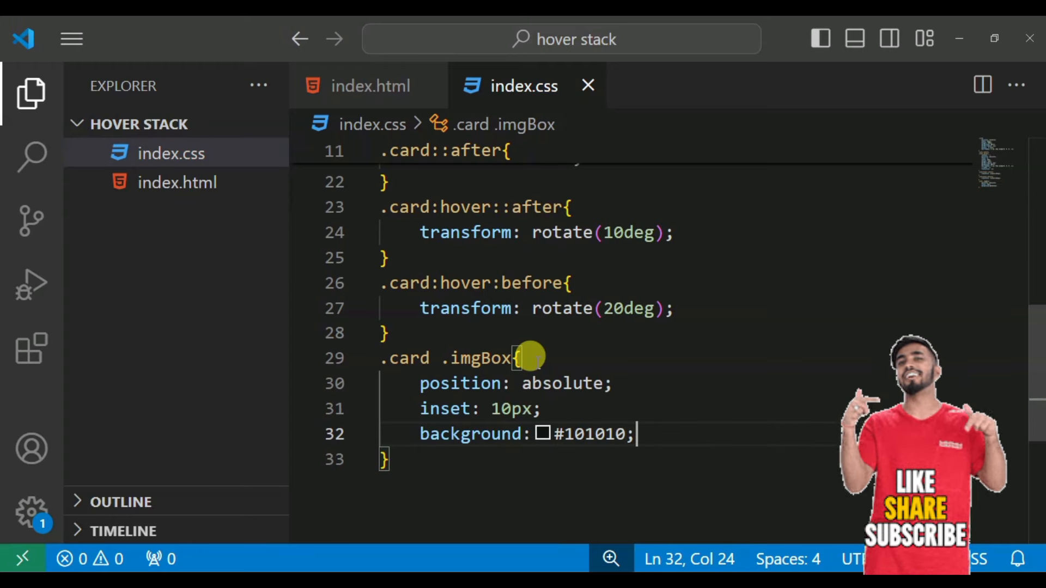
pyautogui.write('z-index: 1;')
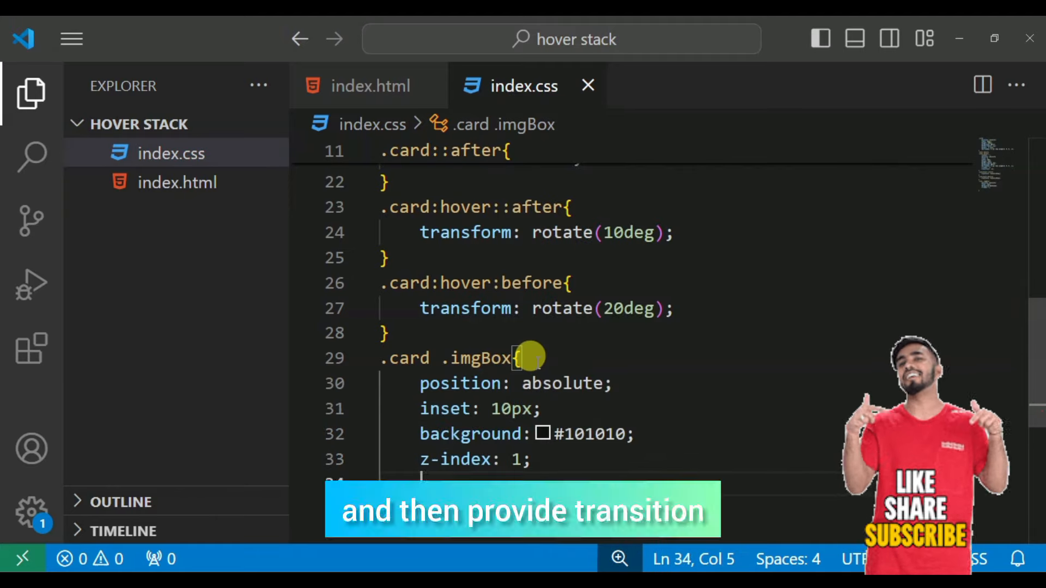
pyautogui.write('transition: s;')
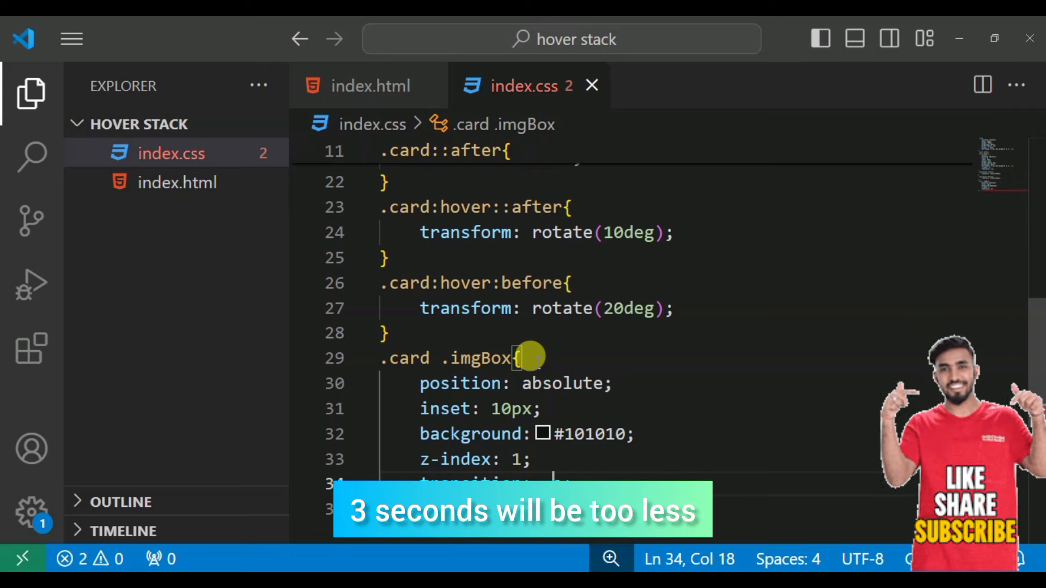
pyautogui.press('ctrl+s')
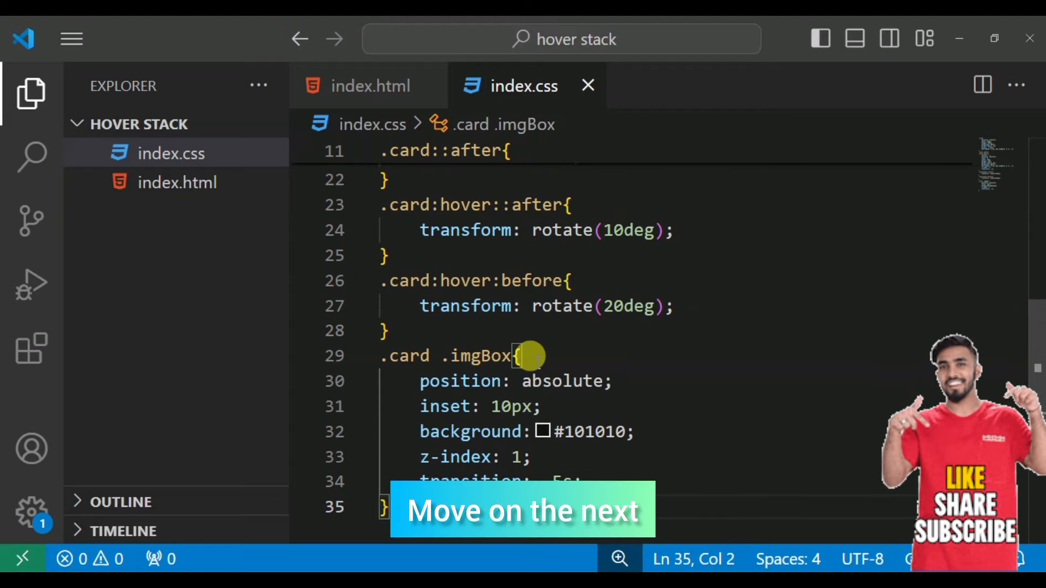
pyautogui.scroll(-3)
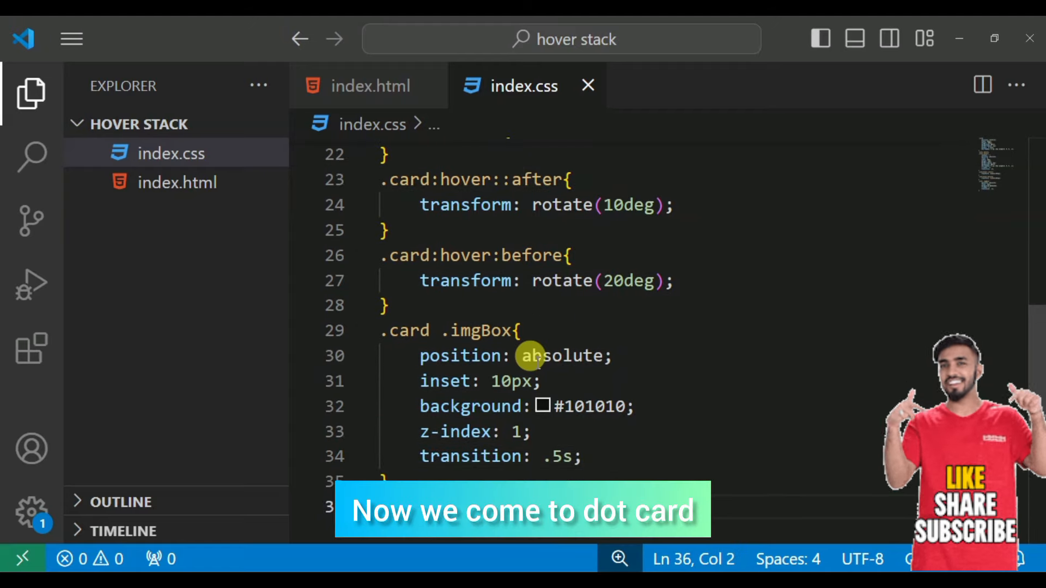
# Add a .card:hover .imgBox rule with bottom: 75px
pyautogui.write('.card:h')
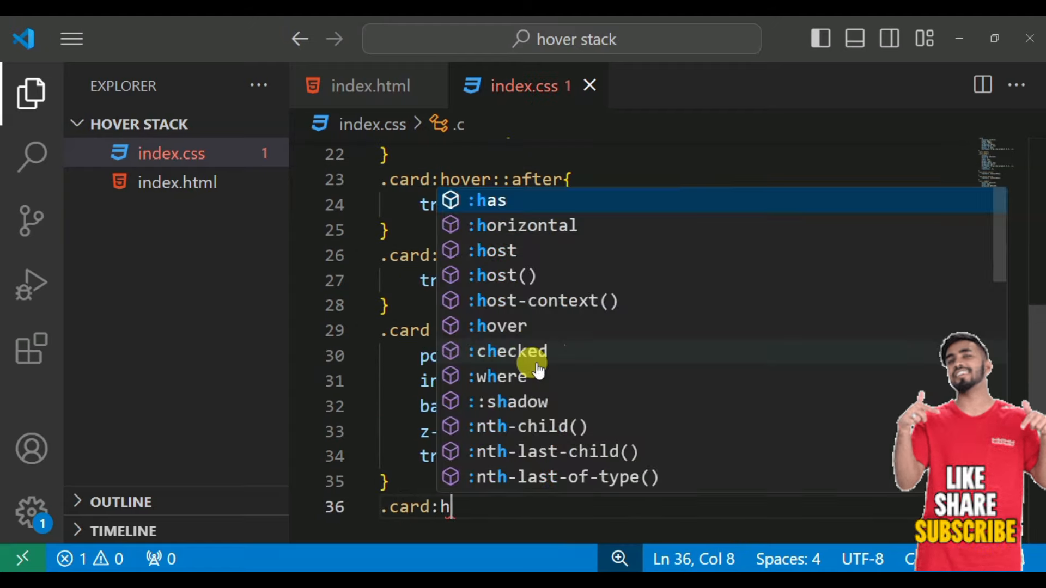
pyautogui.write('over')
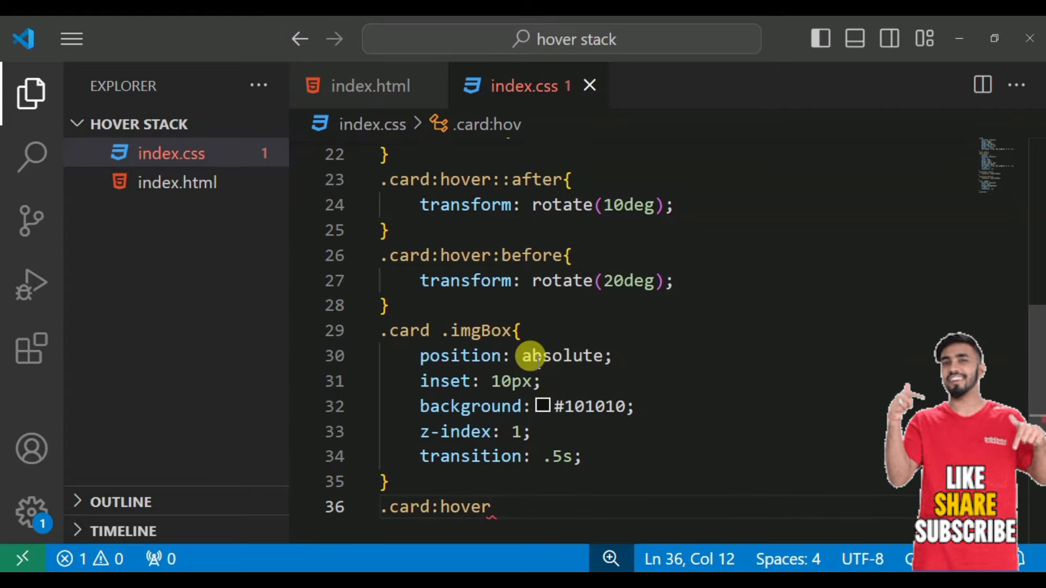
pyautogui.write('.')
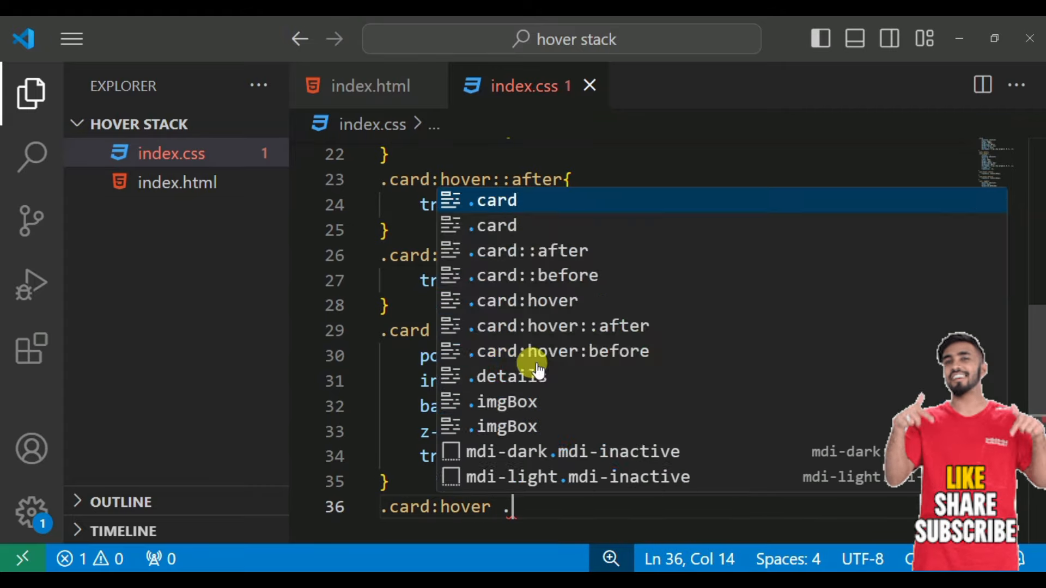
pyautogui.write('imgBox')
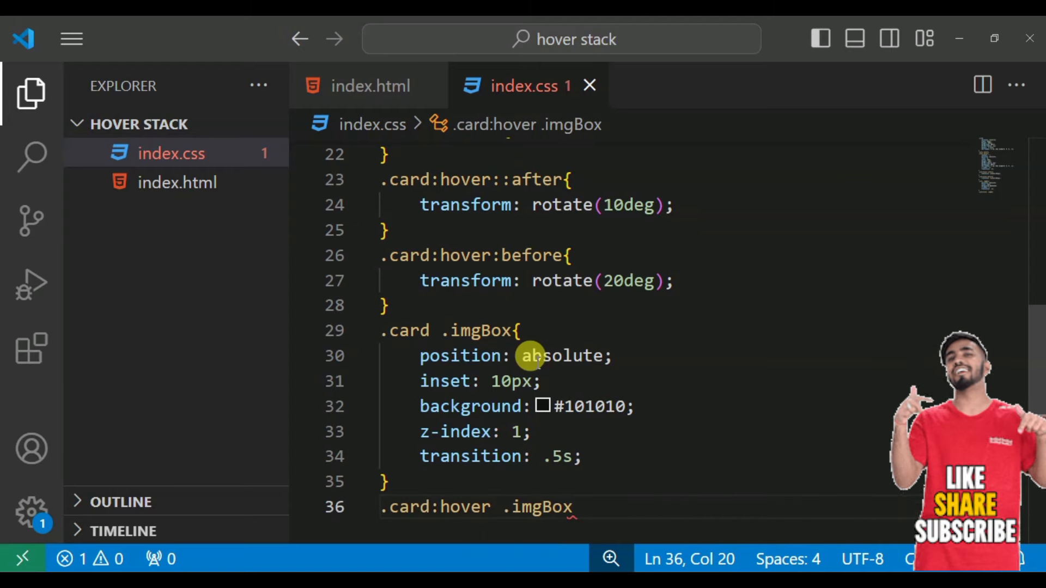
pyautogui.write('bottom: ;')
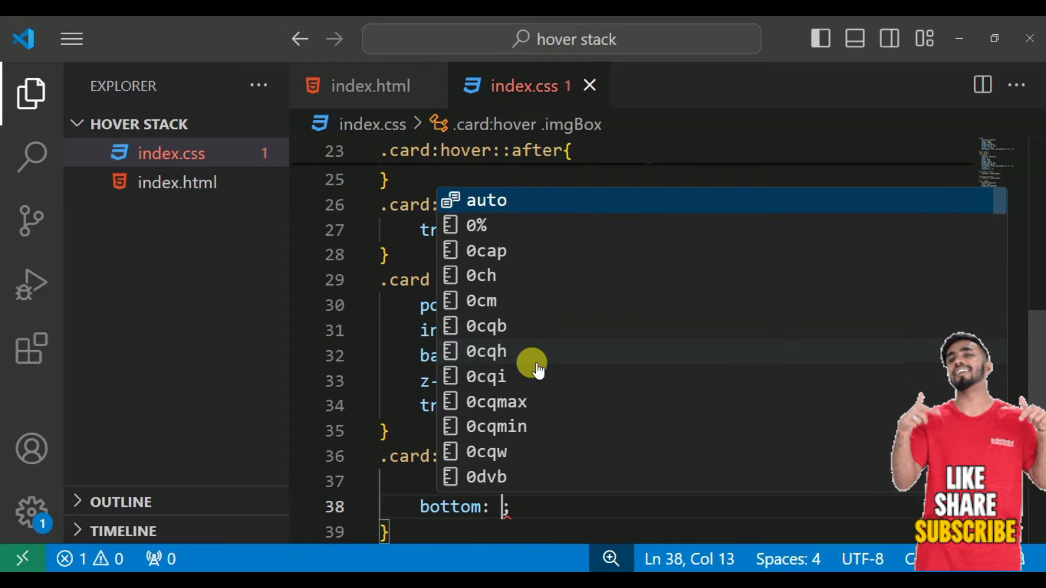
pyautogui.write('75')
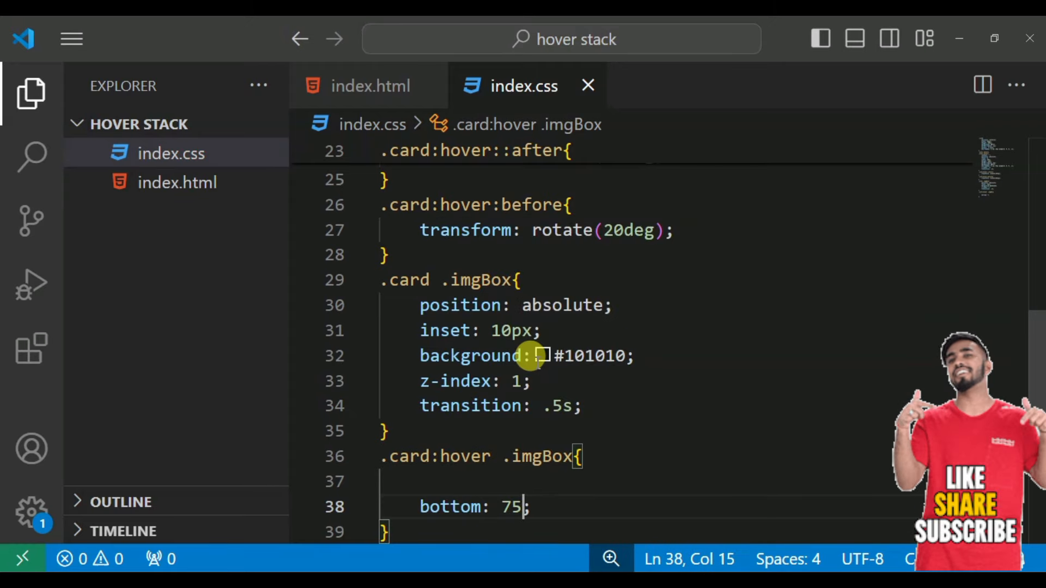
pyautogui.write('px')
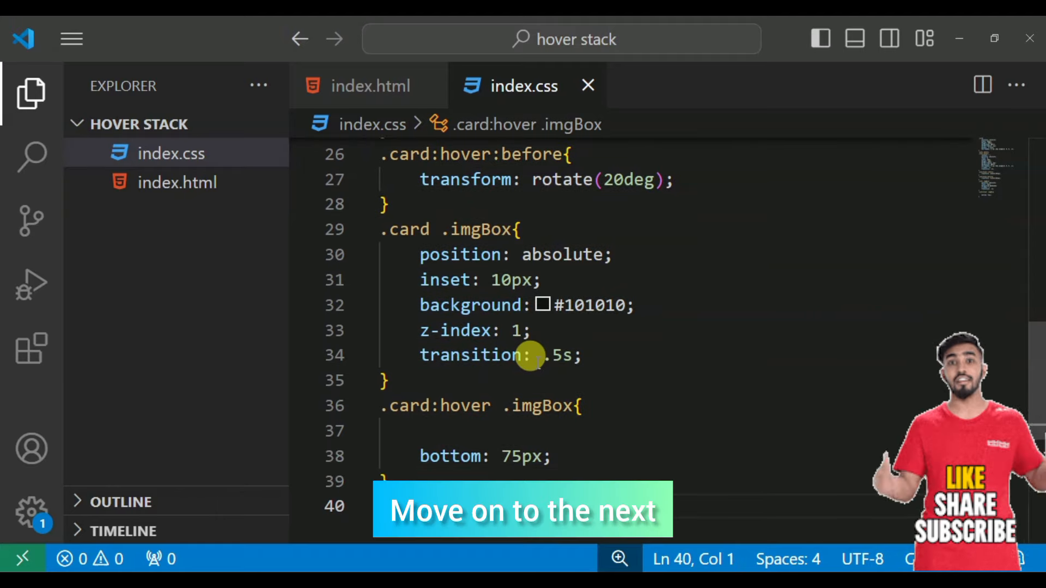
# Add .card .imgBox img: absolute, top 0, left 0, width and height 100%, object-fit cover
pyautogui.write('.card .imgBox img{')
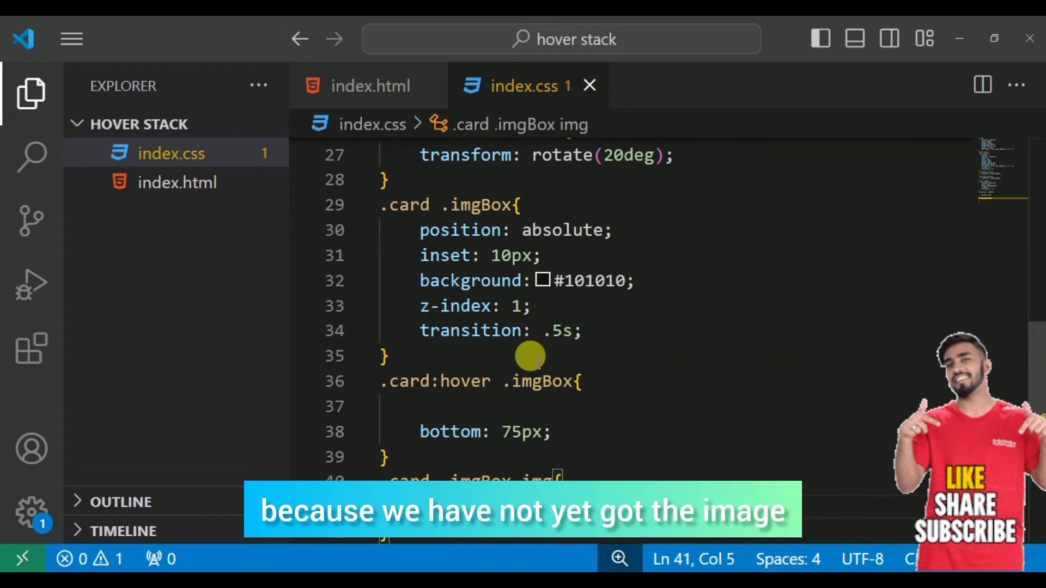
pyautogui.write('po')
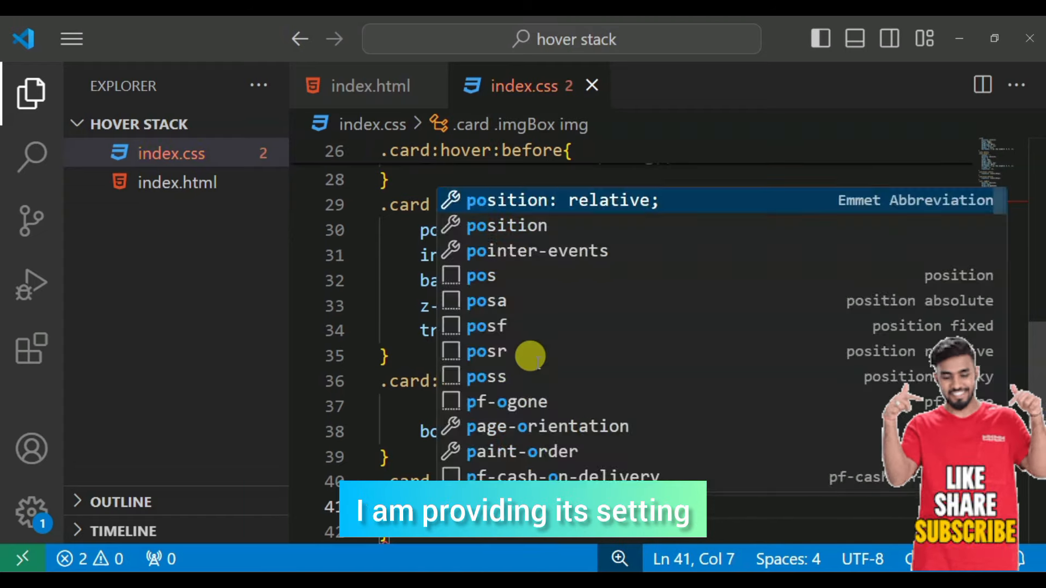
pyautogui.write('position: absolute;')
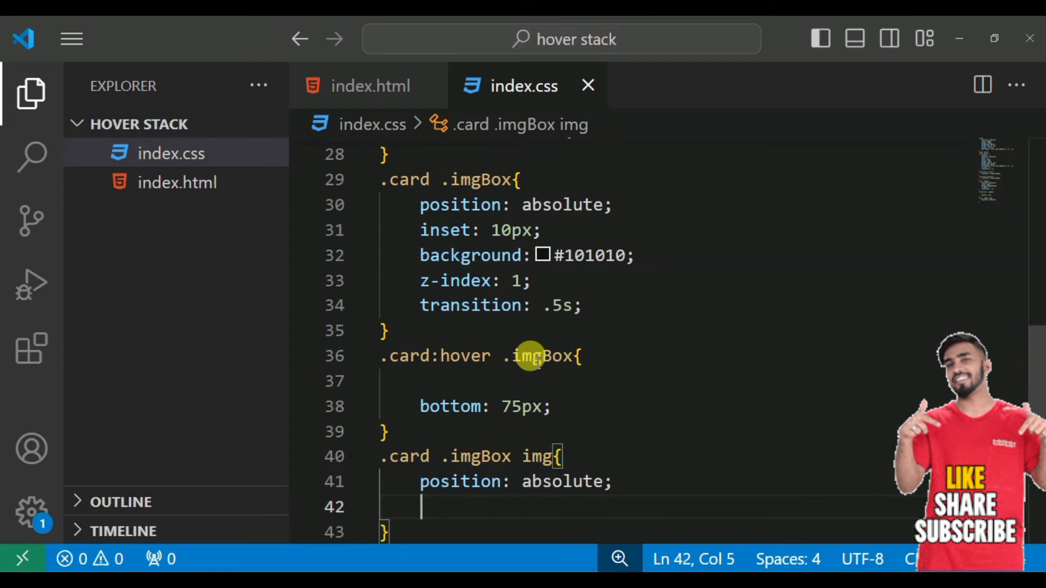
pyautogui.write('top: 0;')
pyautogui.write('left: 0;')
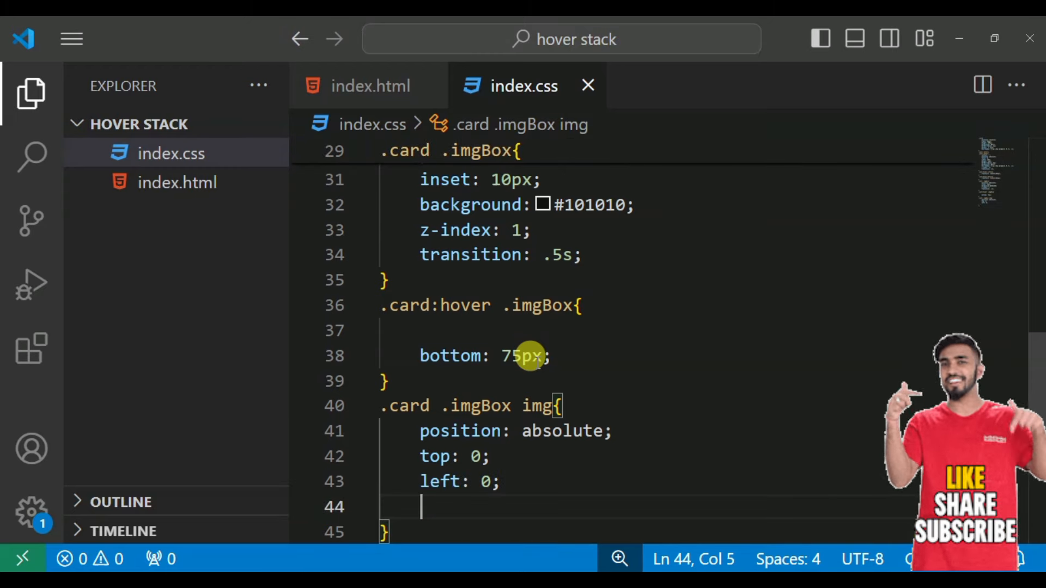
pyautogui.write('width: 100%;')
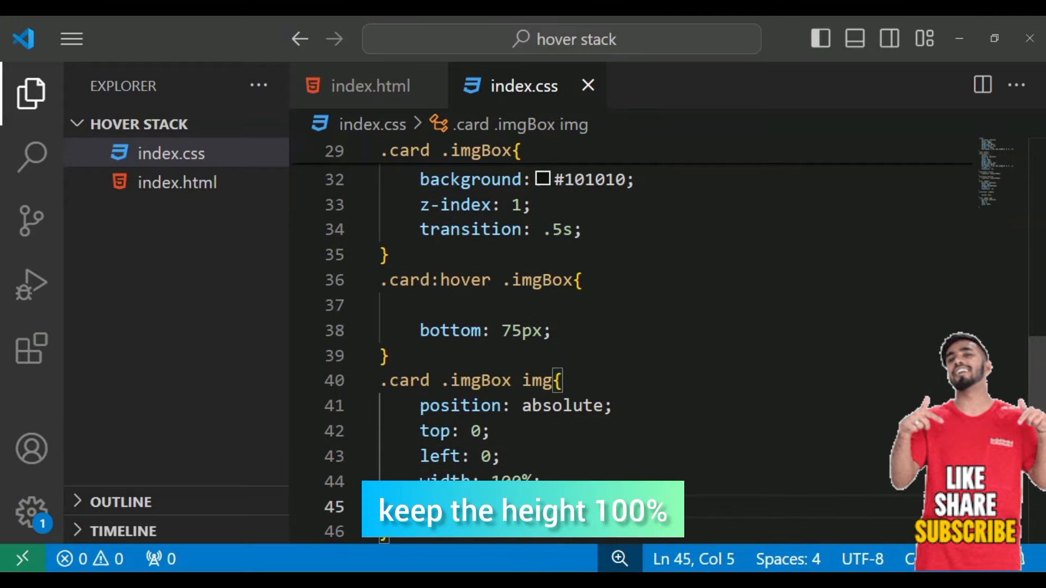
pyautogui.write('height: 100;')
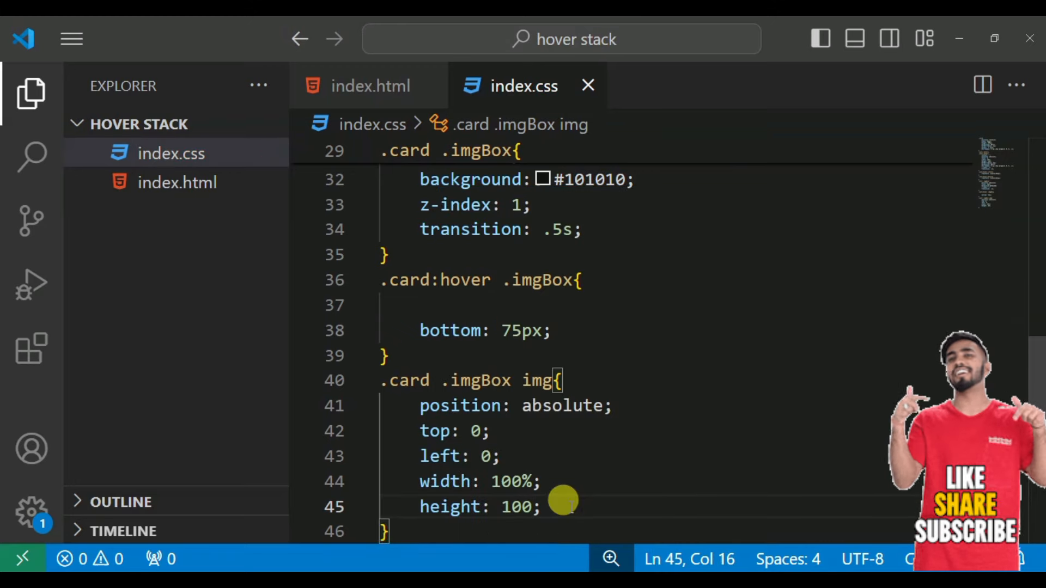
pyautogui.write('%')
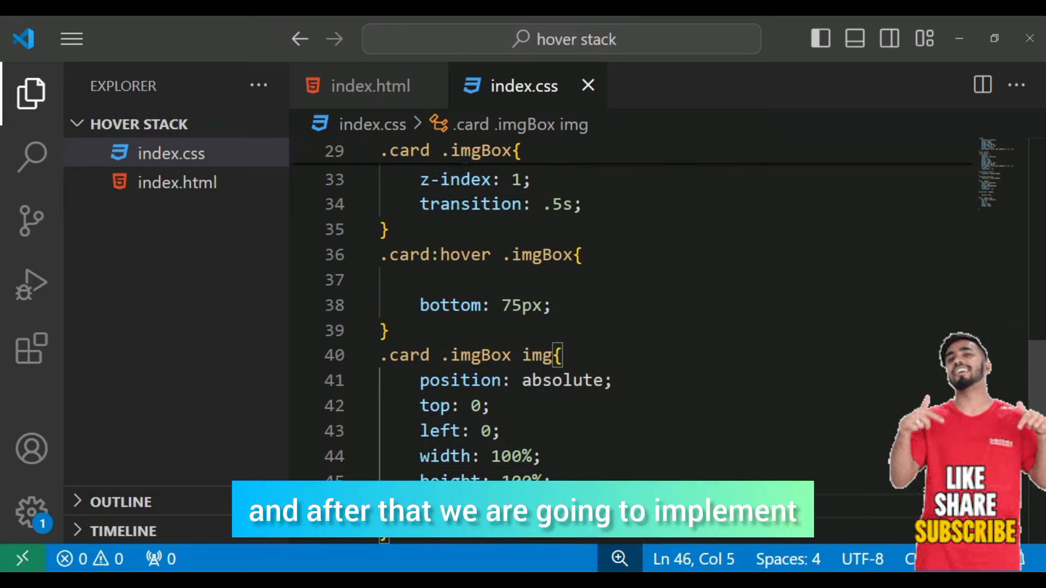
pyautogui.write('ob')
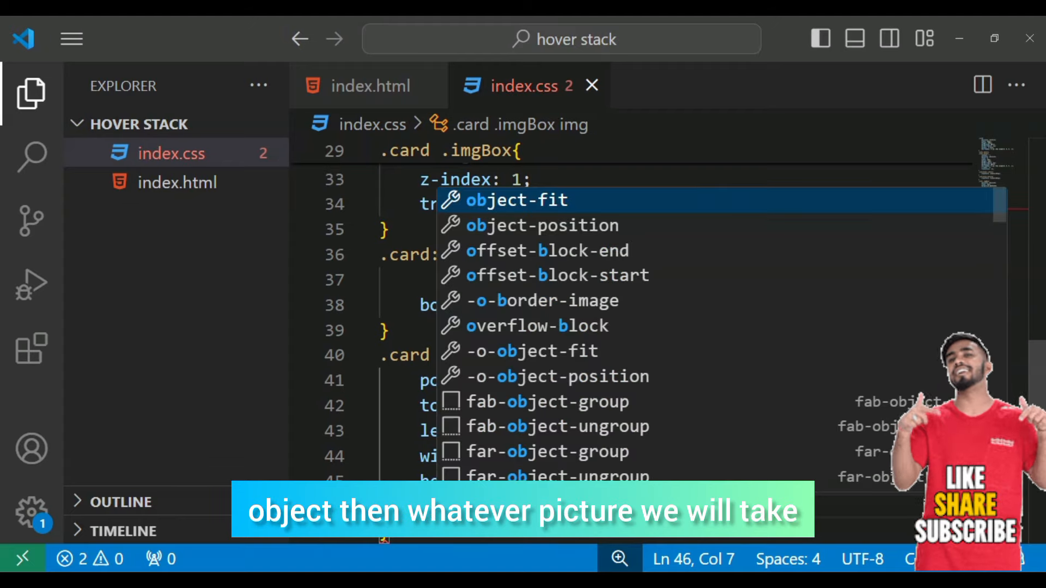
pyautogui.write('object-fit: cover;')
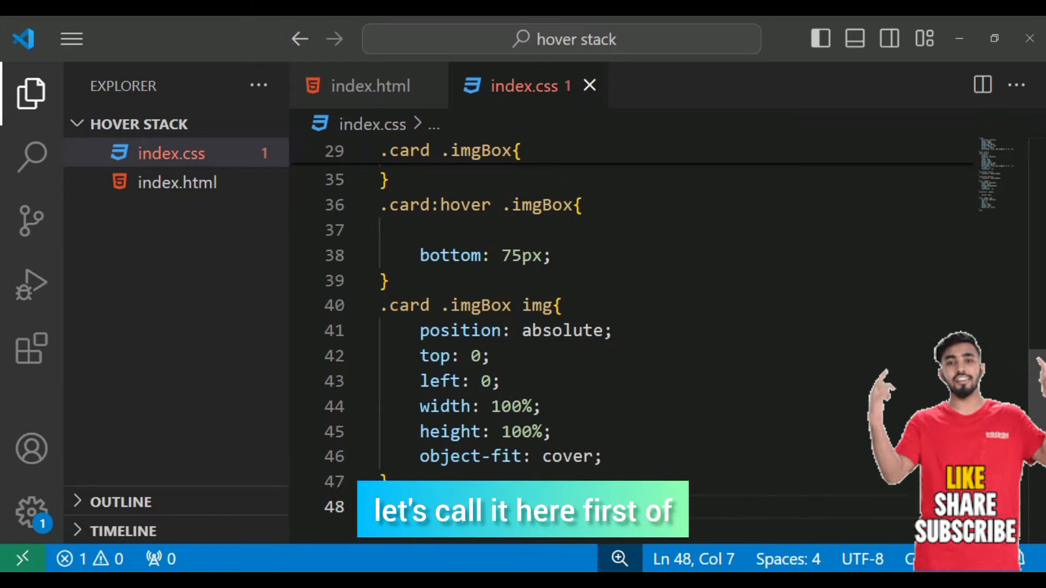
# Write the .card .details rule: absolute position, 10px left/right/bottom insets, 55px height
pyautogui.write('d .details{')
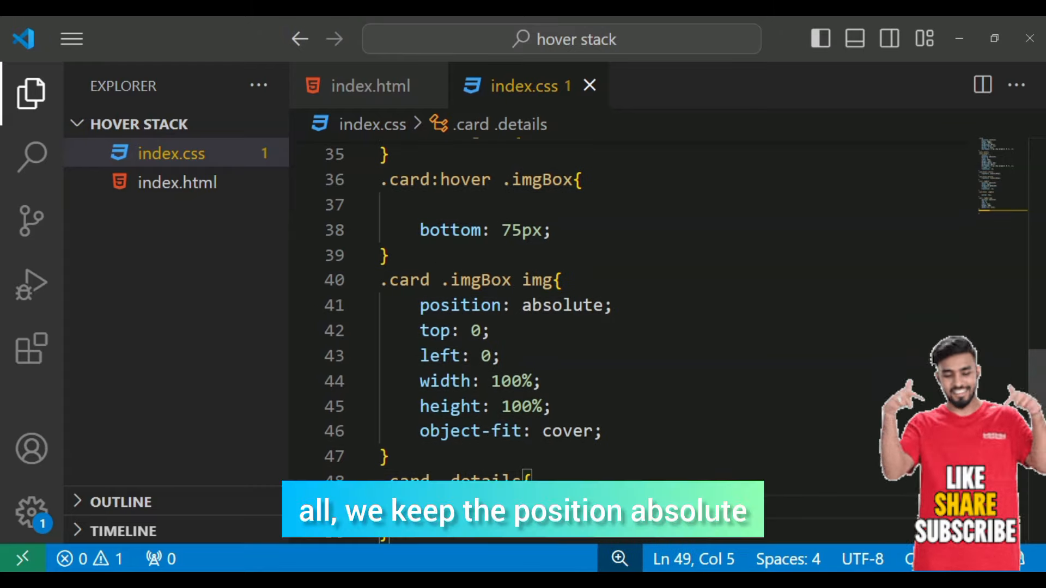
pyautogui.write('position: absolute;')
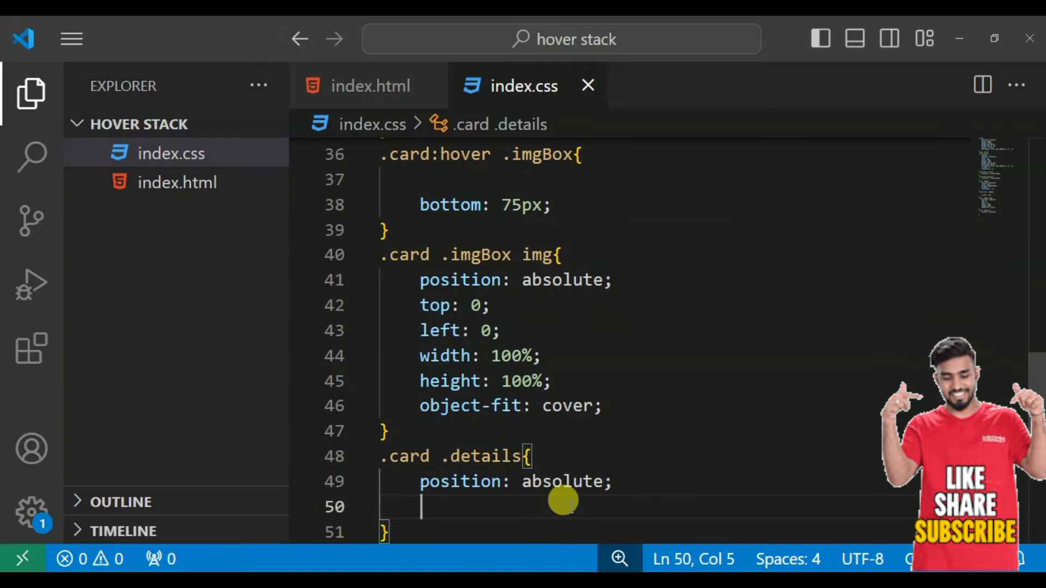
pyautogui.write('left: 10px;')
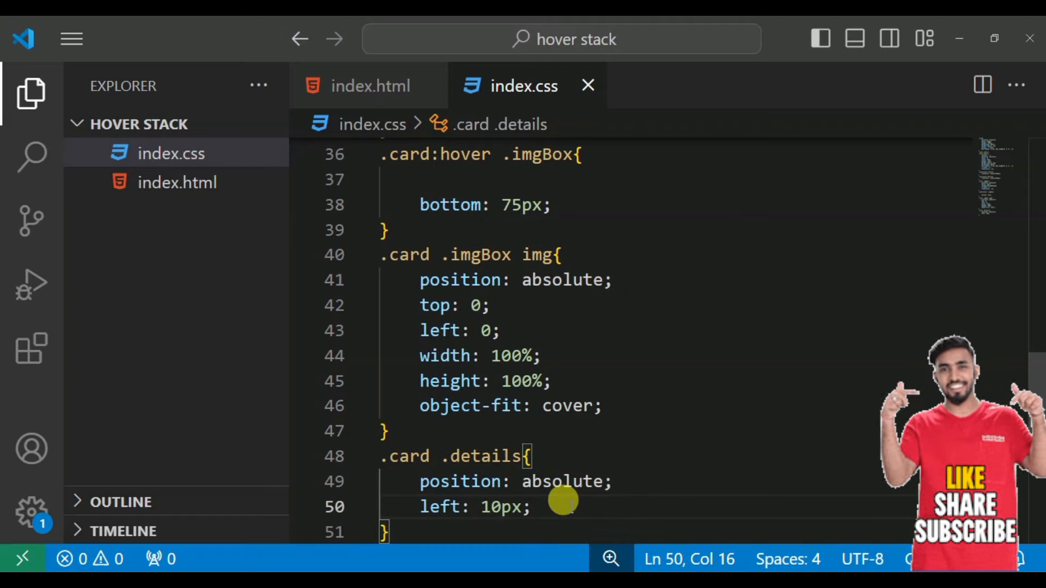
pyautogui.write('right')
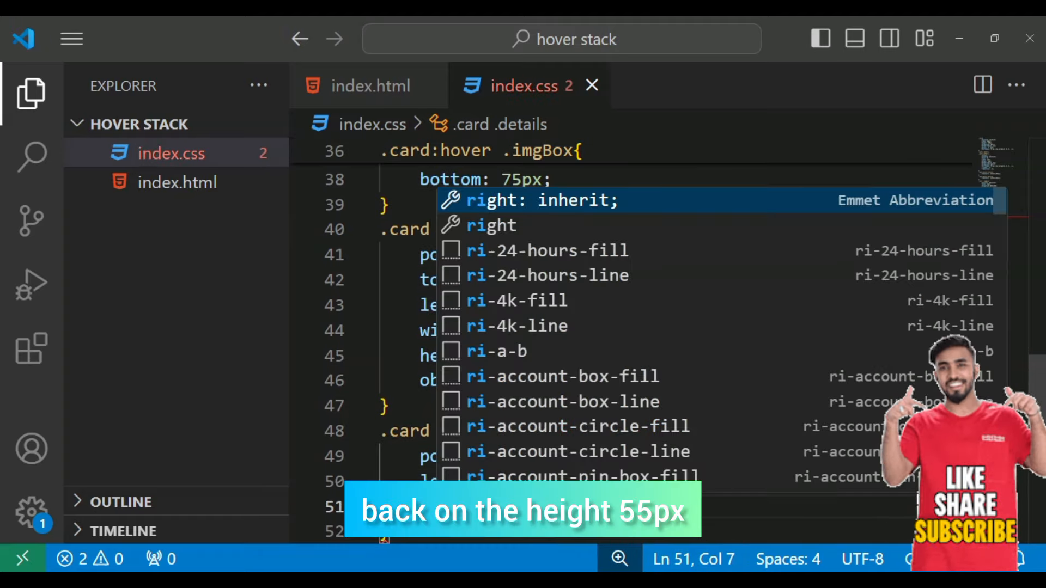
pyautogui.write('10p;')
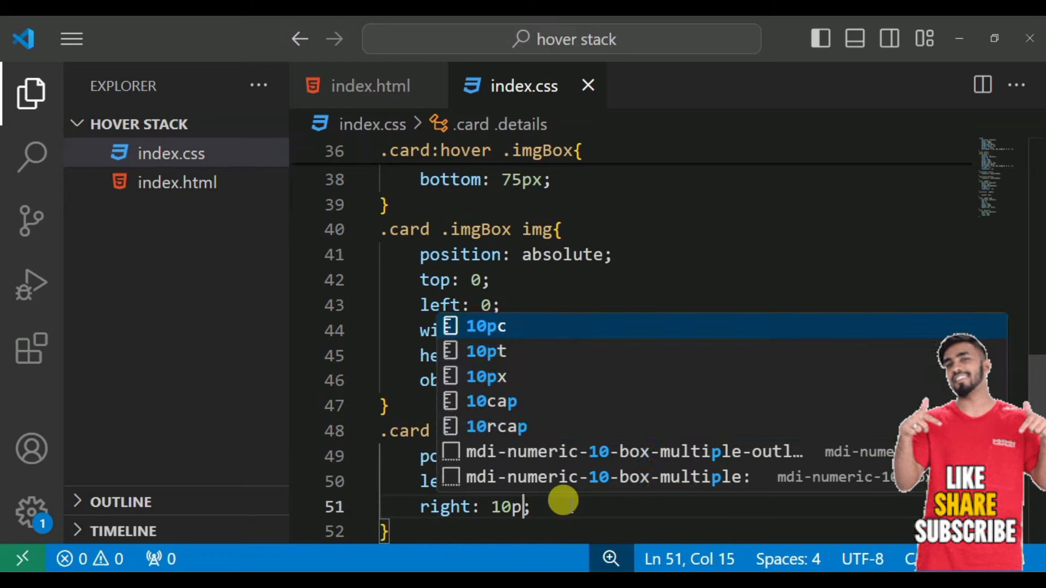
pyautogui.press('Enter')
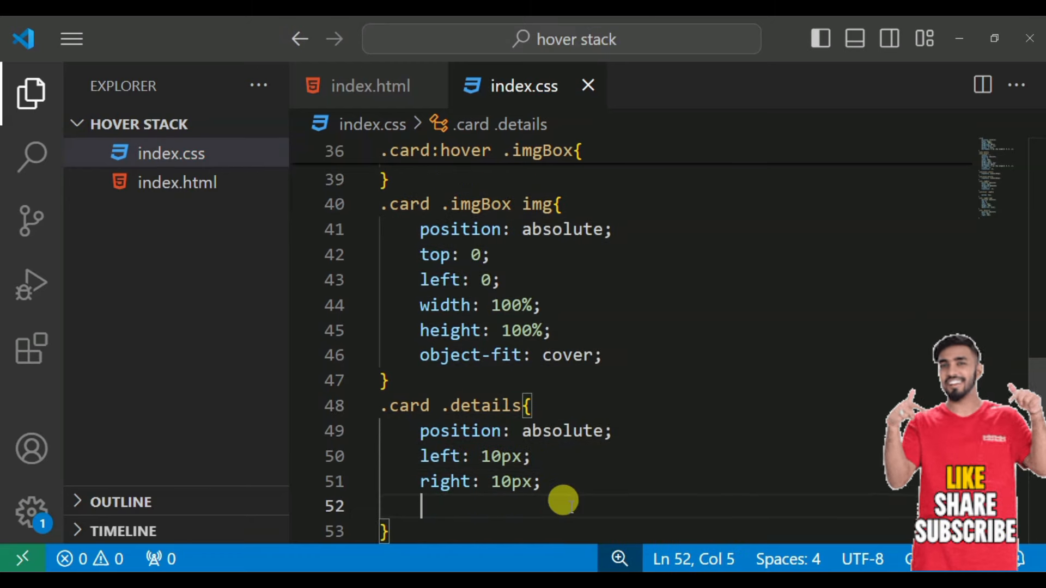
pyautogui.write('bo')
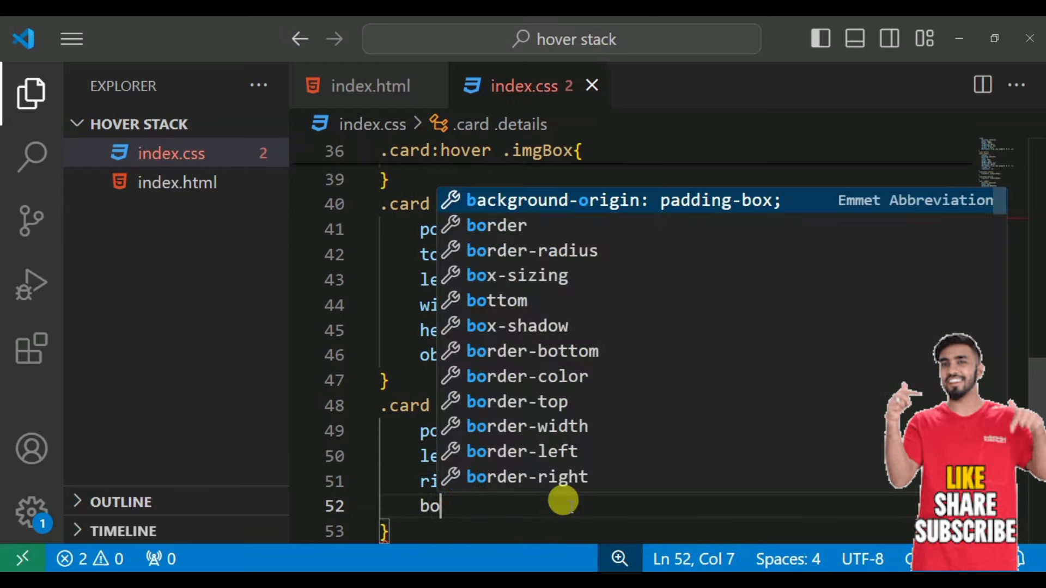
pyautogui.press('Down')
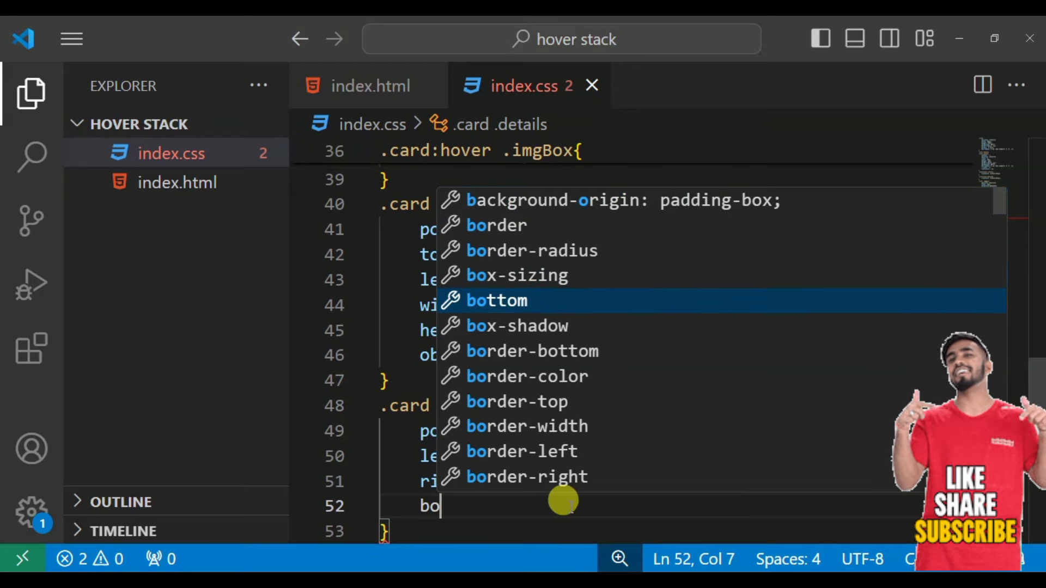
pyautogui.write('ttom: 10px;')
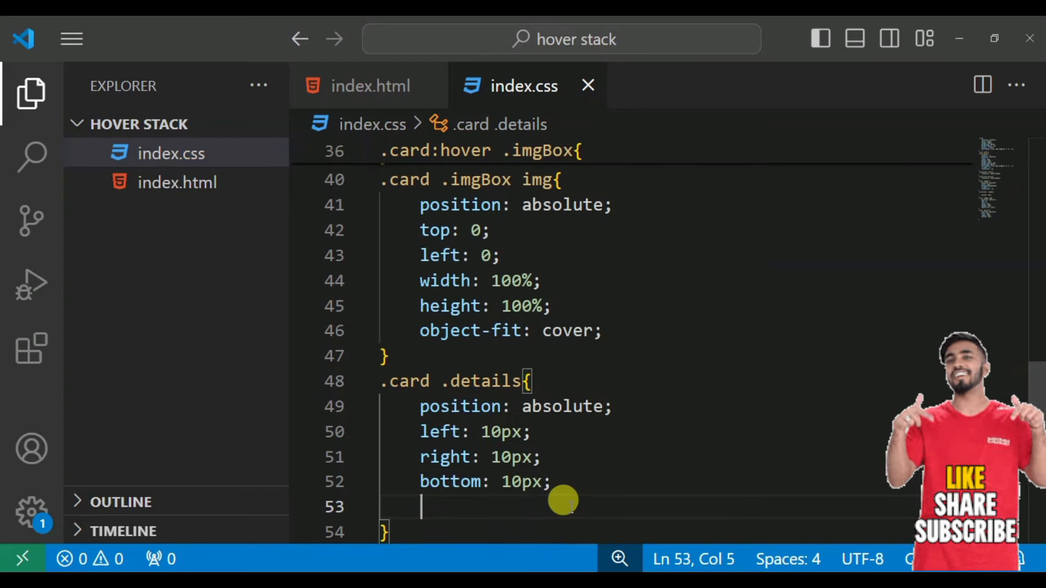
pyautogui.write('height: 55;')
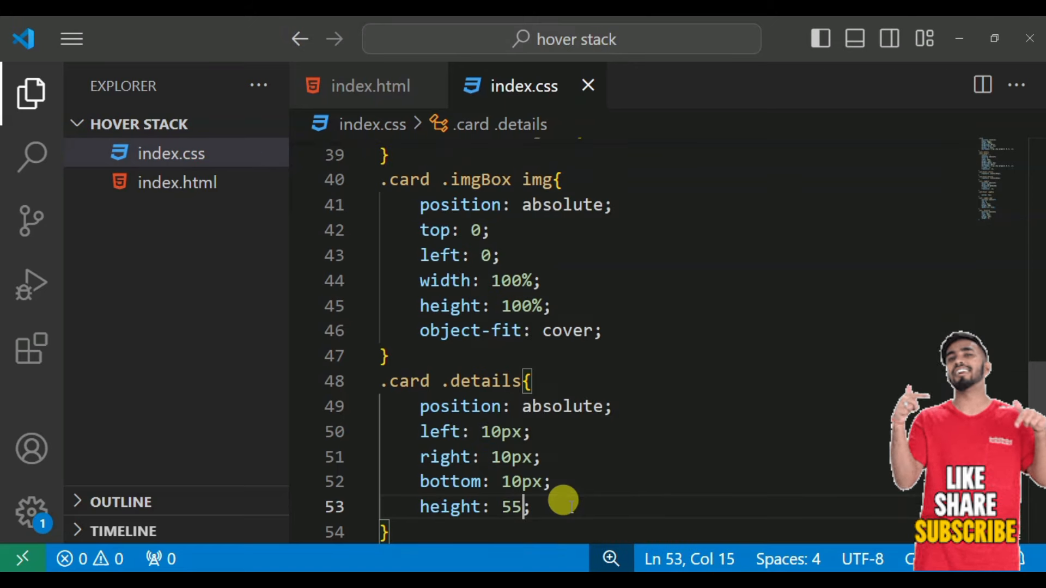
pyautogui.write('px')
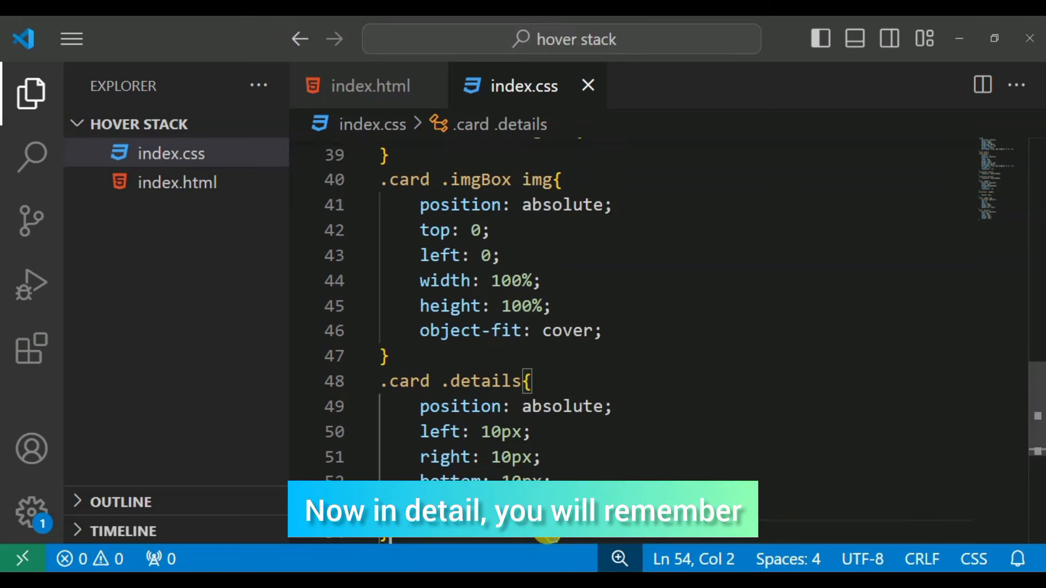
# Write the .card .details h2 rule: 5px margin, no padding, font-weight 900, colour, centered text
pyautogui.write('.card .details h2{')
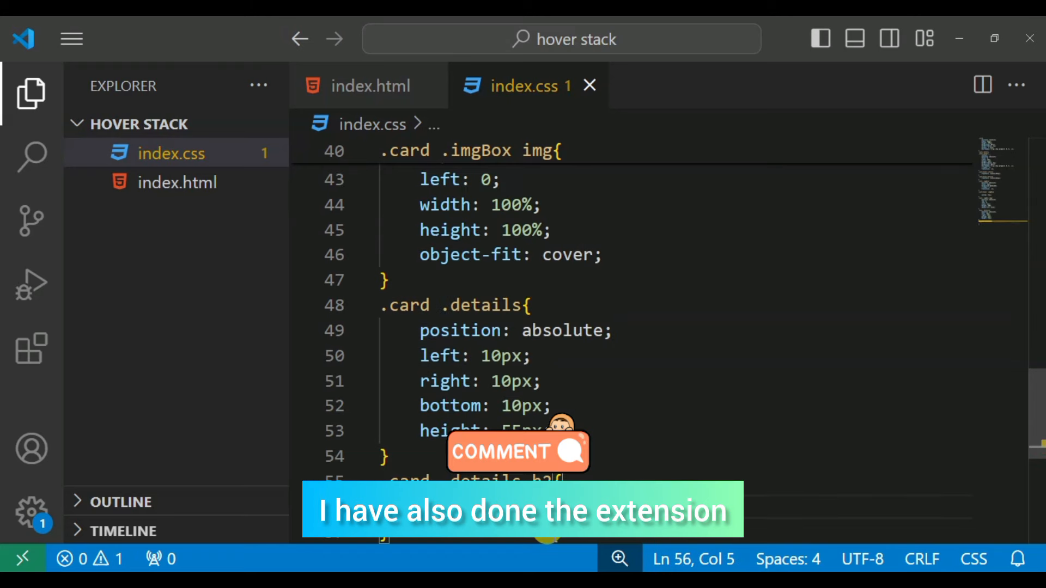
pyautogui.write('m')
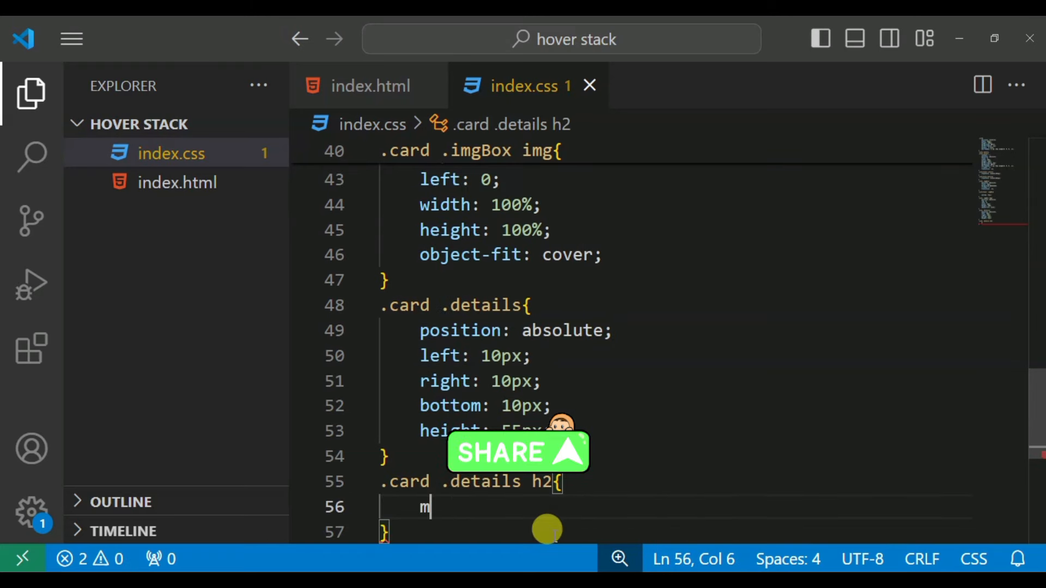
pyautogui.write('argin-top: ;')
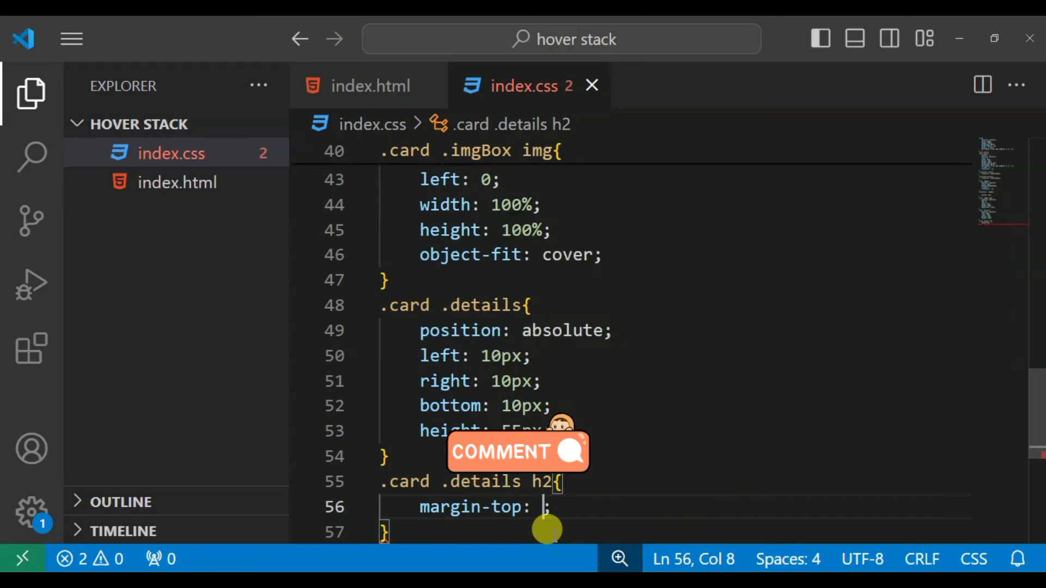
pyautogui.write('5px')
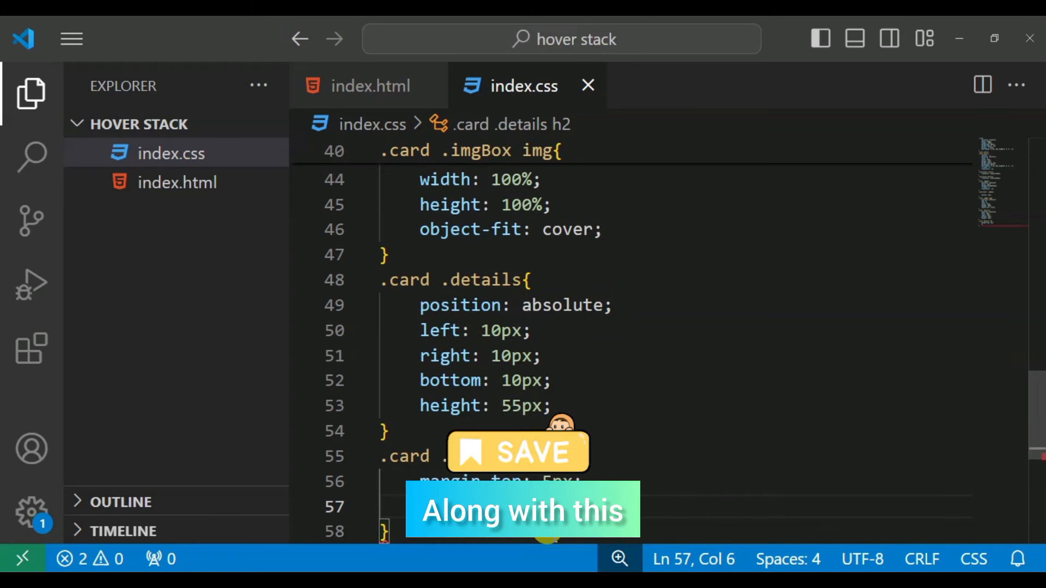
pyautogui.write('padding: 0;')
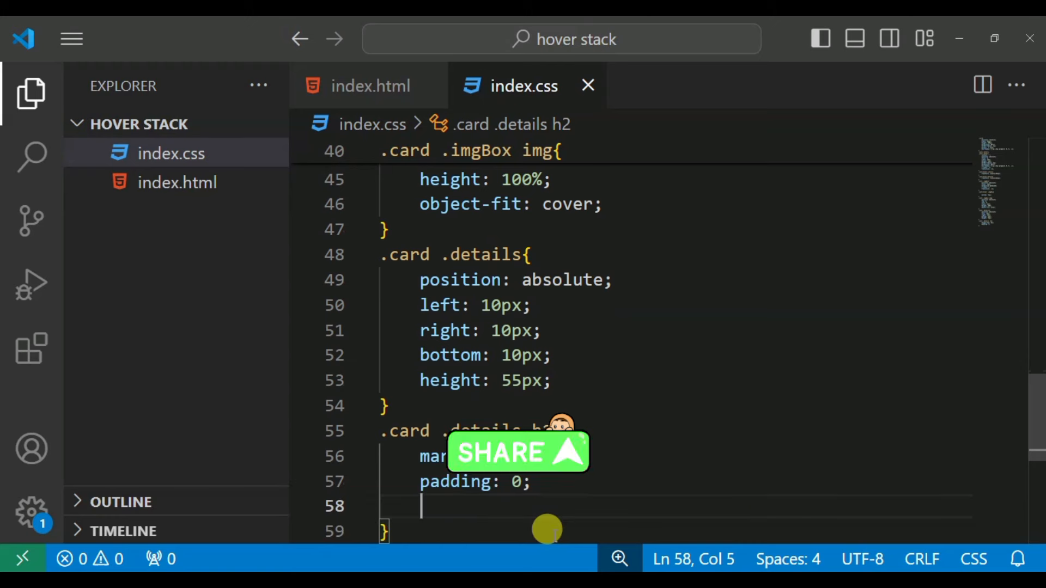
pyautogui.write('font-weight: 900;')
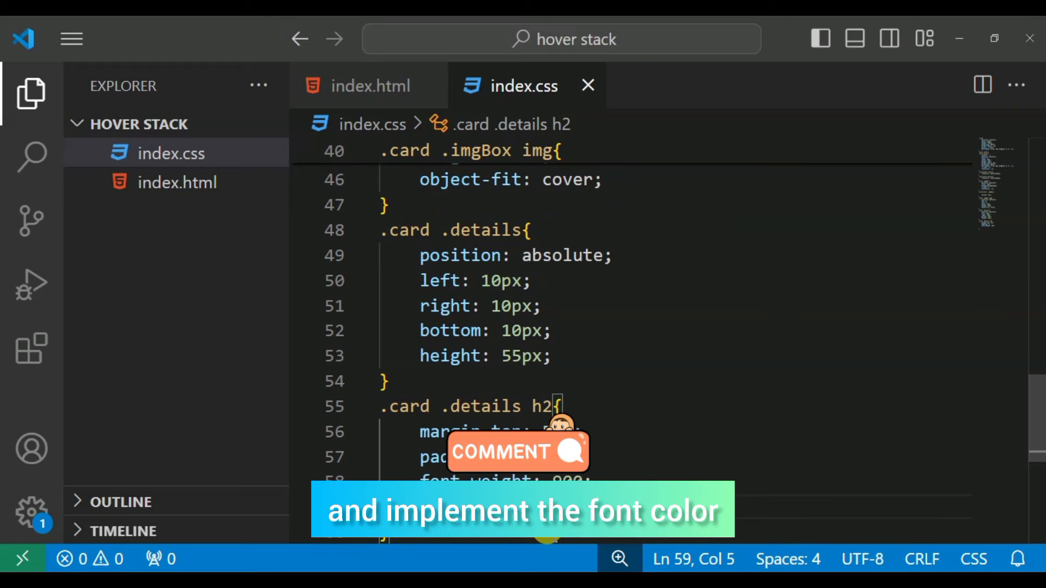
pyautogui.write('co')
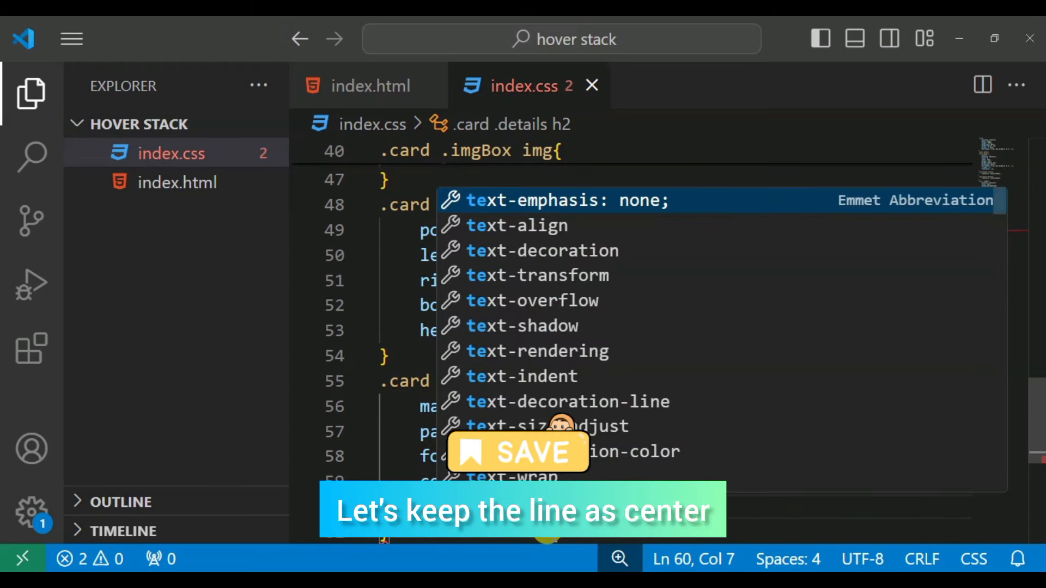
pyautogui.write('text-align: ;')
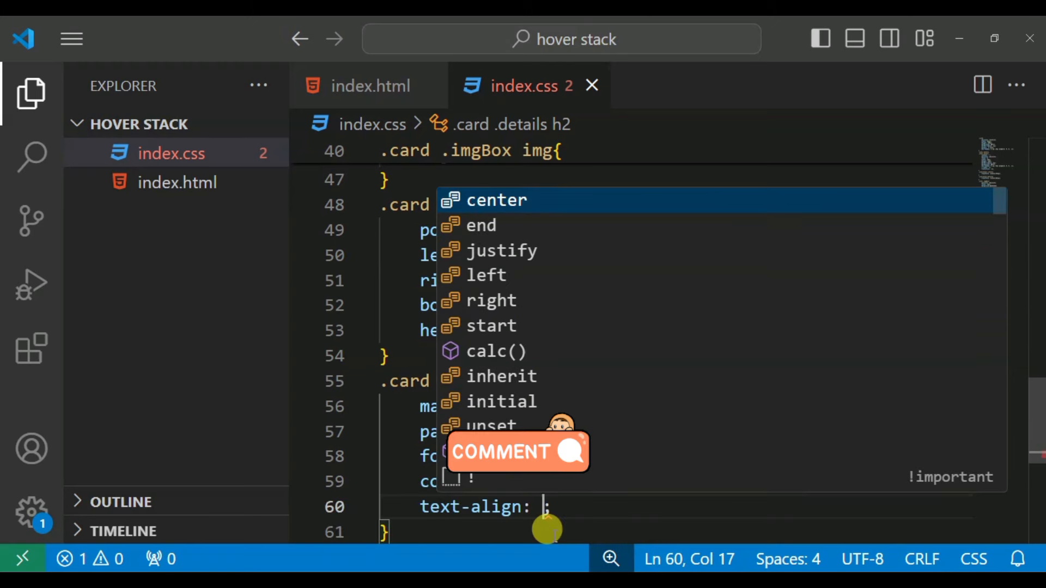
pyautogui.write('center')
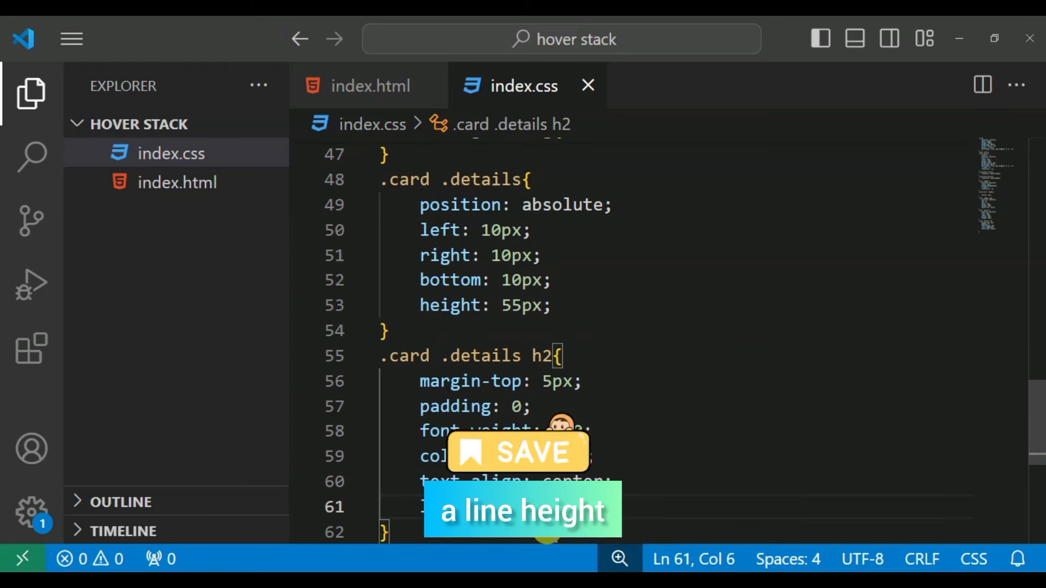
# Add list-style and line-height: 1.15em to the details heading rule
pyautogui.write('l')
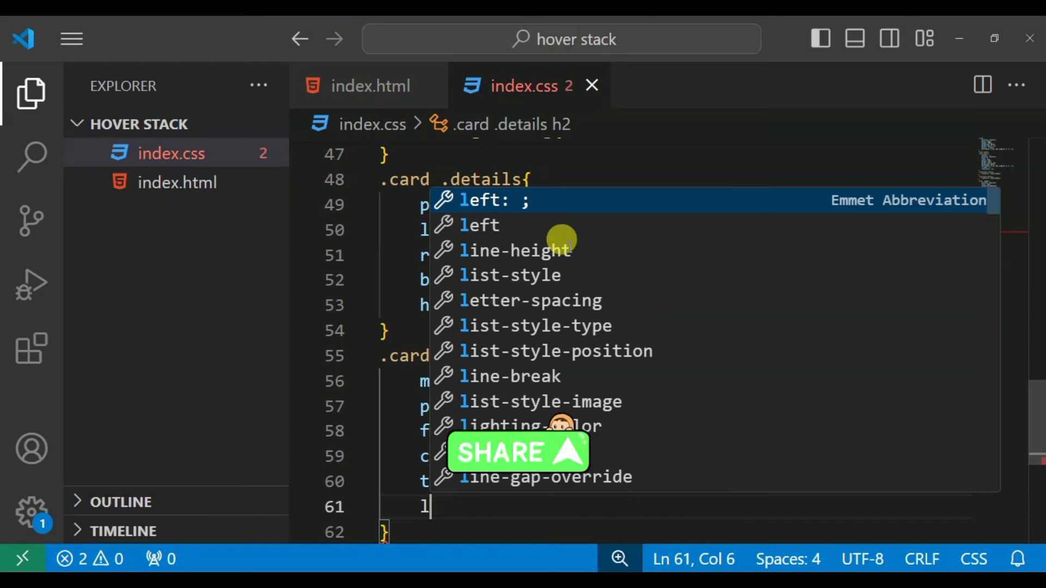
pyautogui.write('ist-style:')
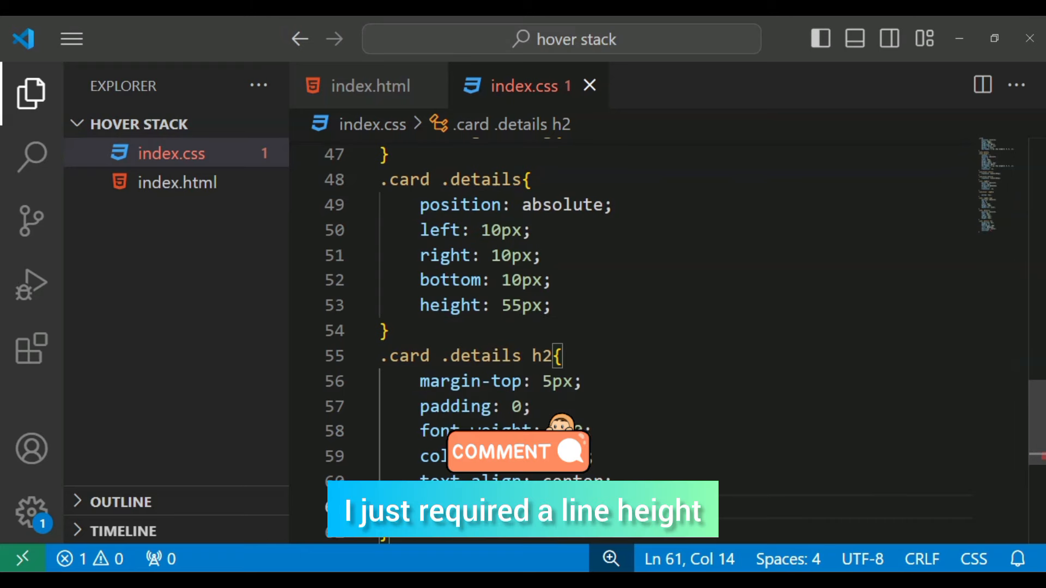
pyautogui.write('list-h: ;')
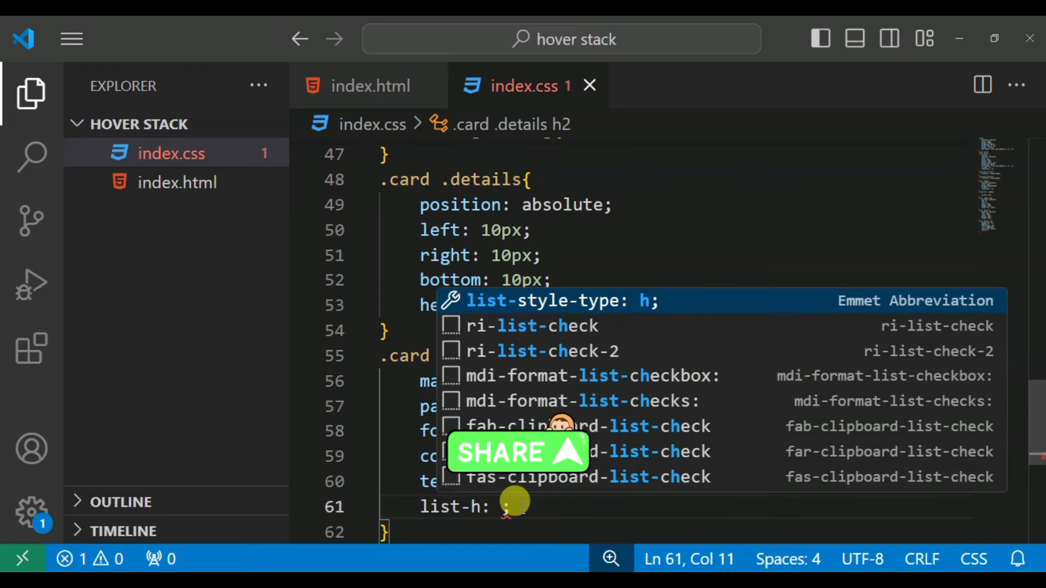
pyautogui.write('ei')
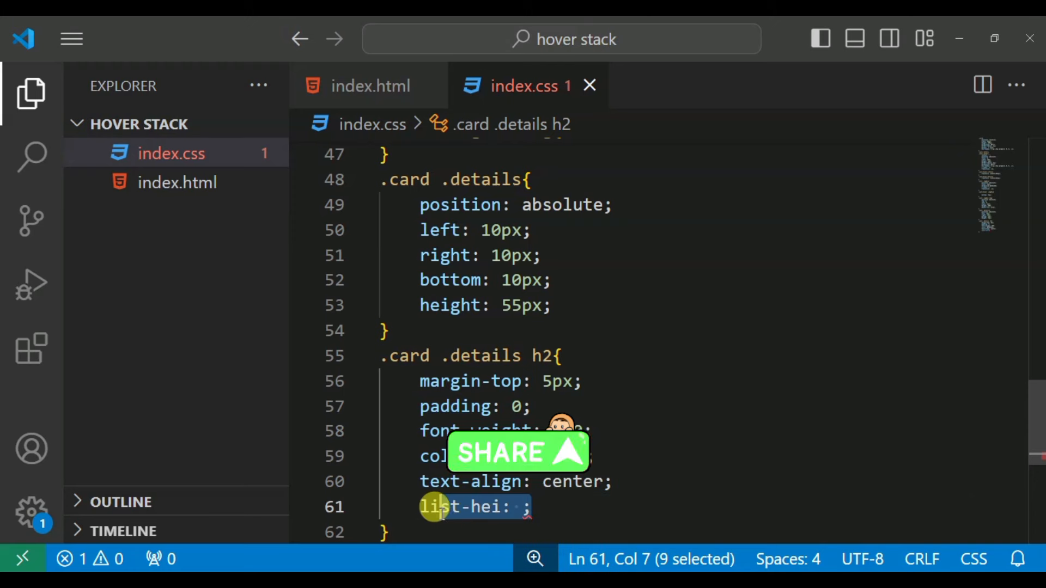
pyautogui.write('lin')
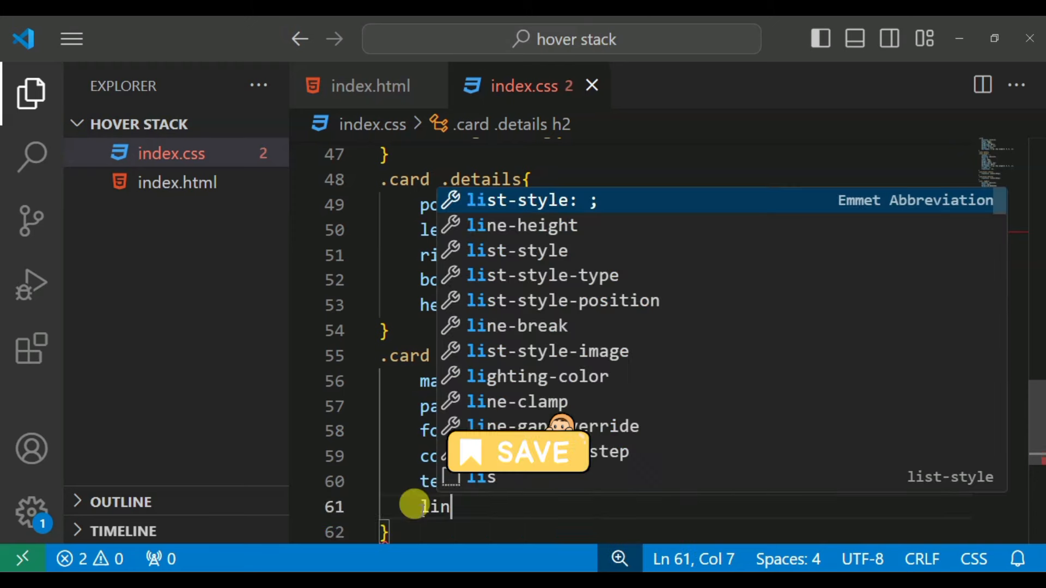
pyautogui.write('n')
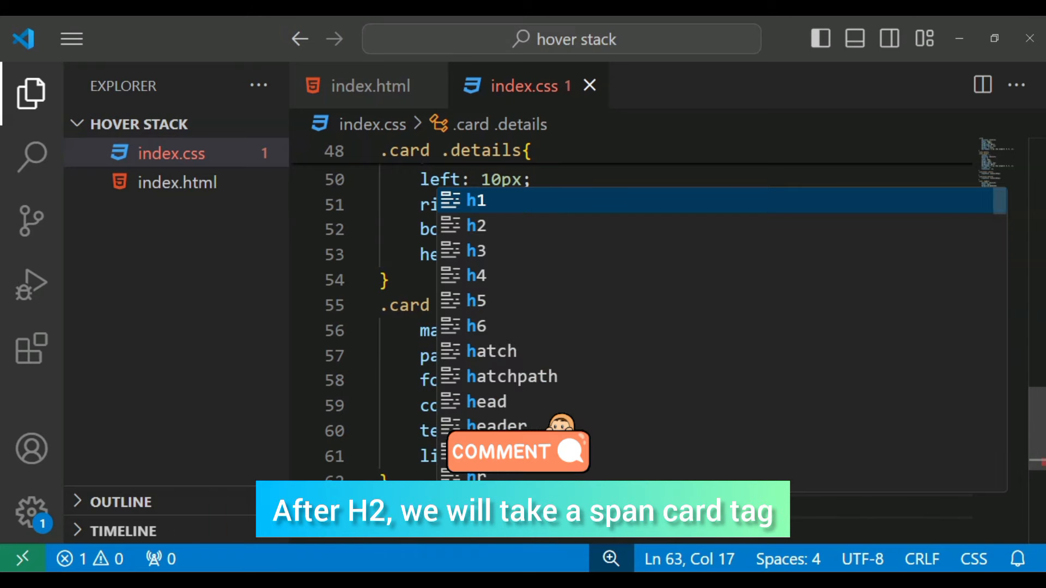
# Write the .card .details h2 span rule with font-weight 400, 15px size and #666 colour
pyautogui.write('span{')
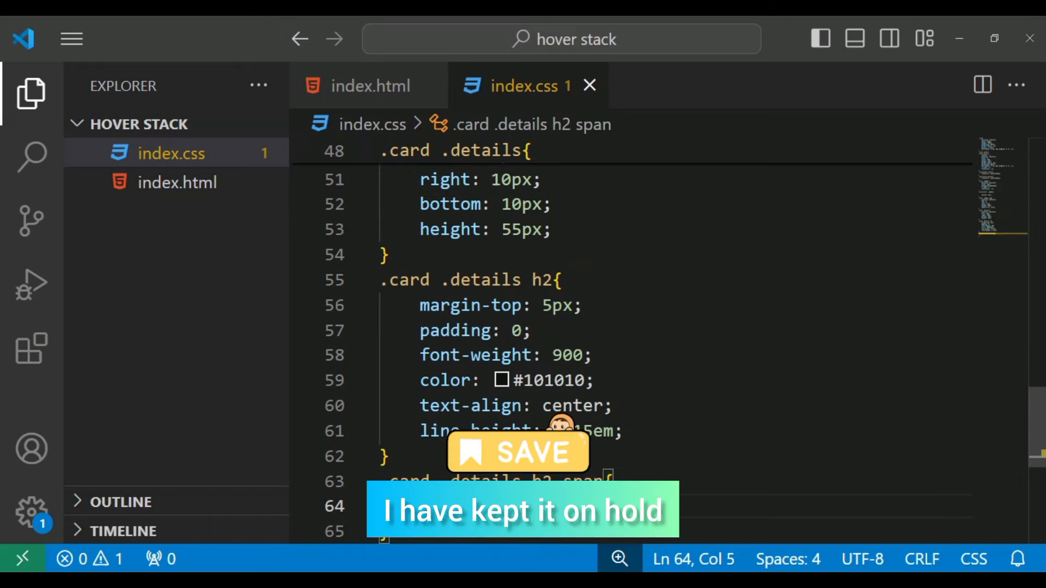
pyautogui.write('fon')
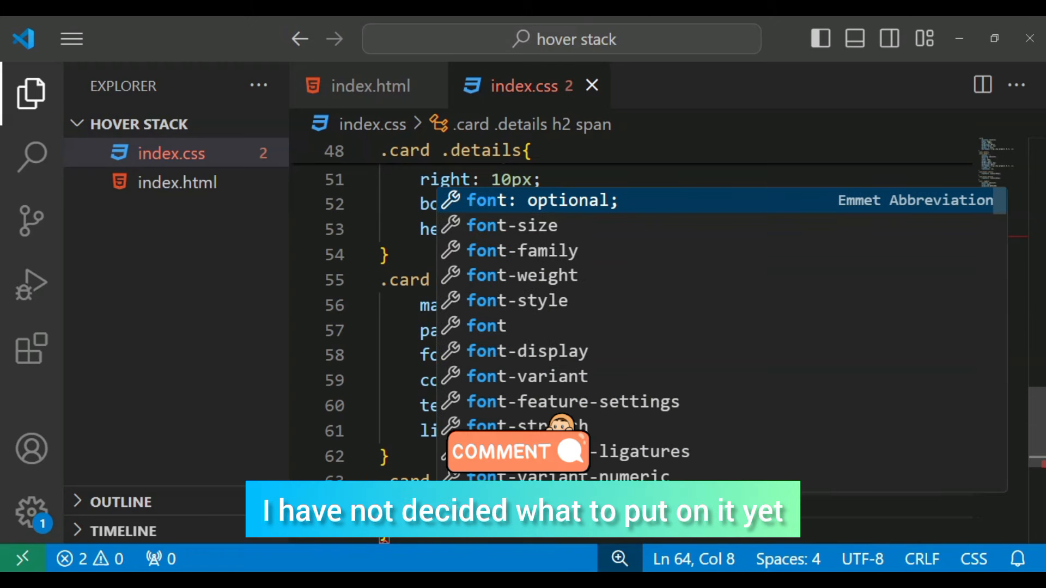
pyautogui.press('Down')
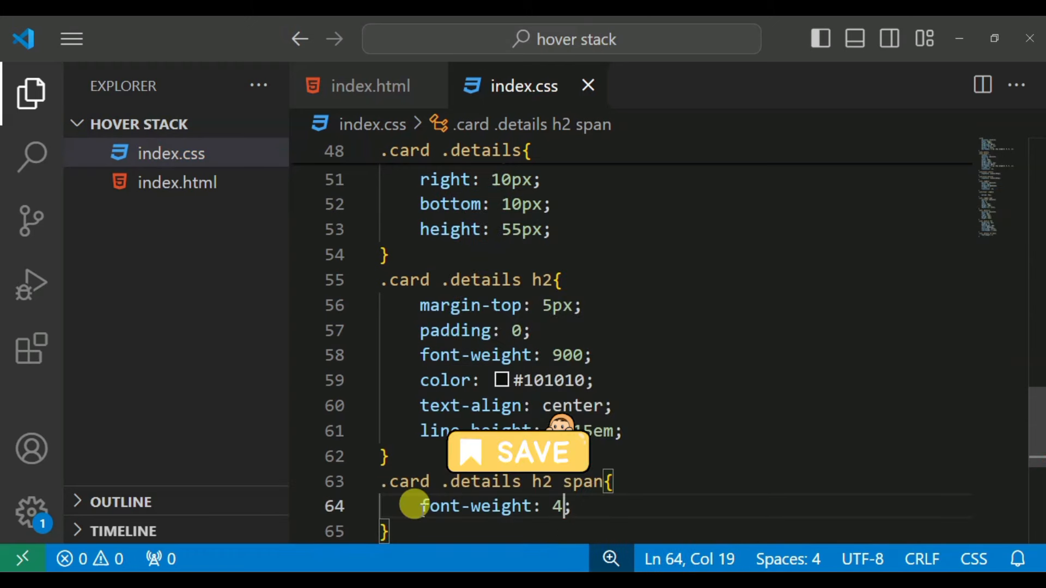
pyautogui.write('00')
pyautogui.write('font-size: 15px;')
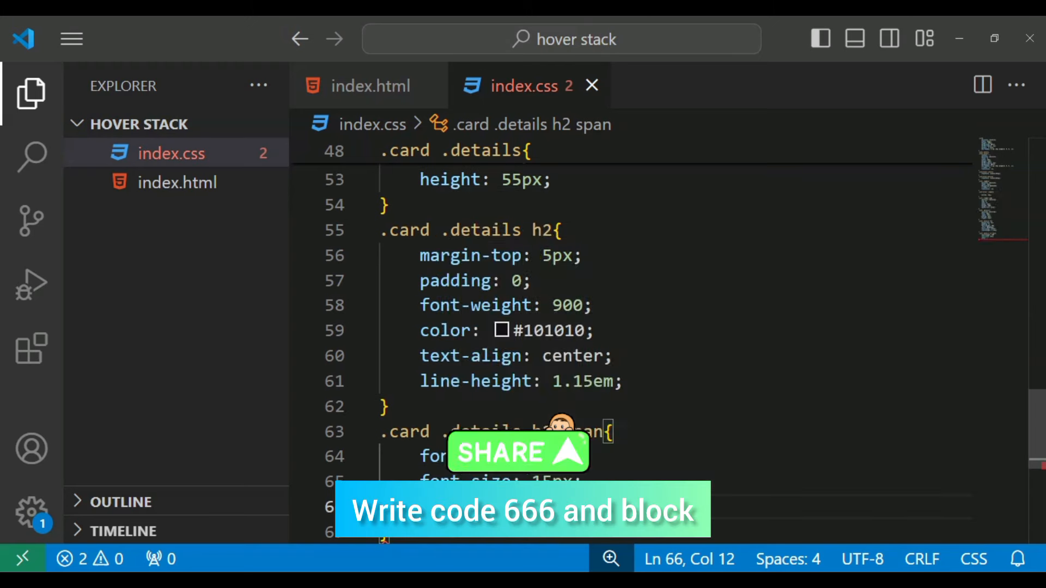
pyautogui.write('#666;')
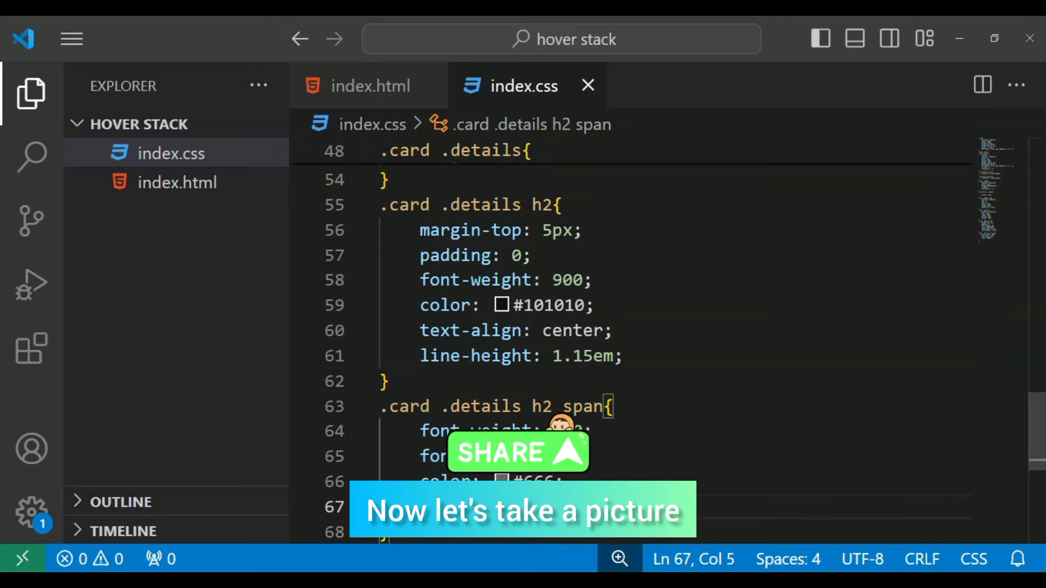
pyautogui.write('di')
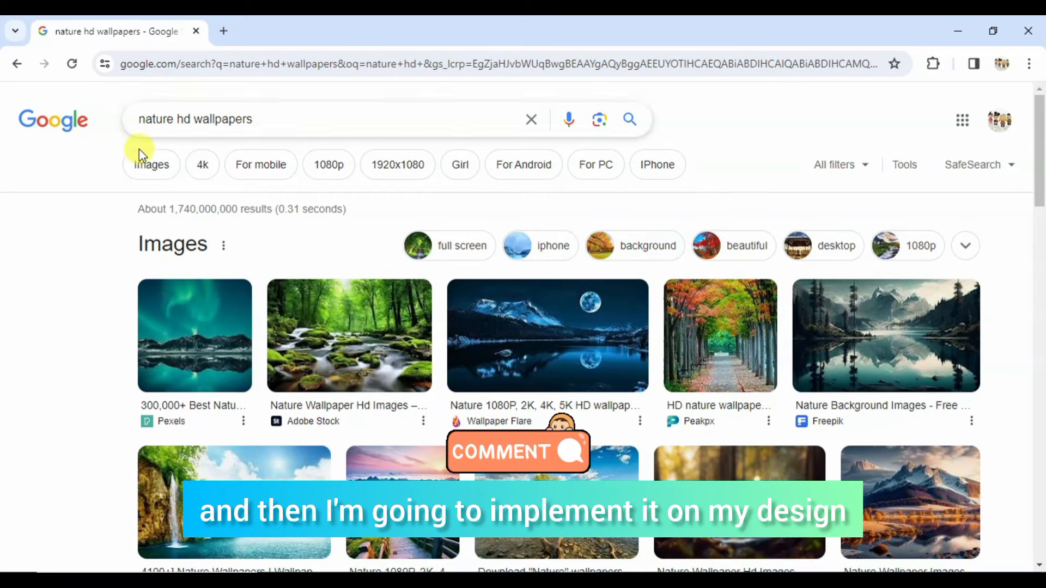
# Filter to image results, visit the Pexels wallpaper page and get options for the aerial forest photo
pyautogui.click(150, 165)
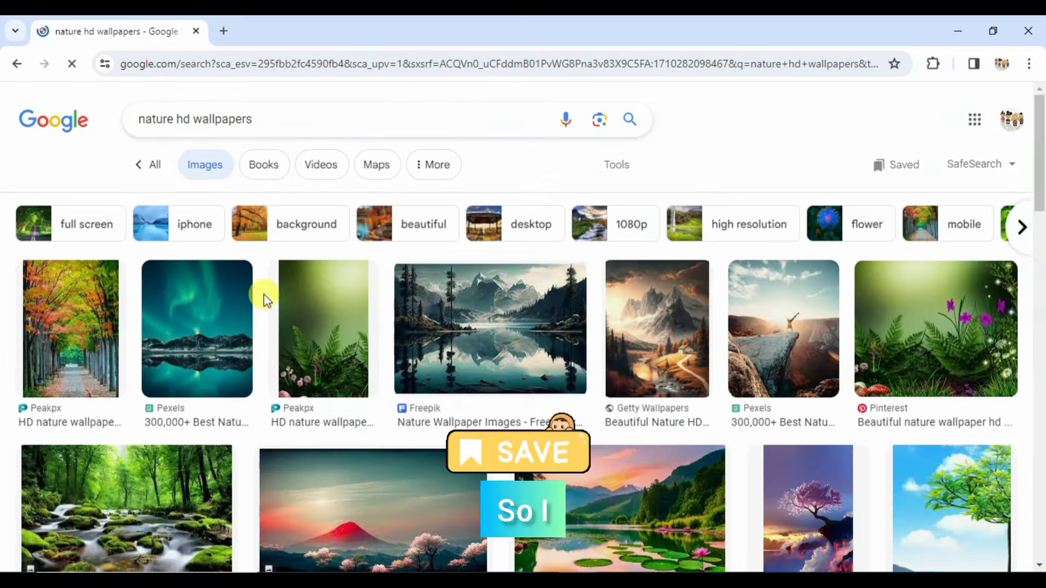
pyautogui.click(196, 328)
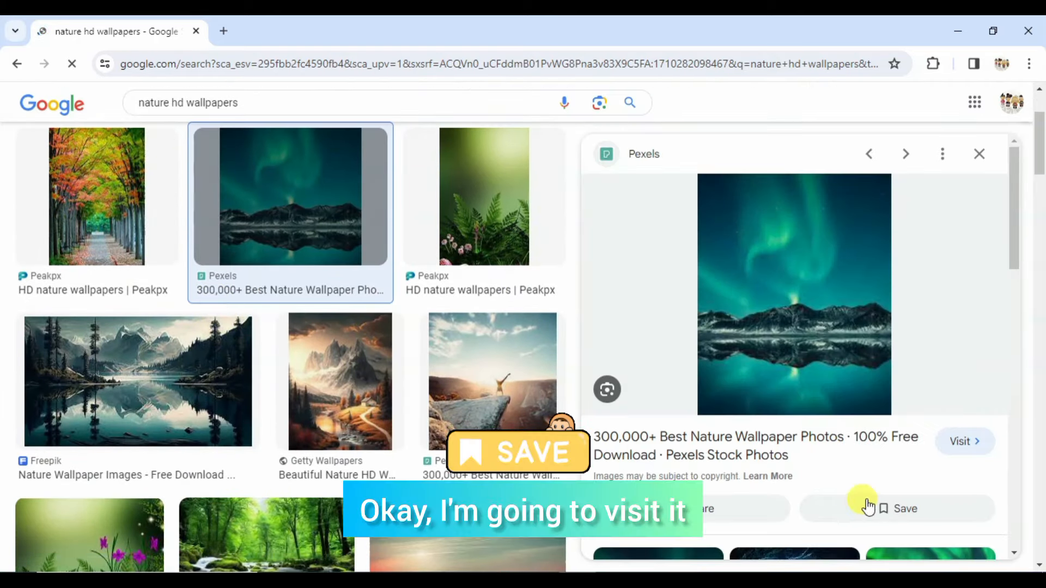
pyautogui.click(964, 441)
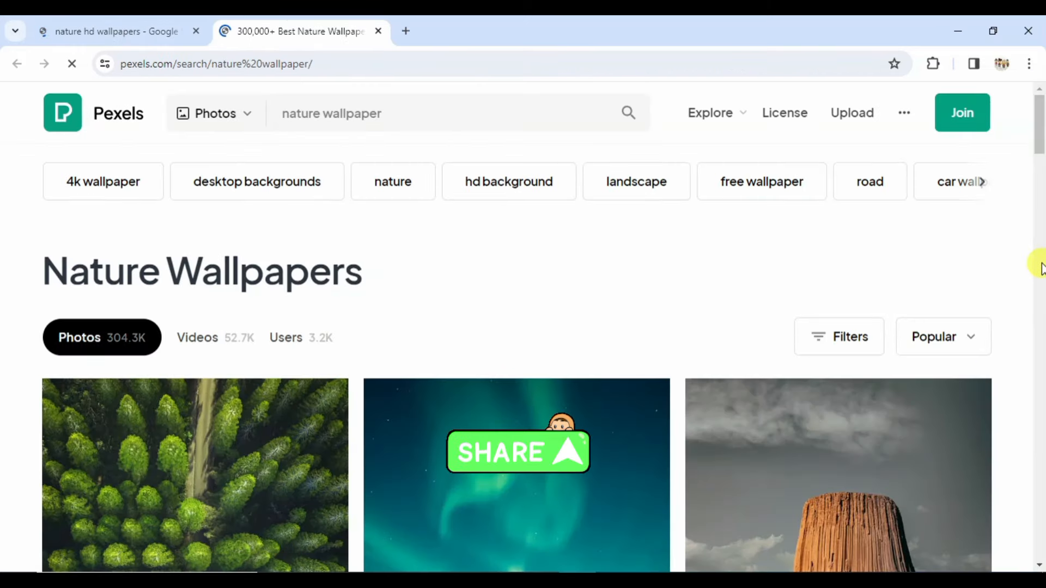
pyautogui.scroll(-3)
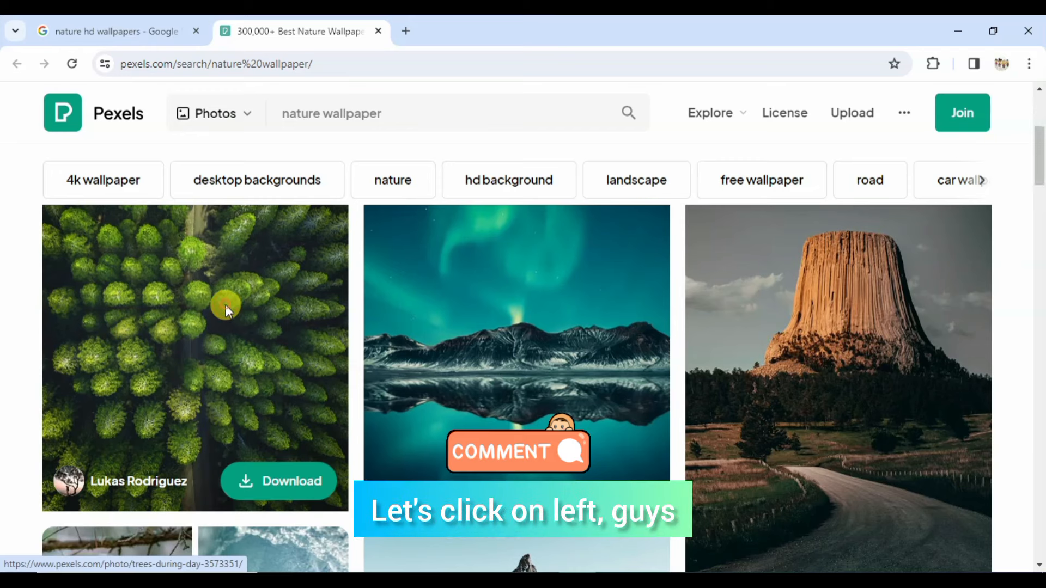
pyautogui.rightClick(226, 310)
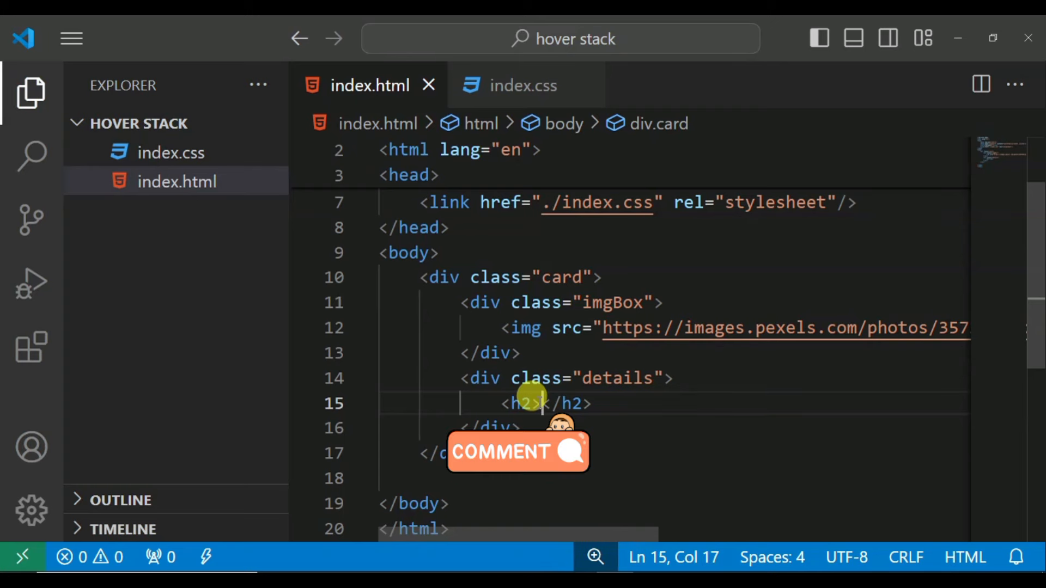
# Caption the h2 'Amazing View near Kashmir the city of beauty' with a span around the Kashmir part
pyautogui.write('An')
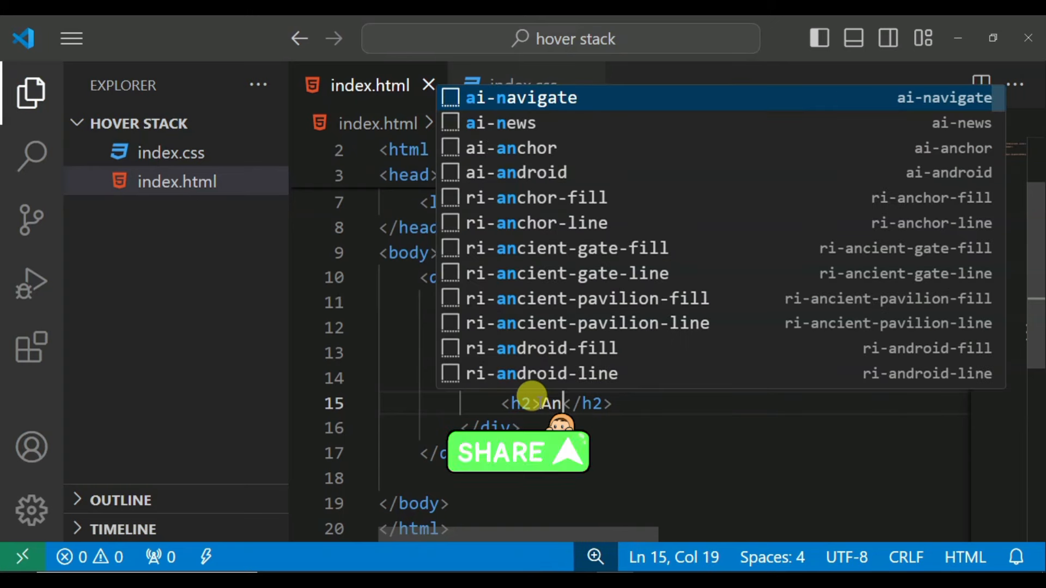
pyautogui.write('a')
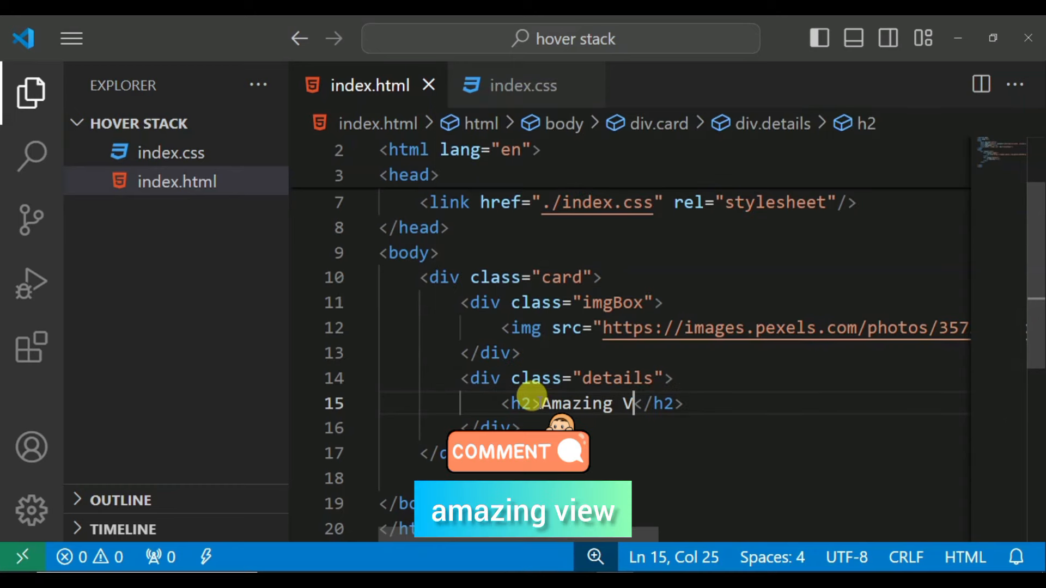
pyautogui.write('iew near')
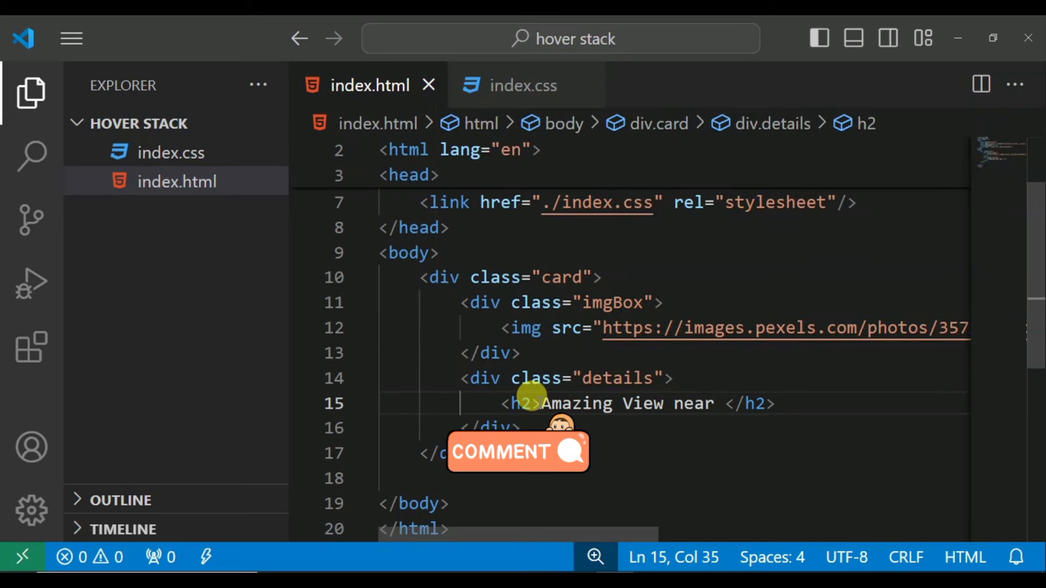
pyautogui.write('span></span><')
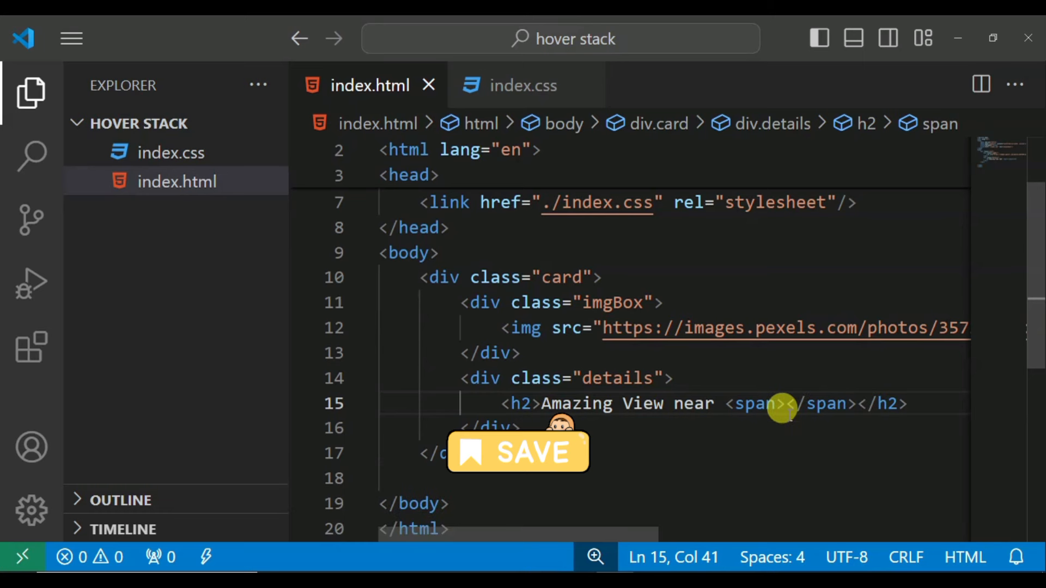
pyautogui.write('K')
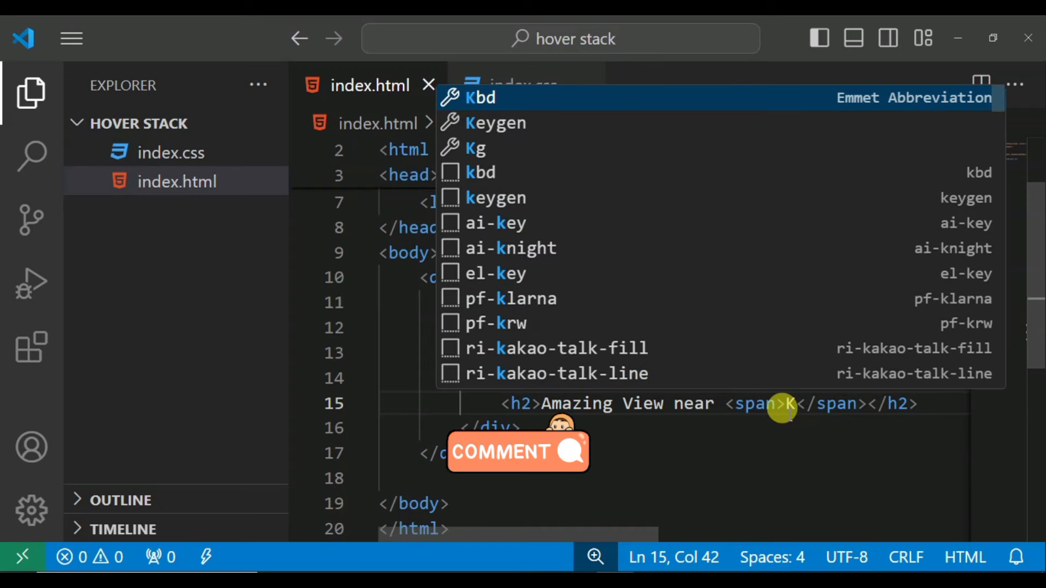
pyautogui.write('ashmir the')
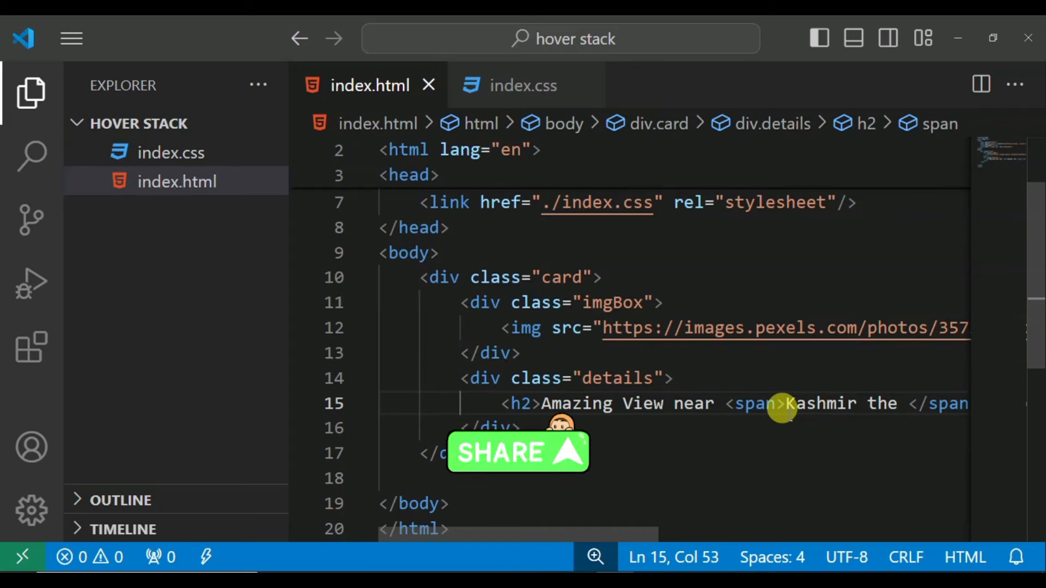
pyautogui.write('city of')
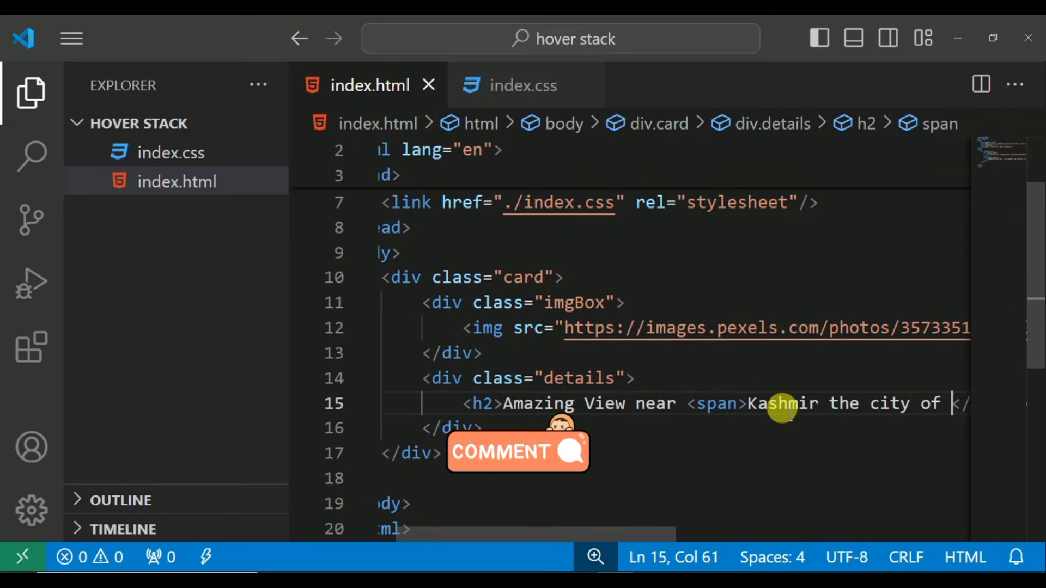
pyautogui.write('beauty')
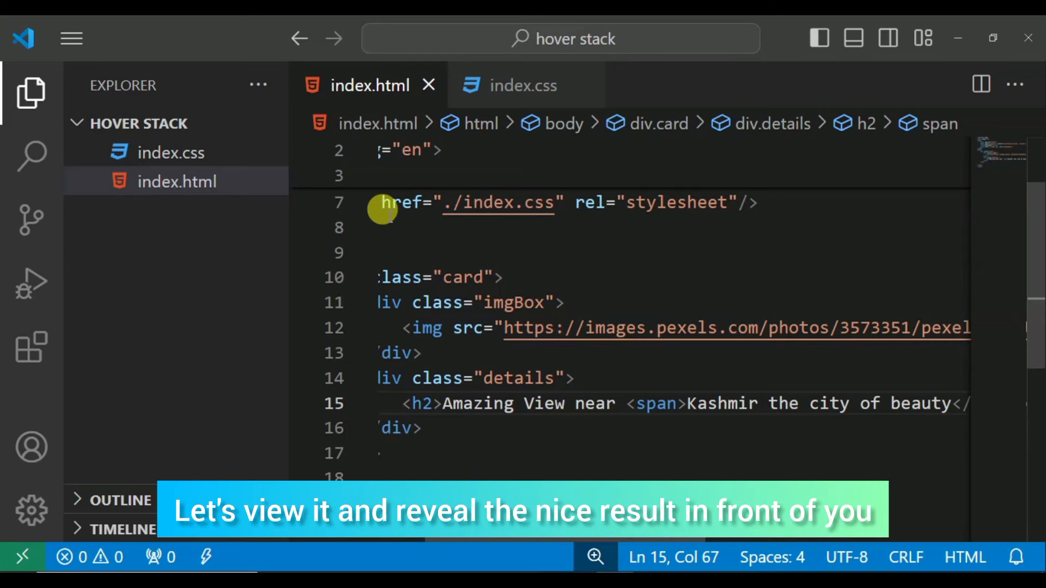
# Reveal index.html in File Explorer and get its open-with options
pyautogui.rightClick(176, 181)
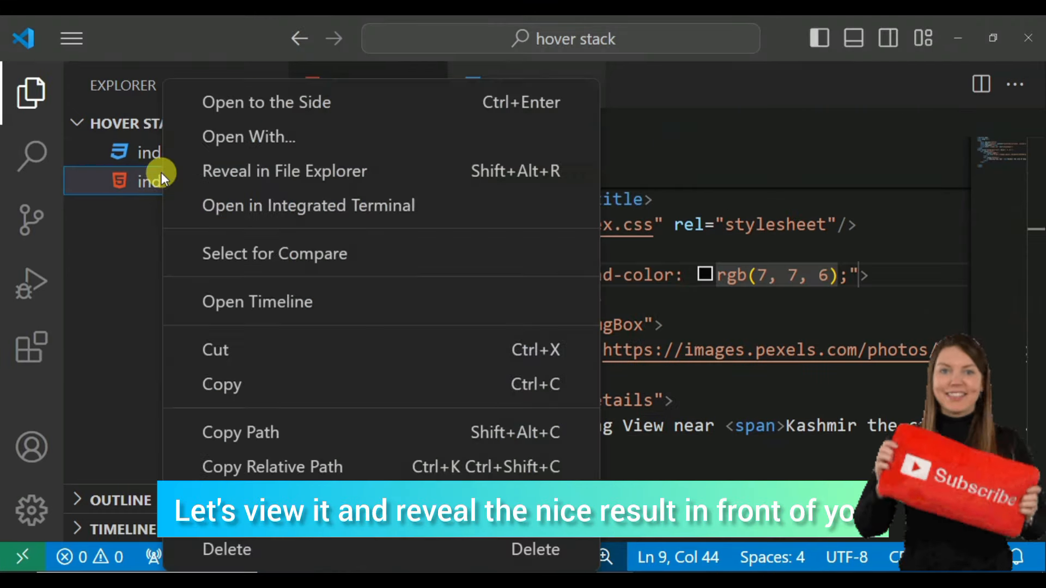
pyautogui.click(285, 171)
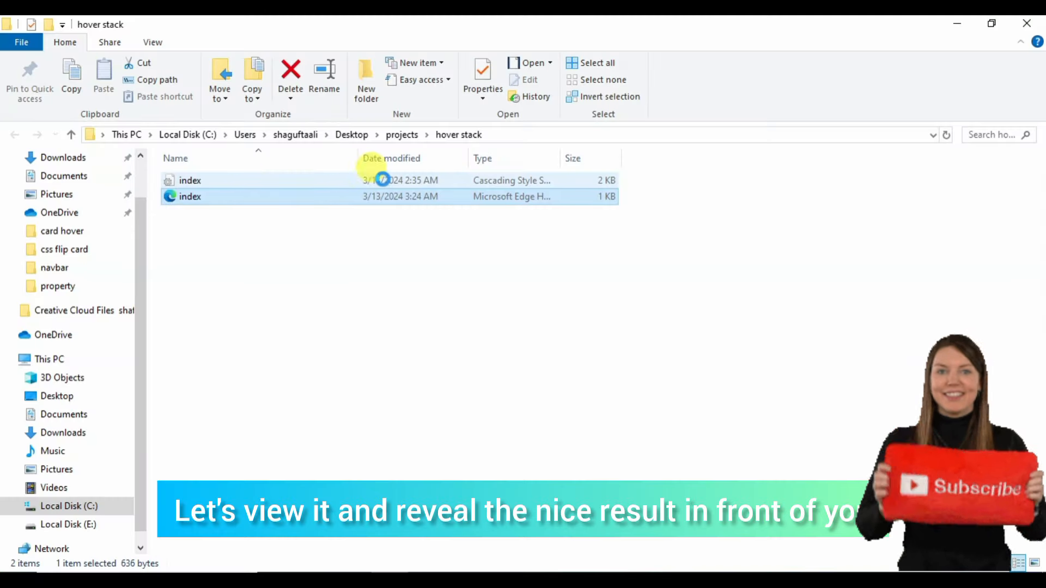
pyautogui.rightClick(189, 196)
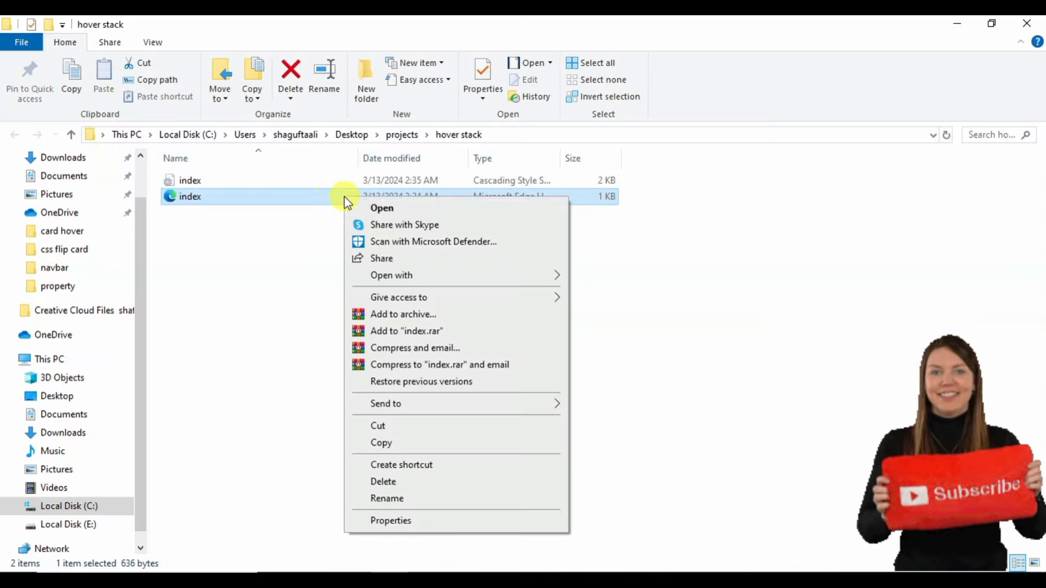